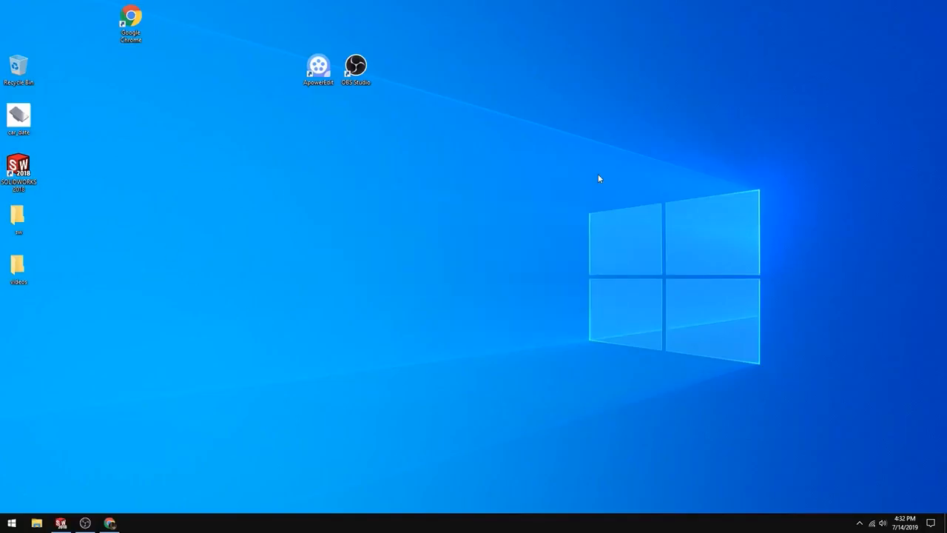
Launch SOLIDWORKS from the desktop and start creating a new document from the File menu
double_click(17, 166)
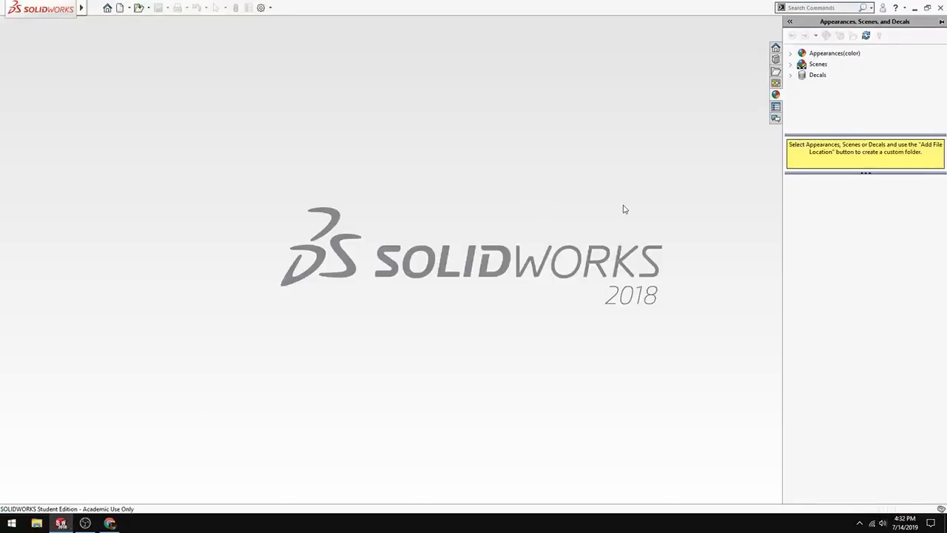
left_click(95, 8)
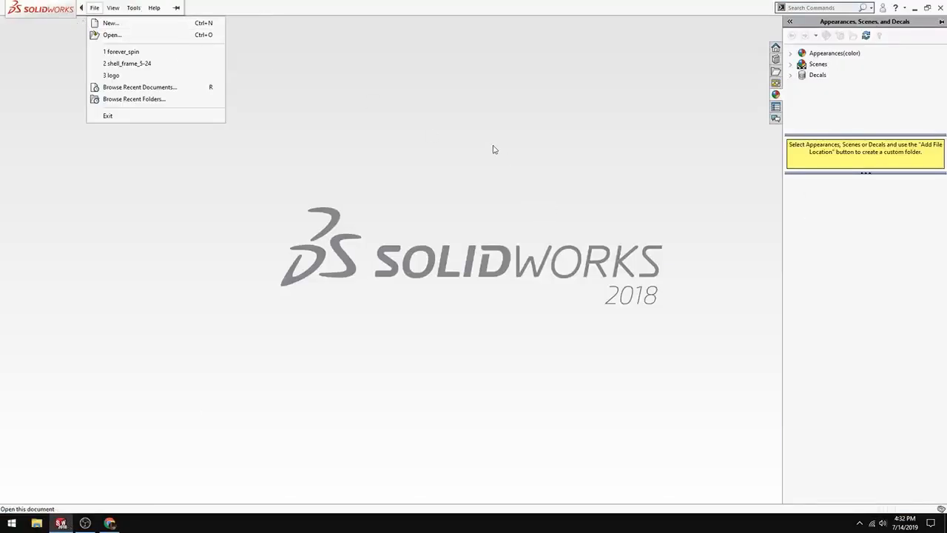
mouse_move(249, 142)
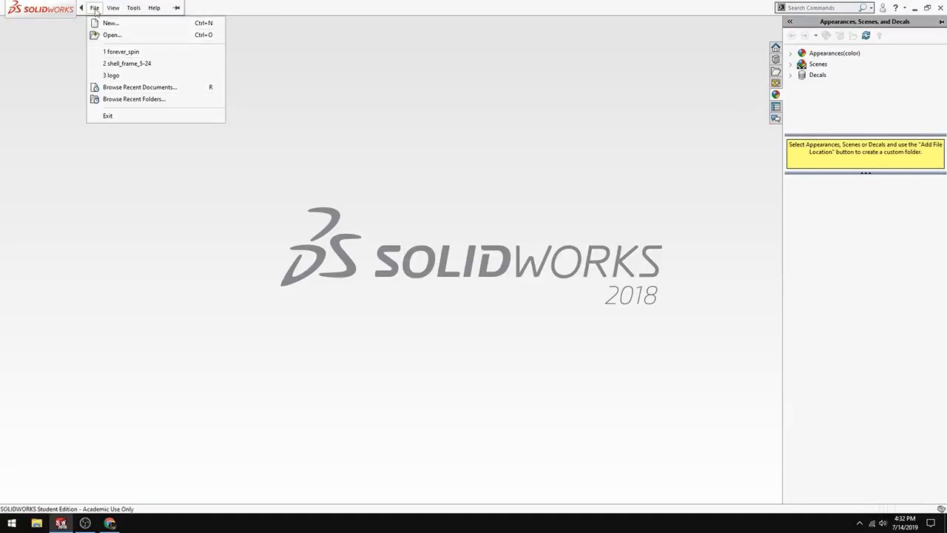
left_click(109, 24)
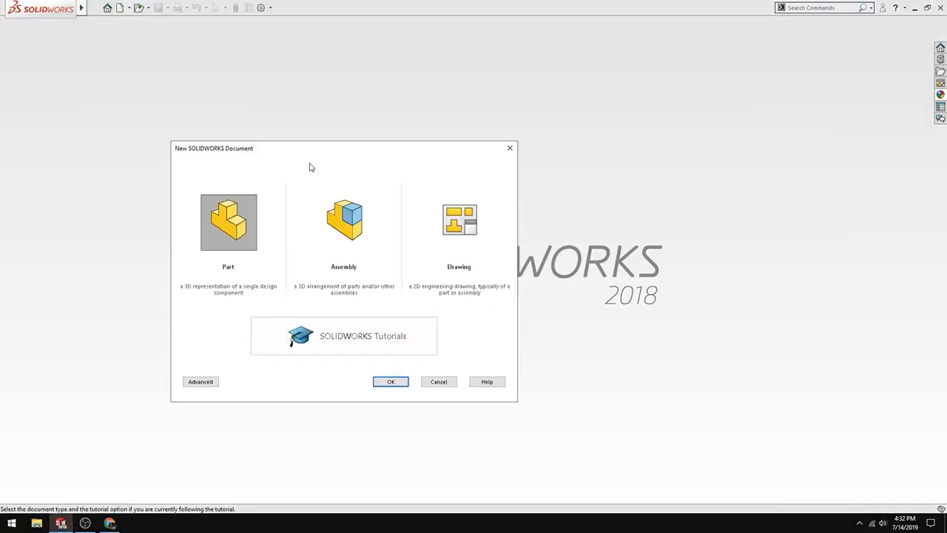
mouse_move(358, 365)
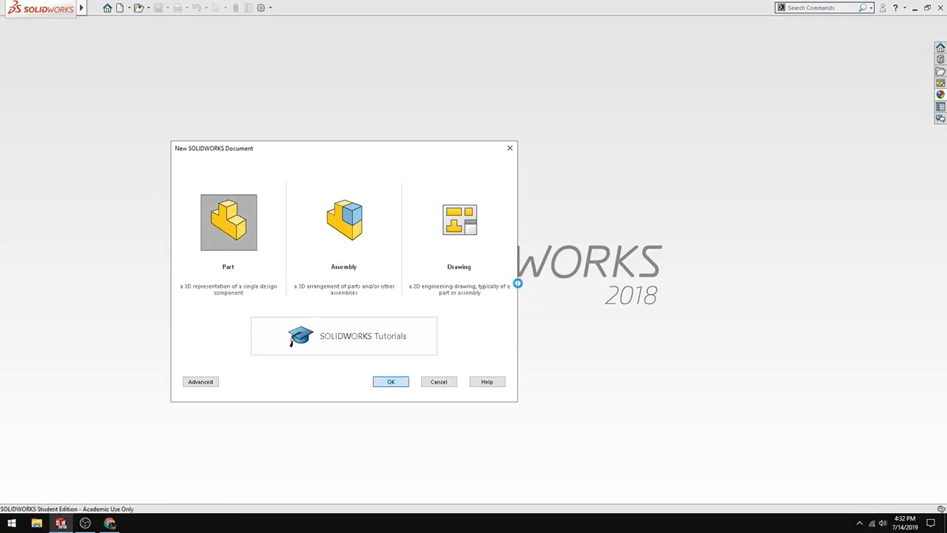
mouse_move(512, 251)
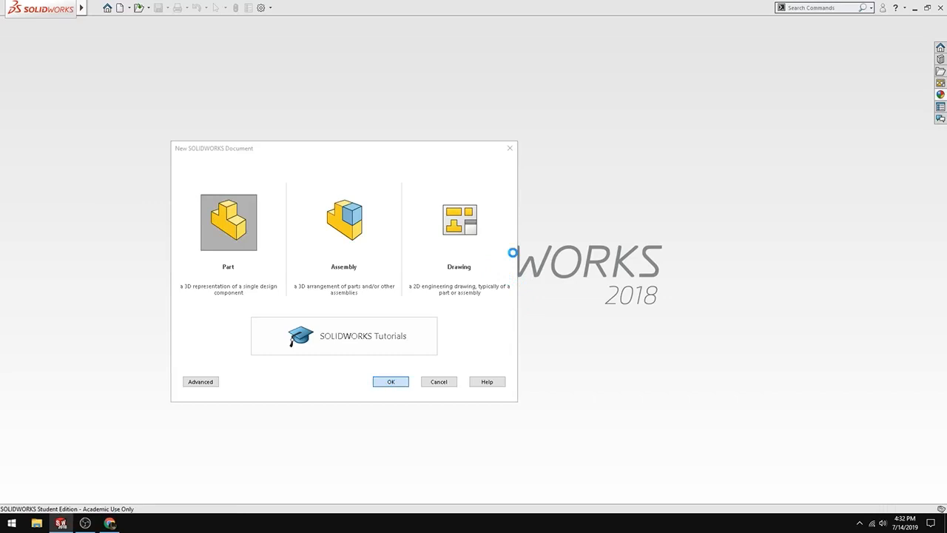
Confirm Part as the new document type so a blank Part1 opens
left_click(390, 381)
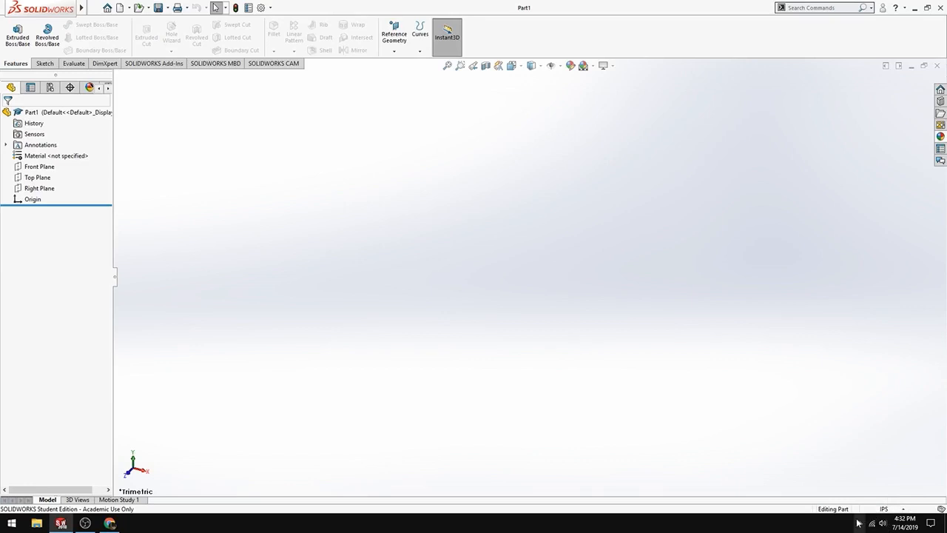
mouse_move(911, 444)
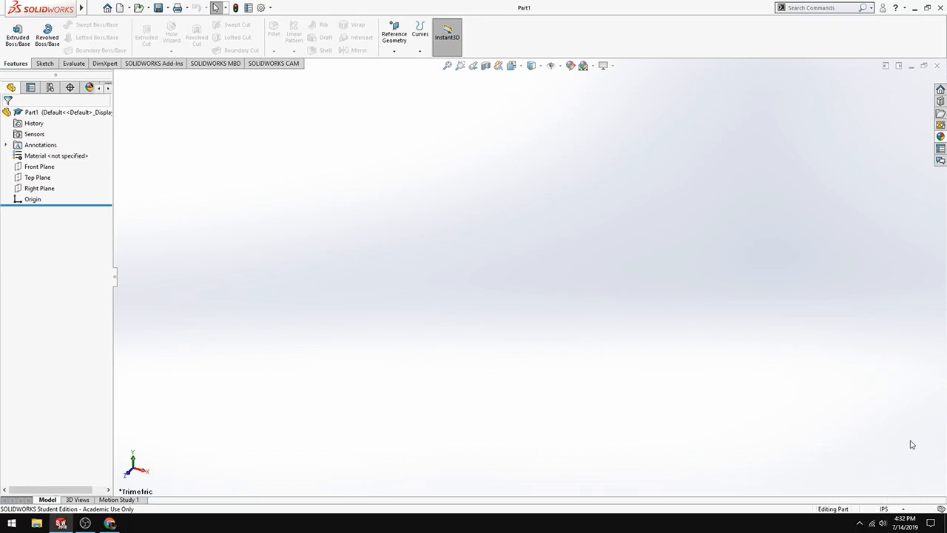
left_click(885, 509)
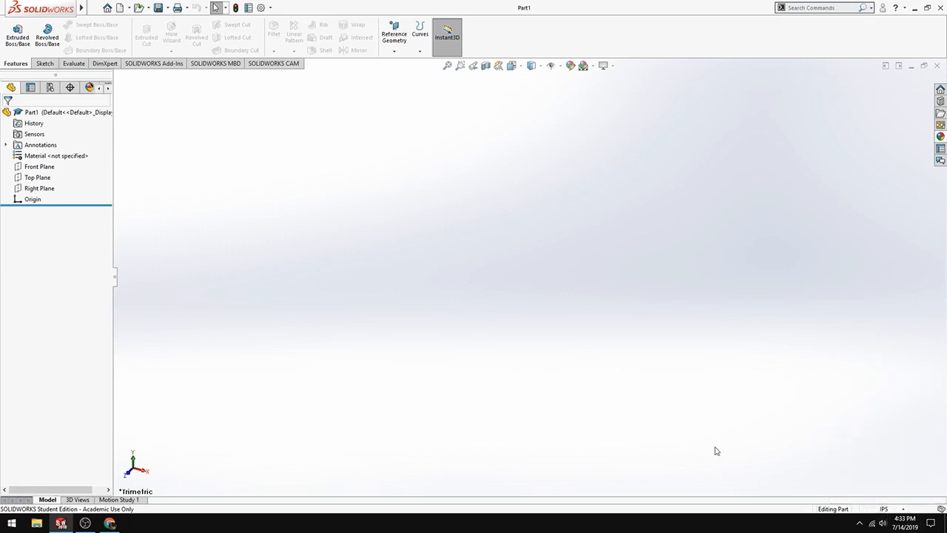
mouse_move(275, 124)
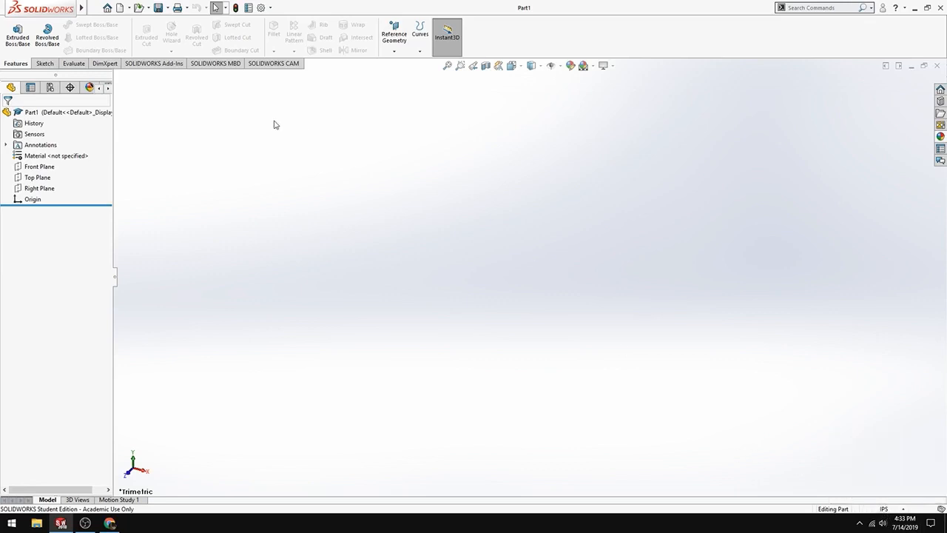
mouse_move(249, 265)
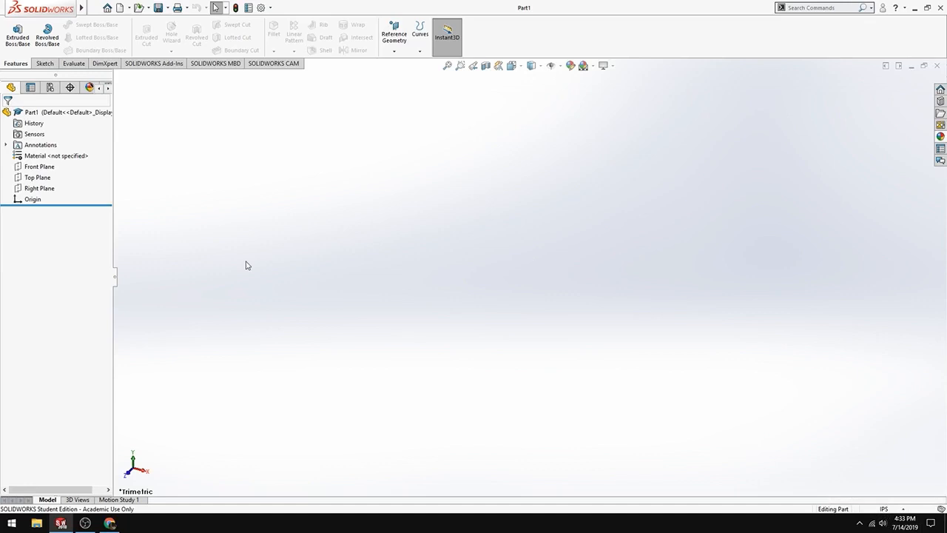
mouse_move(222, 163)
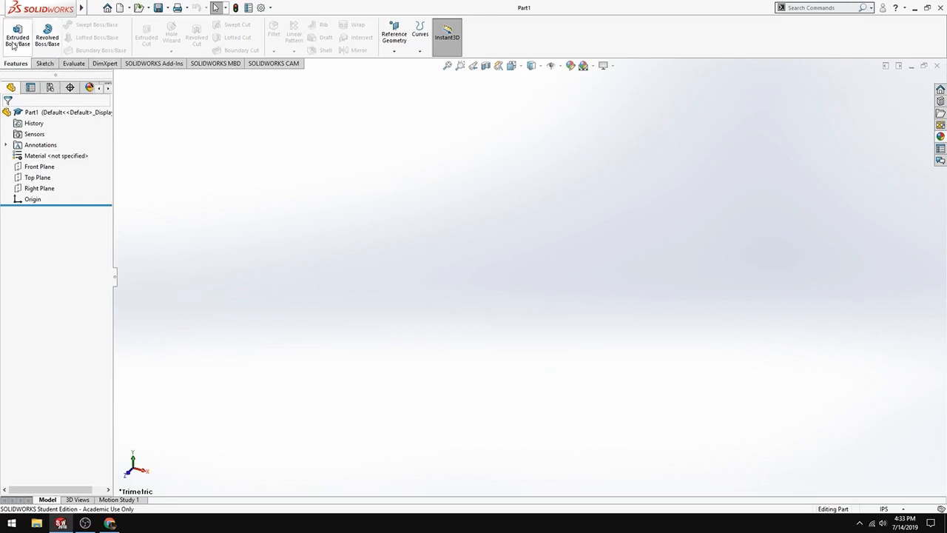
mouse_move(17, 36)
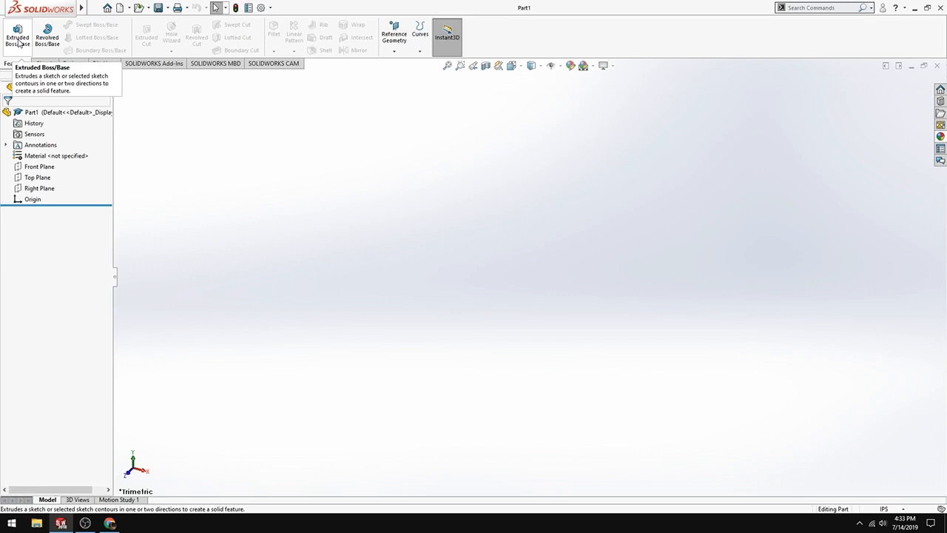
mouse_move(16, 38)
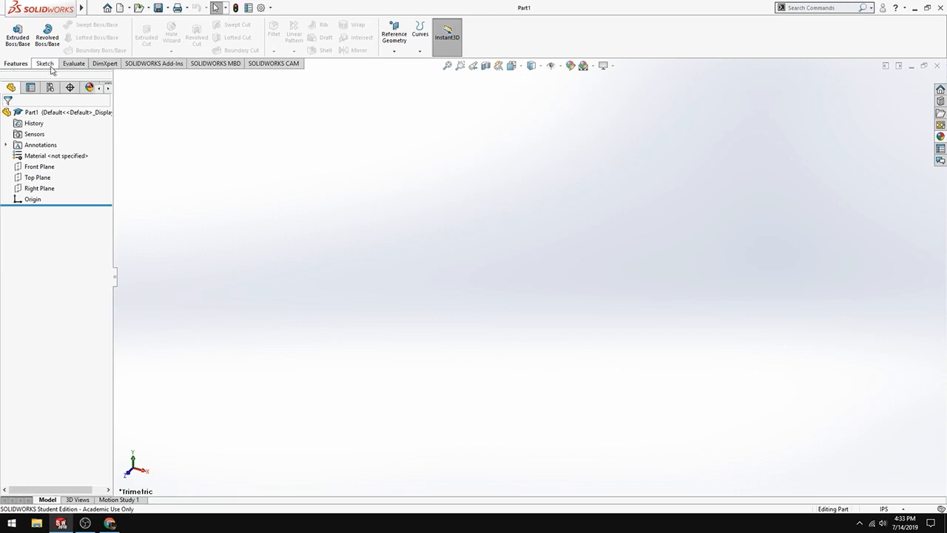
left_click(44, 62)
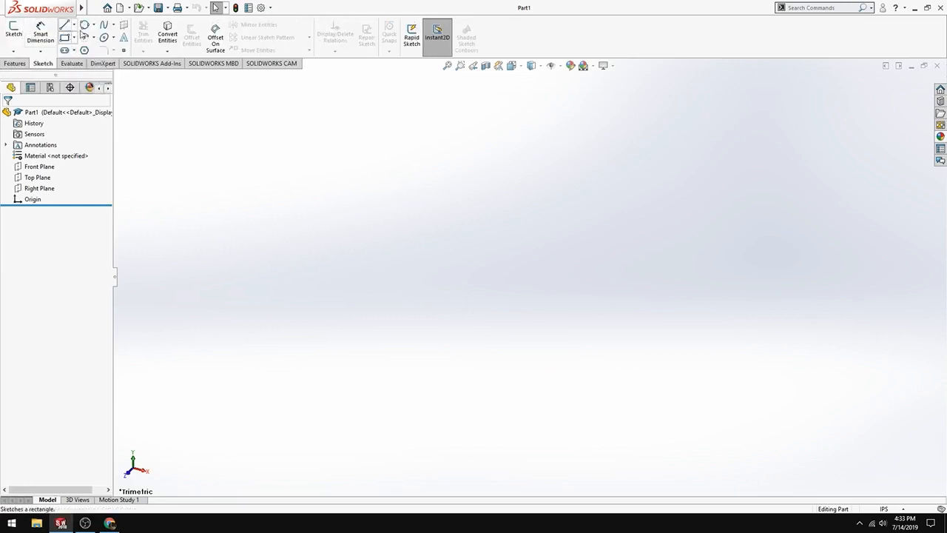
mouse_move(84, 37)
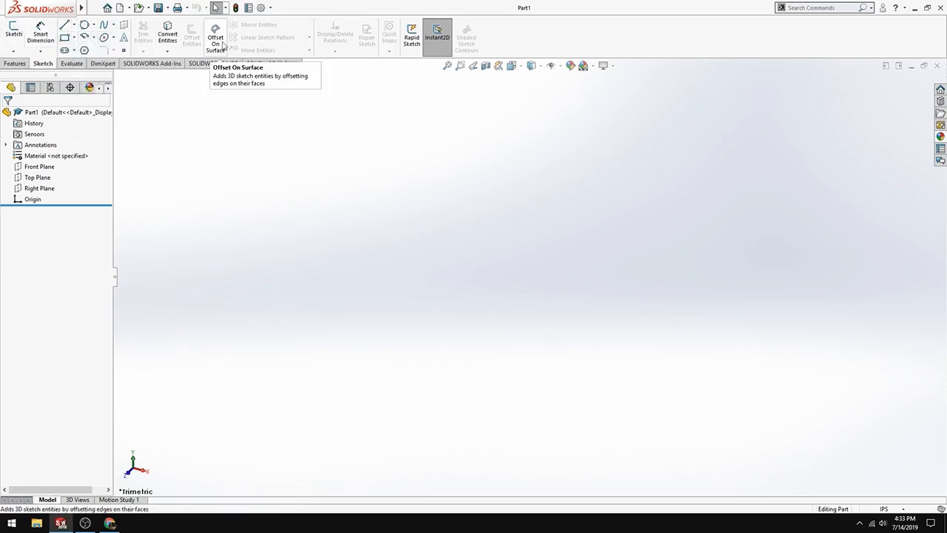
mouse_move(40, 33)
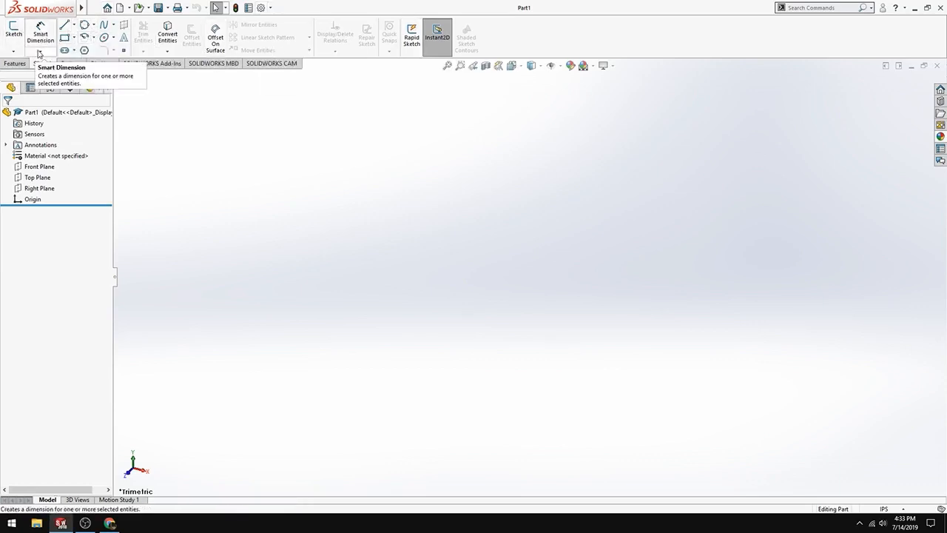
mouse_move(13, 31)
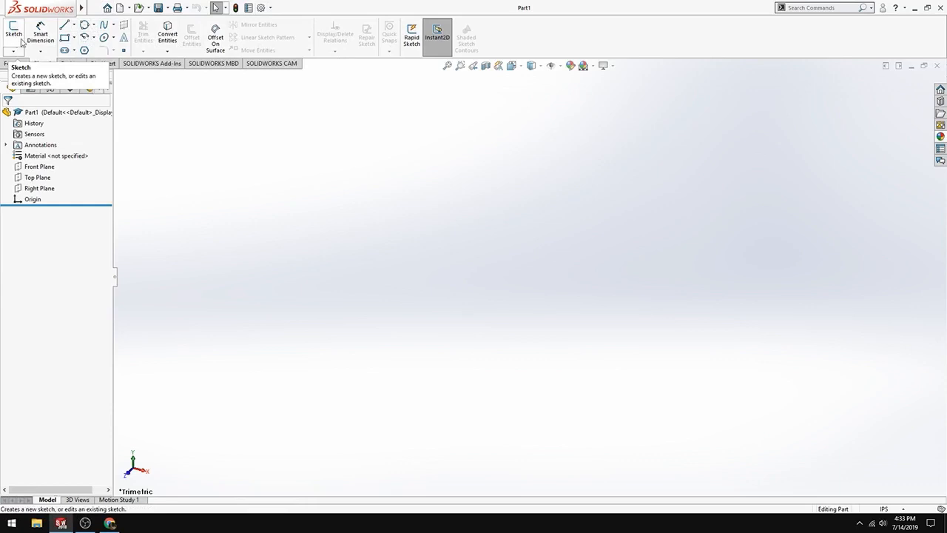
left_click(15, 62)
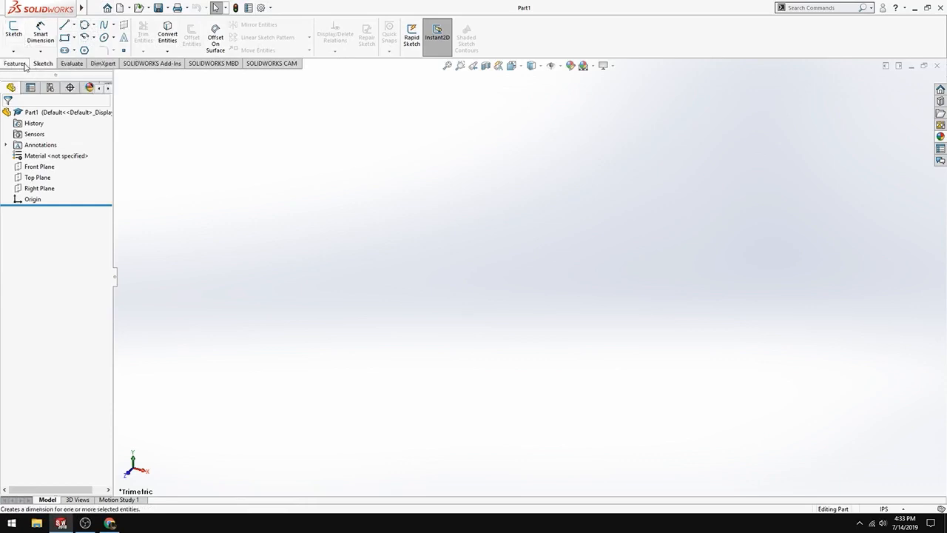
left_click(15, 62)
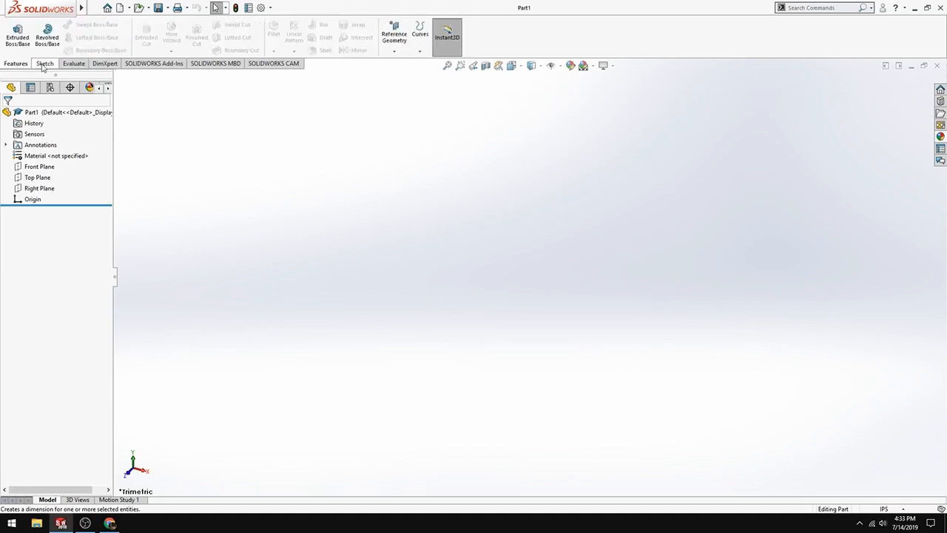
mouse_move(18, 35)
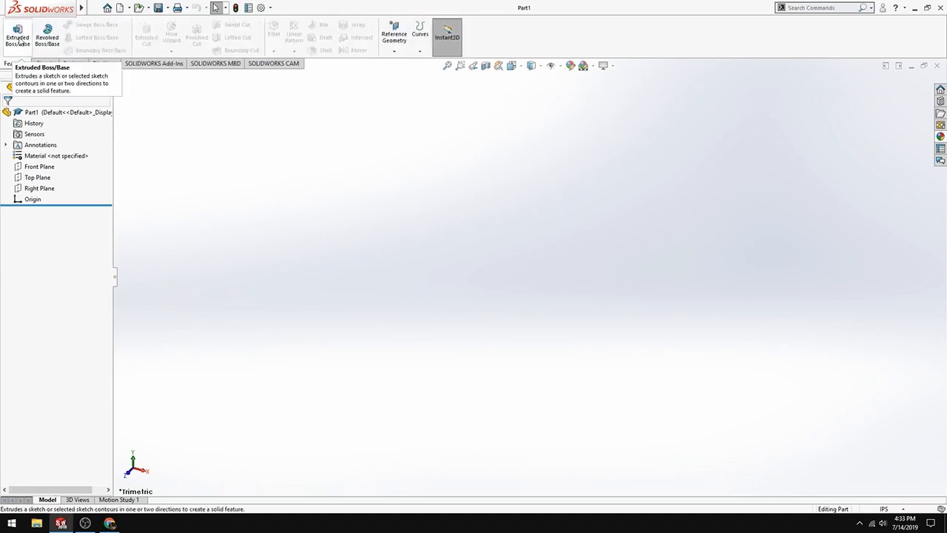
Start an Extruded Boss/Base feature and choose the Front Plane for its sketch
left_click(18, 35)
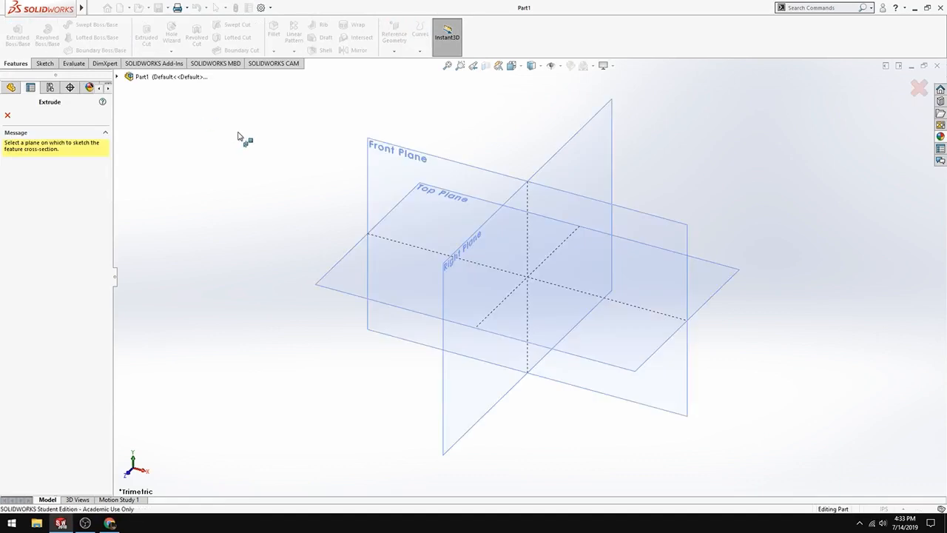
mouse_move(224, 120)
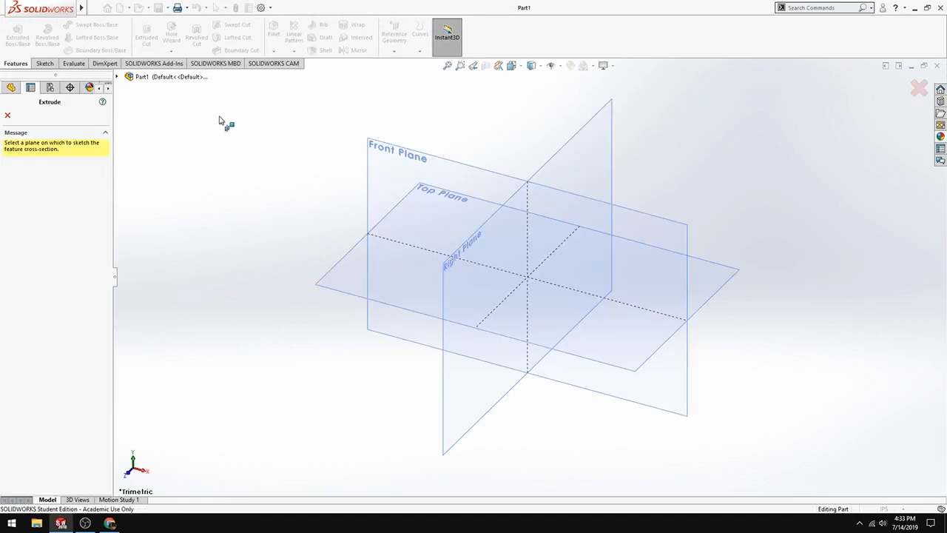
mouse_move(367, 146)
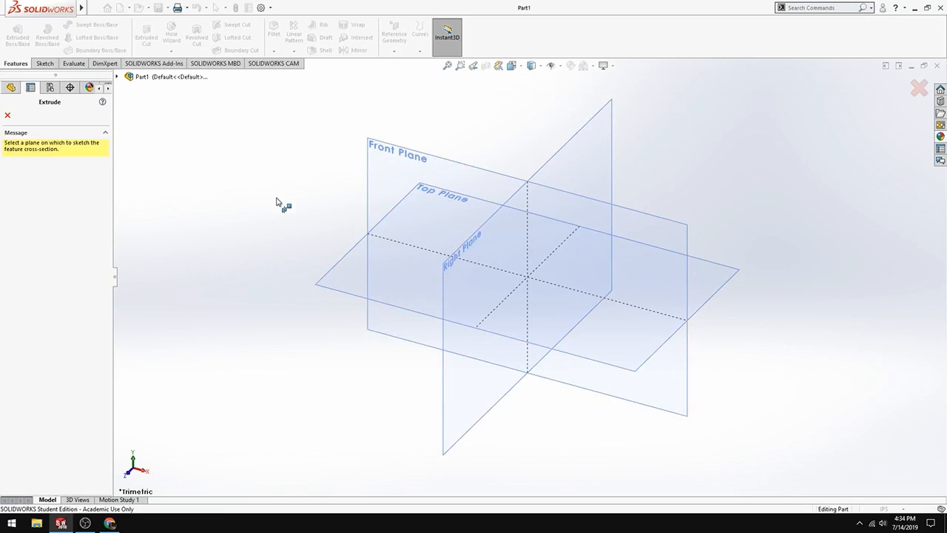
mouse_move(339, 132)
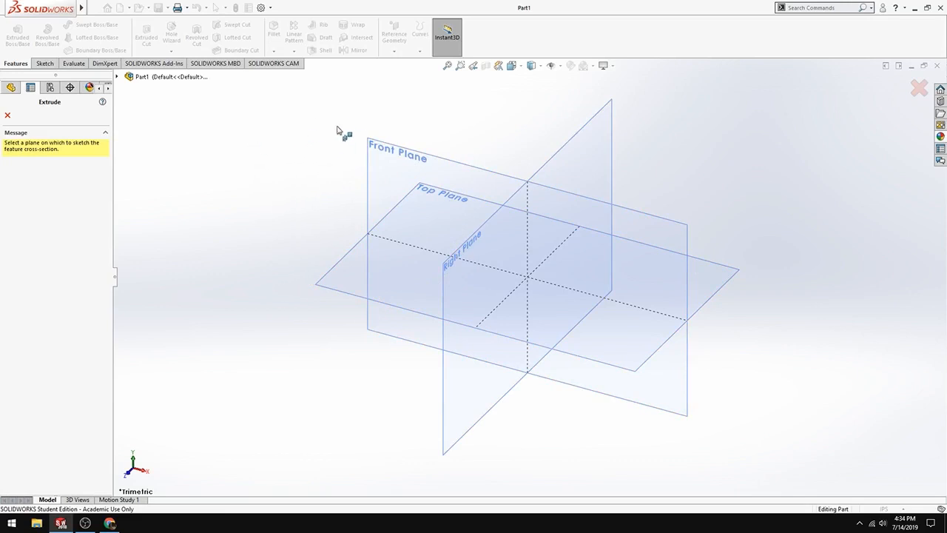
left_click(397, 157)
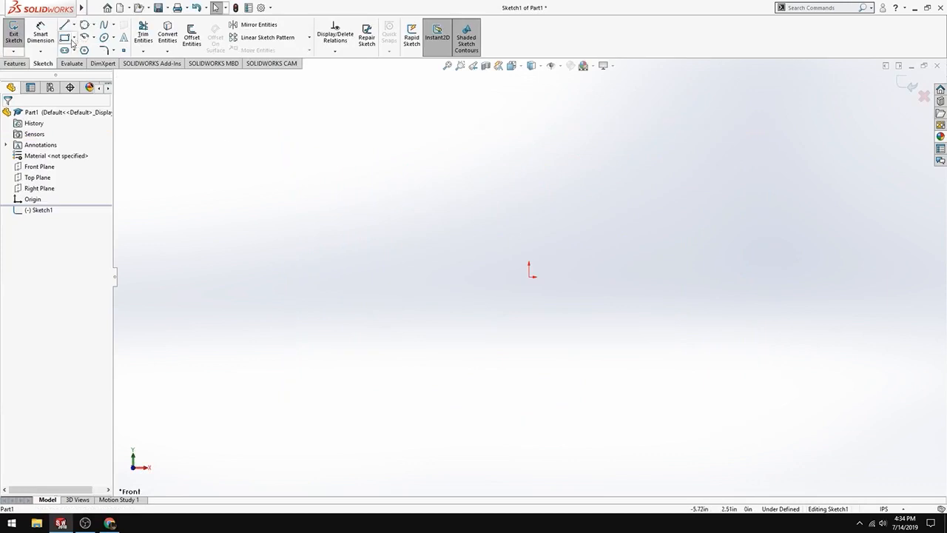
Open the existing car_date part from the Desktop
left_click(94, 7)
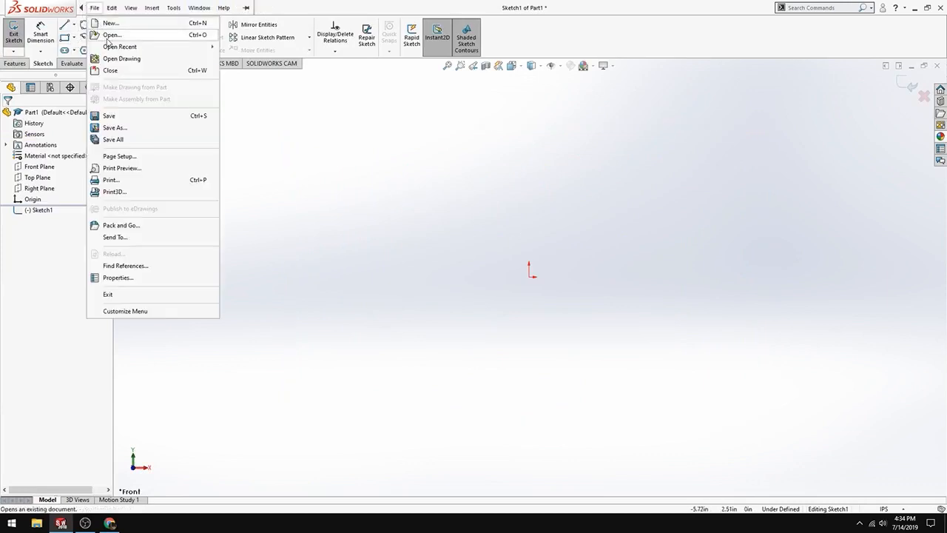
left_click(113, 36)
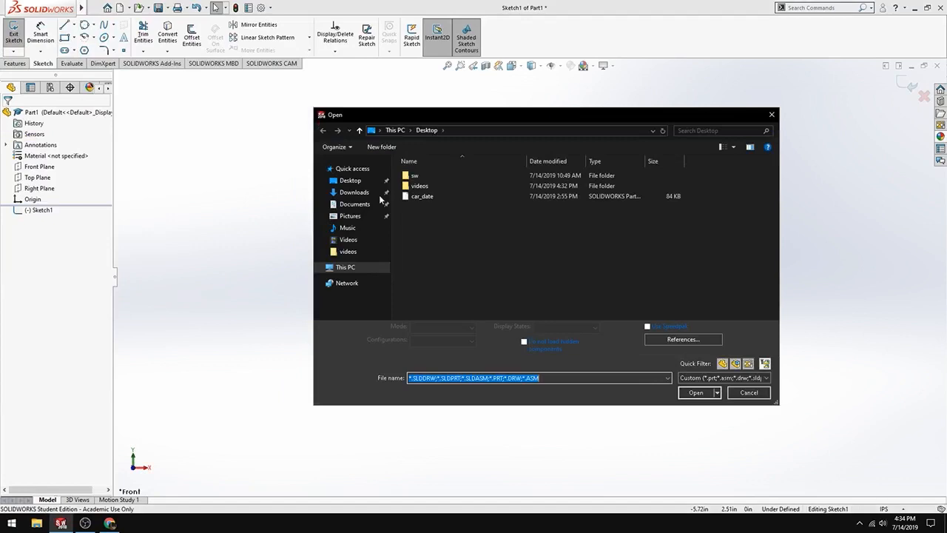
left_click(749, 392)
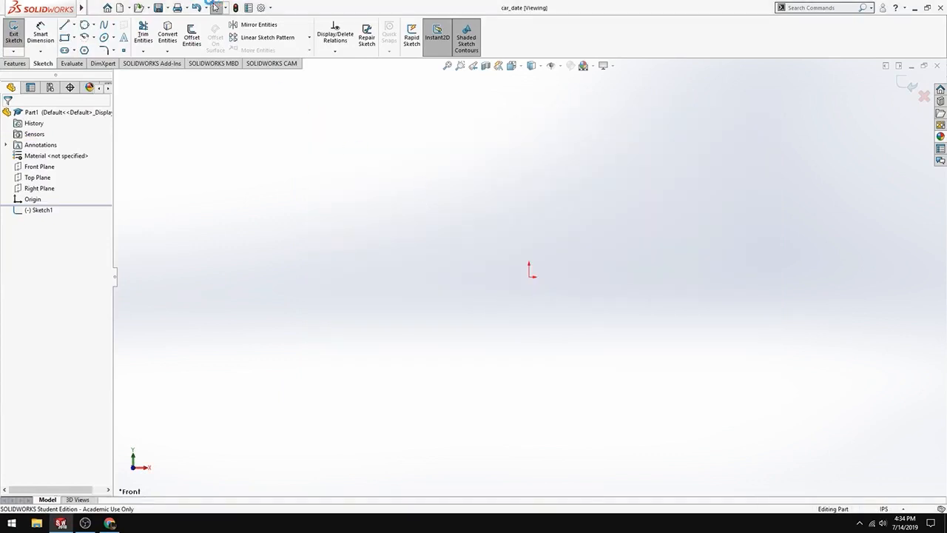
left_click(13, 33)
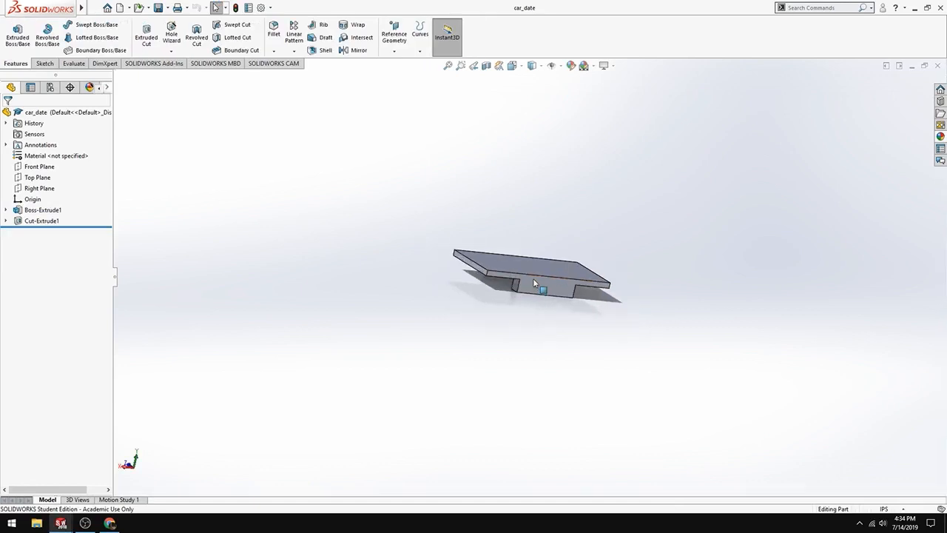
left_click(94, 7)
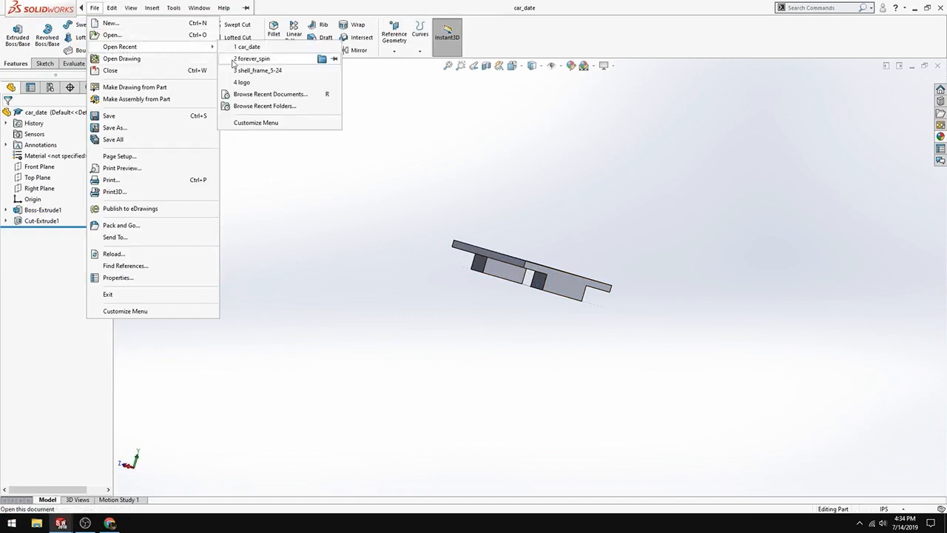
left_click(261, 71)
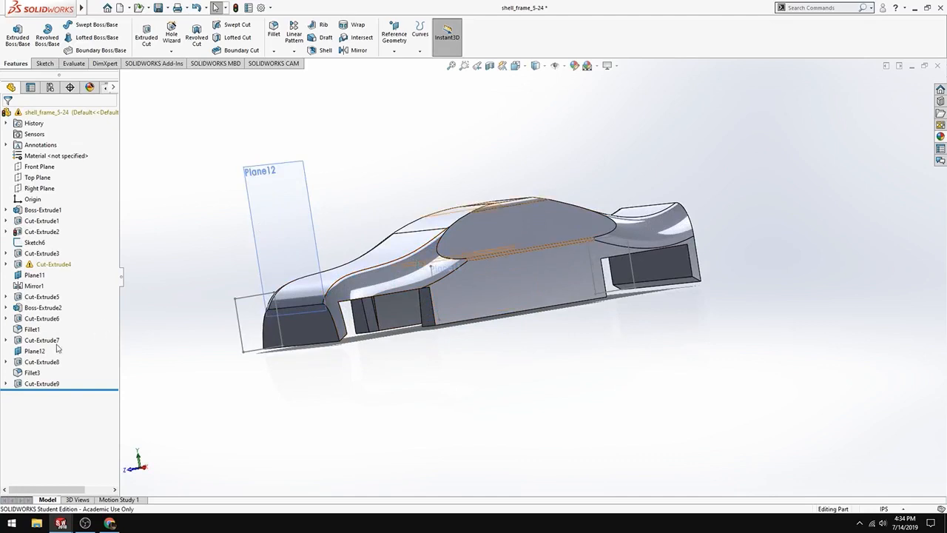
left_click(36, 350)
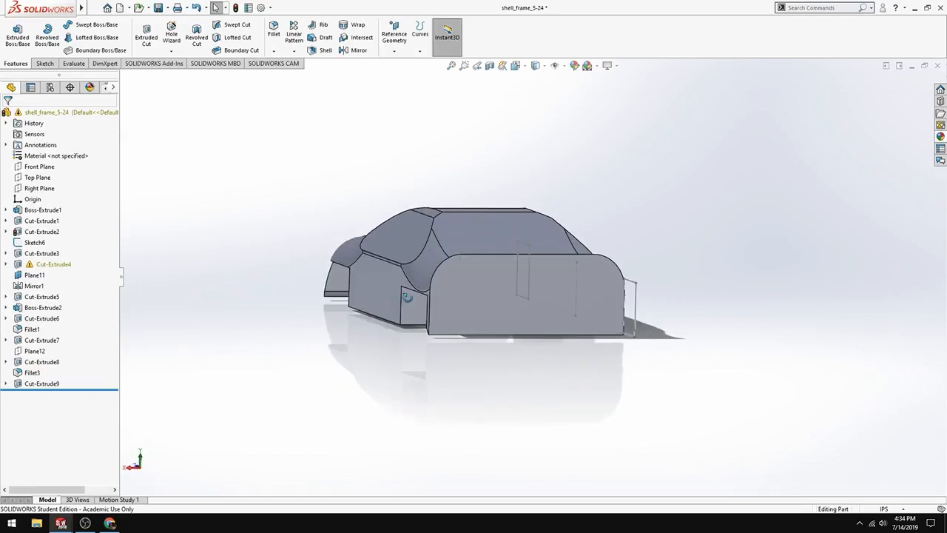
left_click_drag(407, 296, 539, 332)
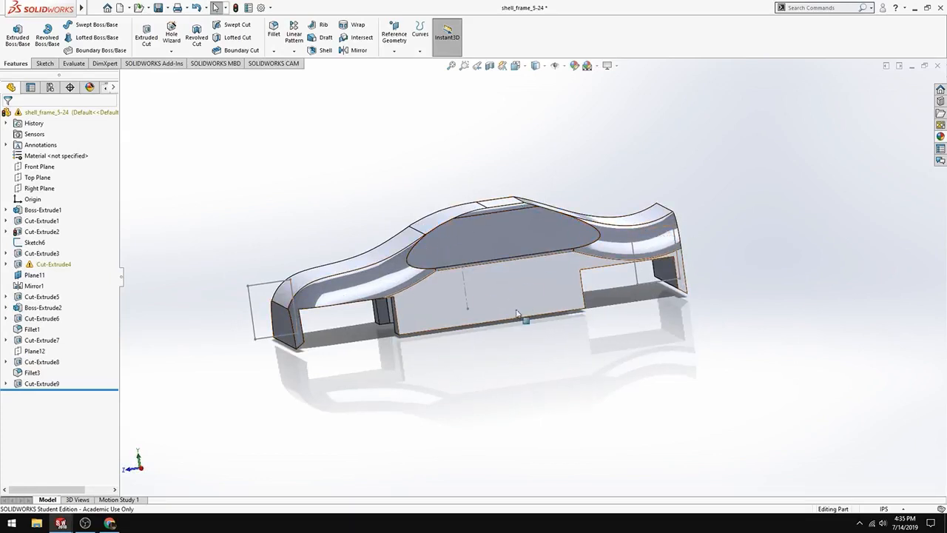
left_click_drag(518, 310, 666, 259)
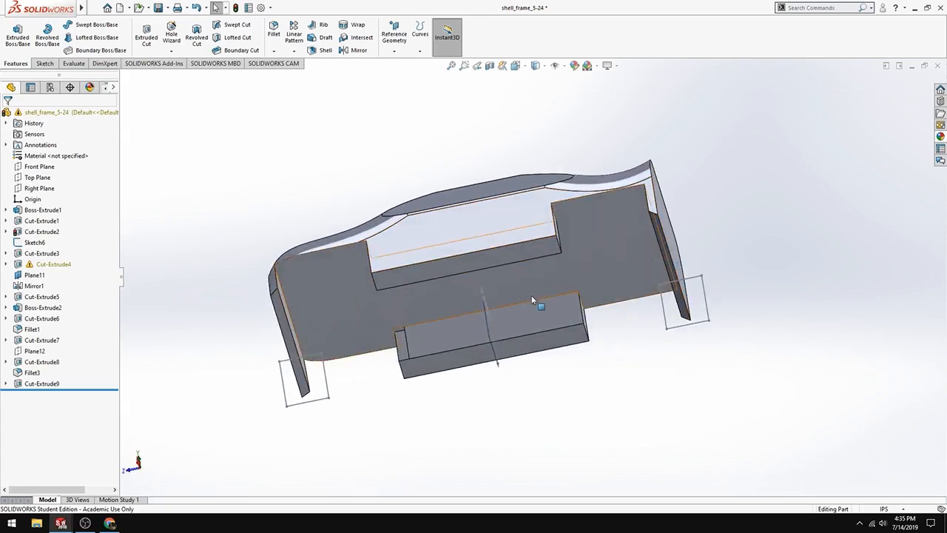
left_click_drag(533, 304, 618, 278)
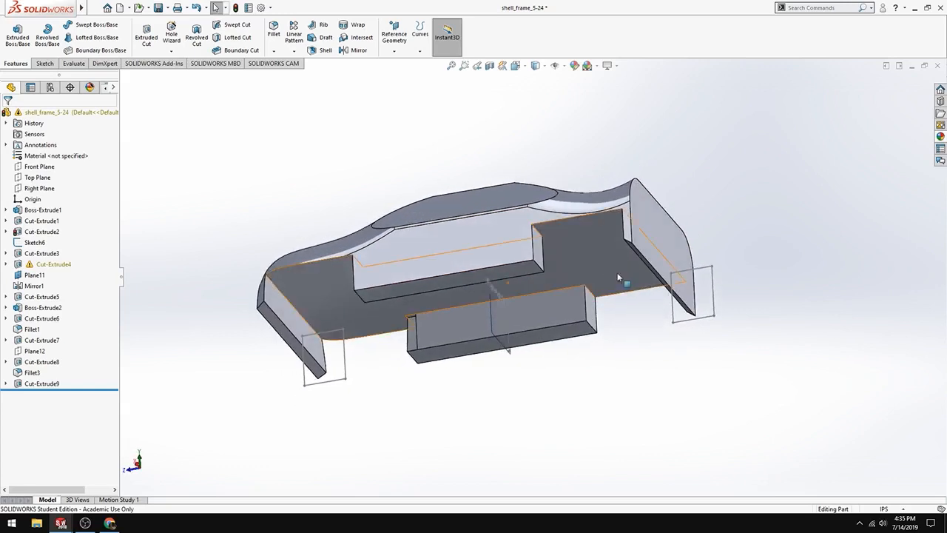
mouse_move(583, 255)
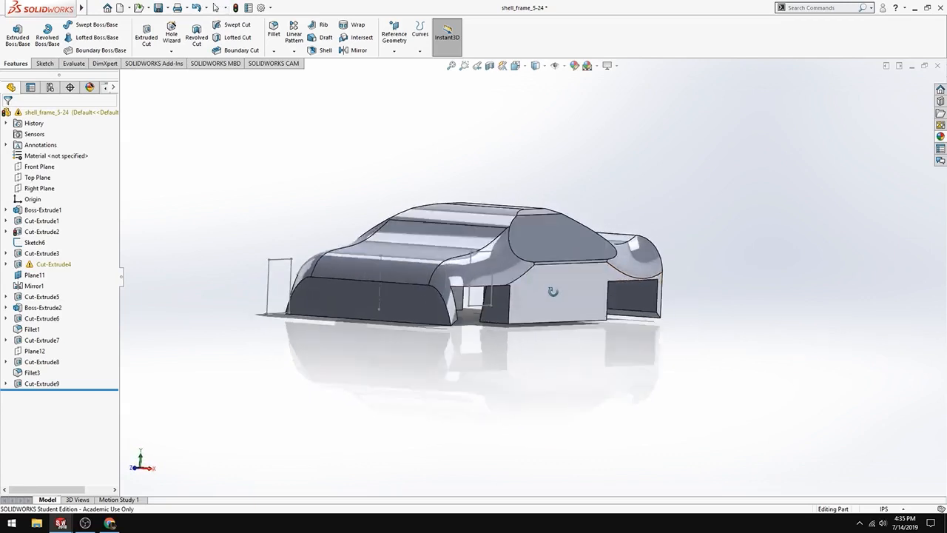
left_click_drag(554, 290, 322, 311)
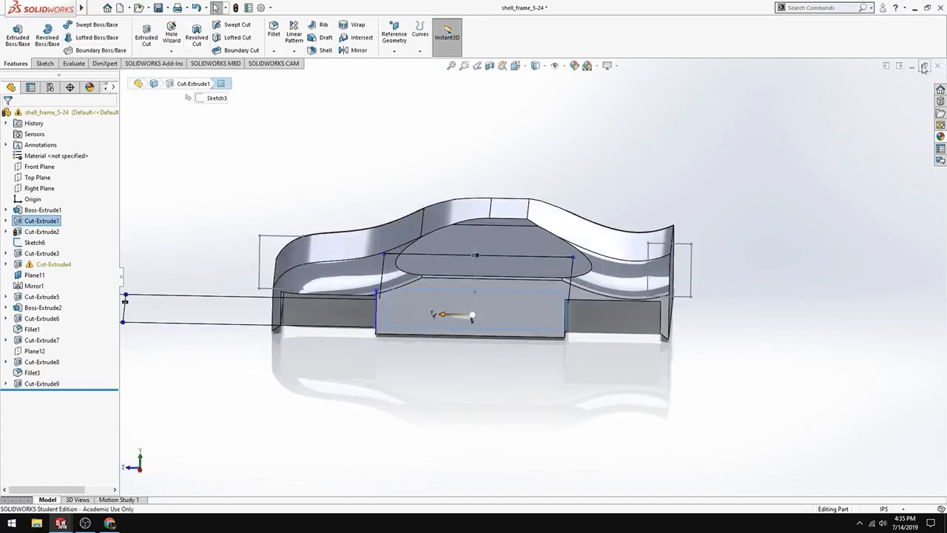
mouse_move(912, 65)
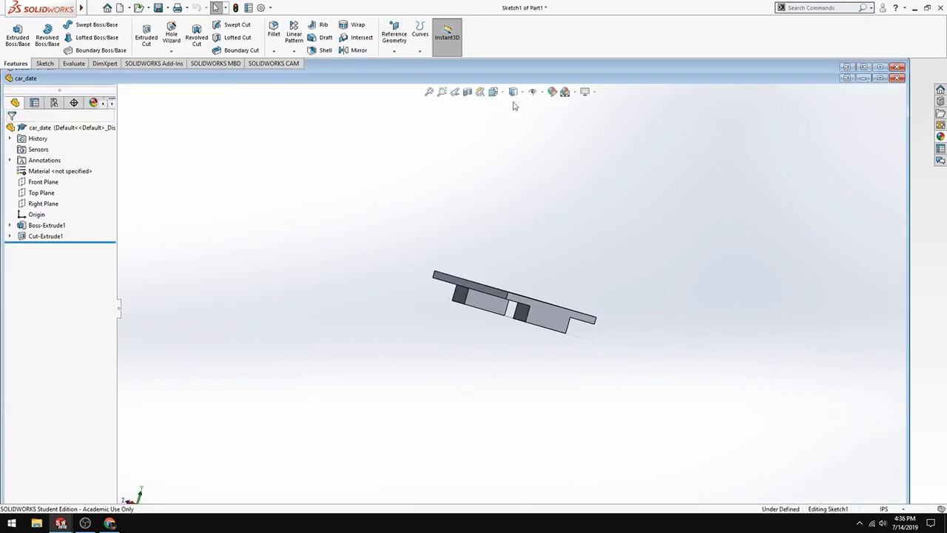
mouse_move(659, 142)
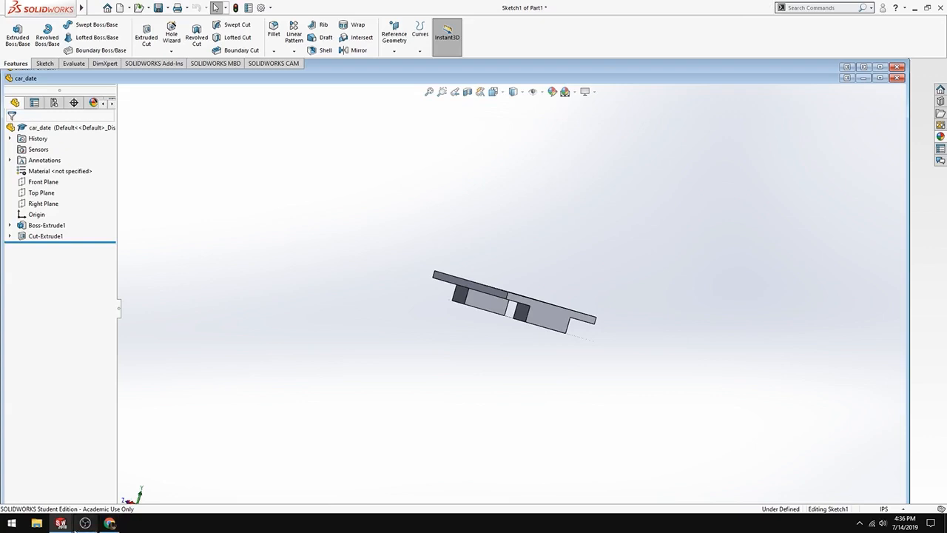
mouse_move(61, 524)
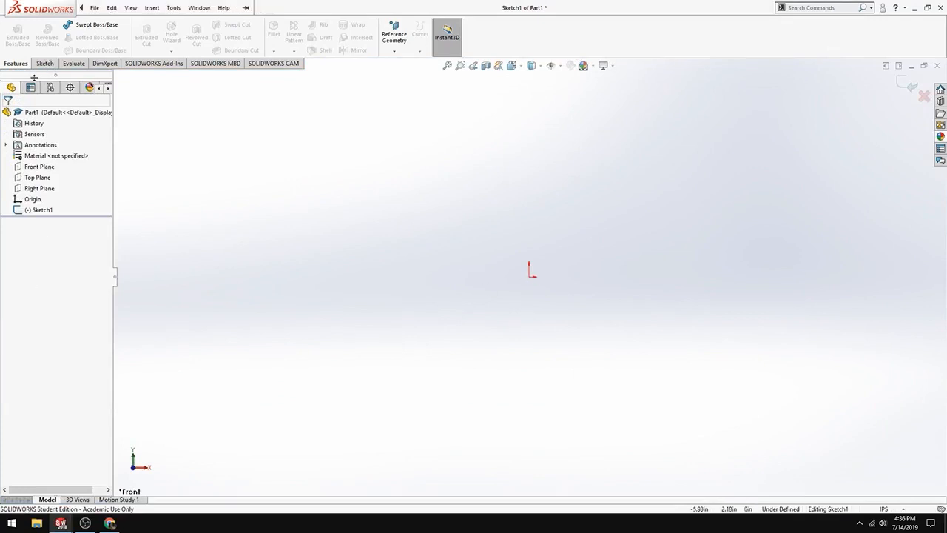
Discard the empty Sketch1 and start a new Extruded Boss/Base feature
left_click(42, 62)
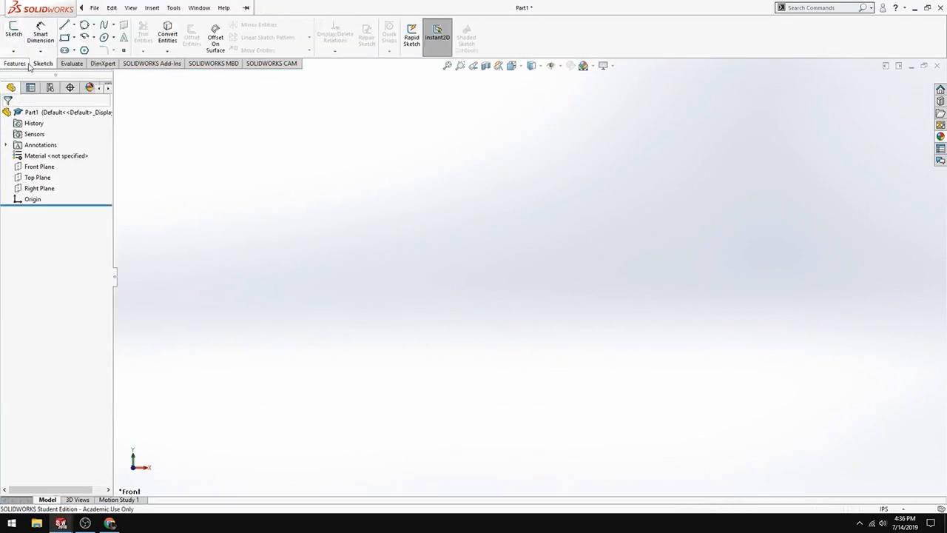
left_click(15, 62)
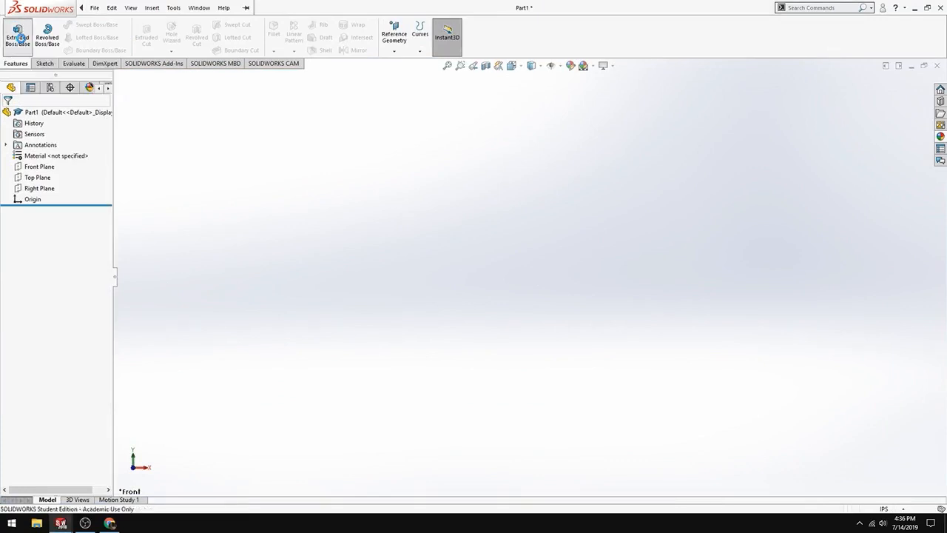
left_click(17, 36)
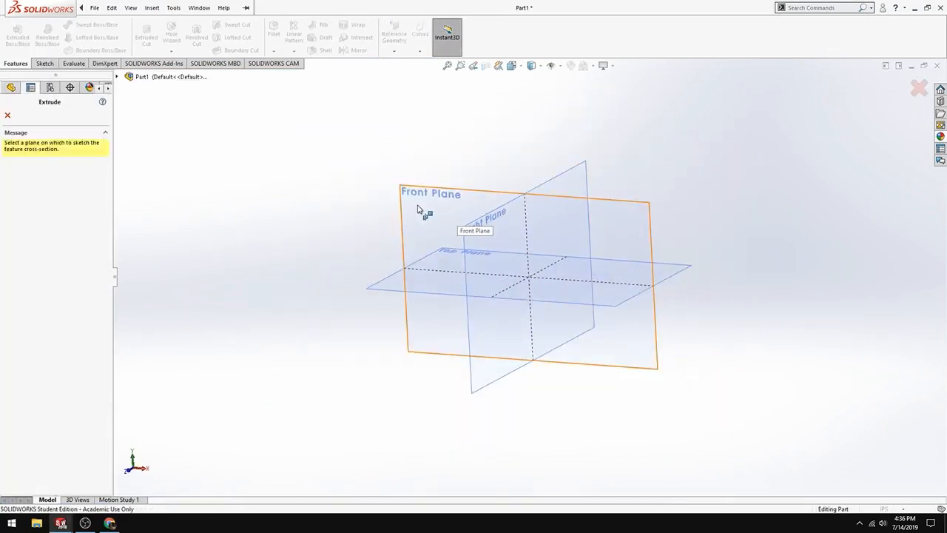
mouse_move(352, 202)
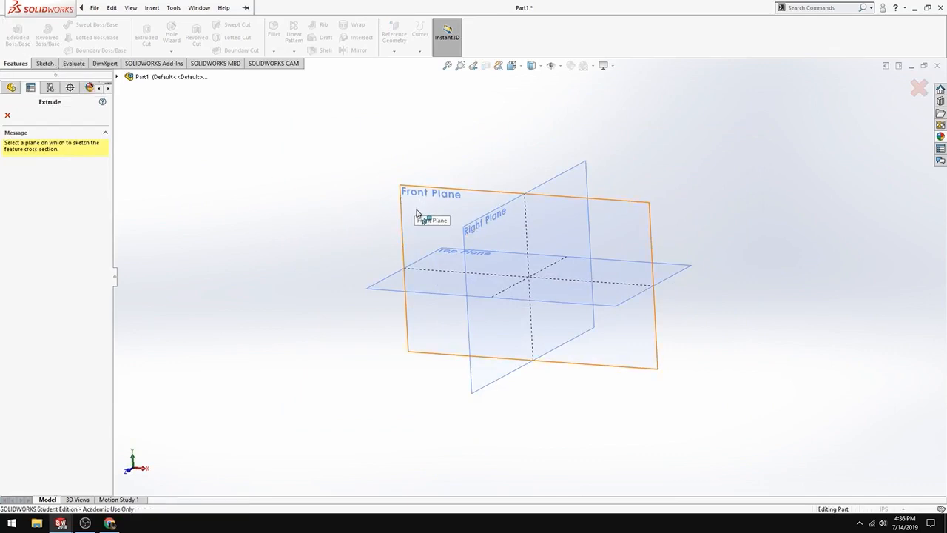
mouse_move(442, 222)
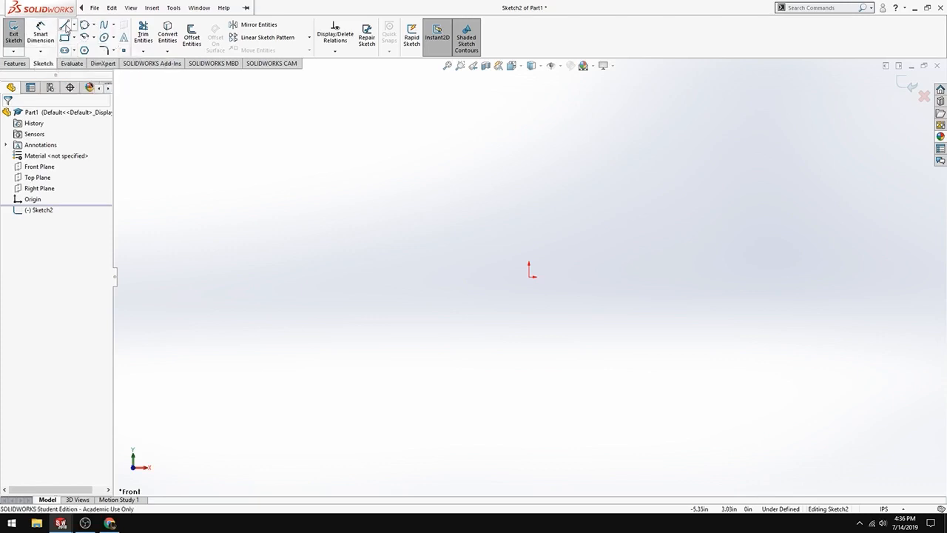
Draw a horizontal line from the origin to the right, about 1.6 long
left_click(65, 23)
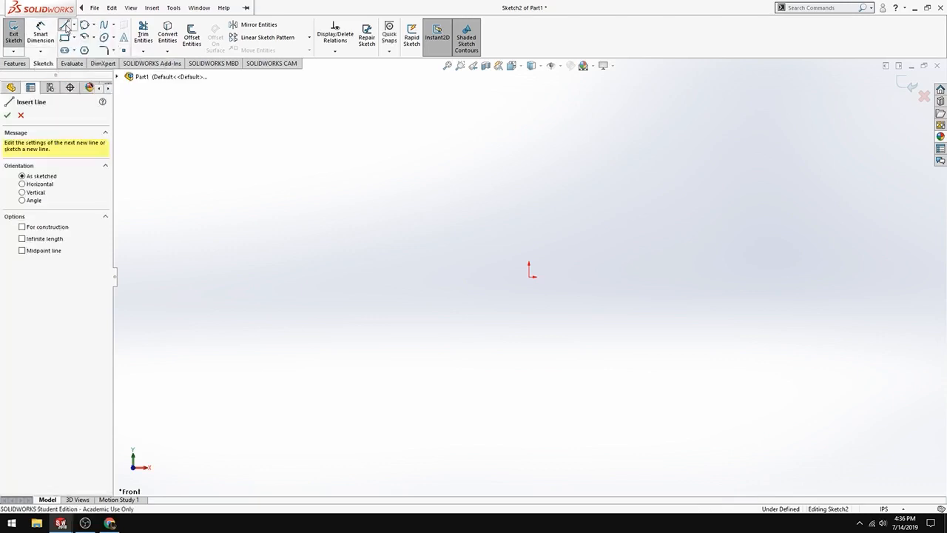
mouse_move(506, 258)
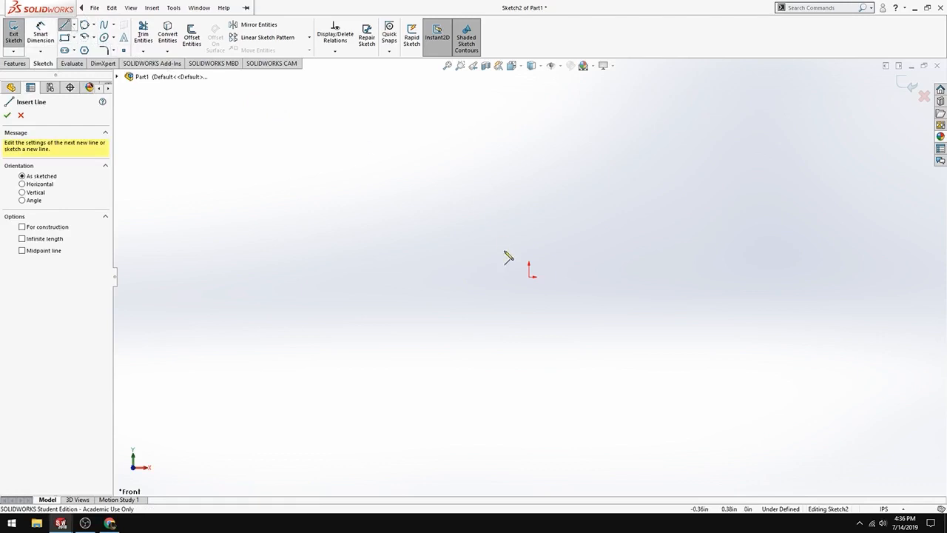
mouse_move(225, 110)
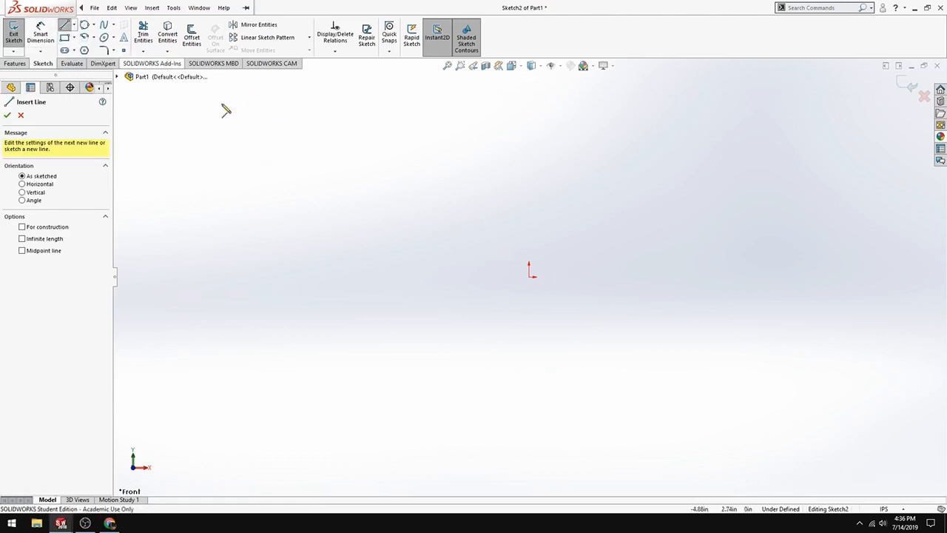
mouse_move(669, 236)
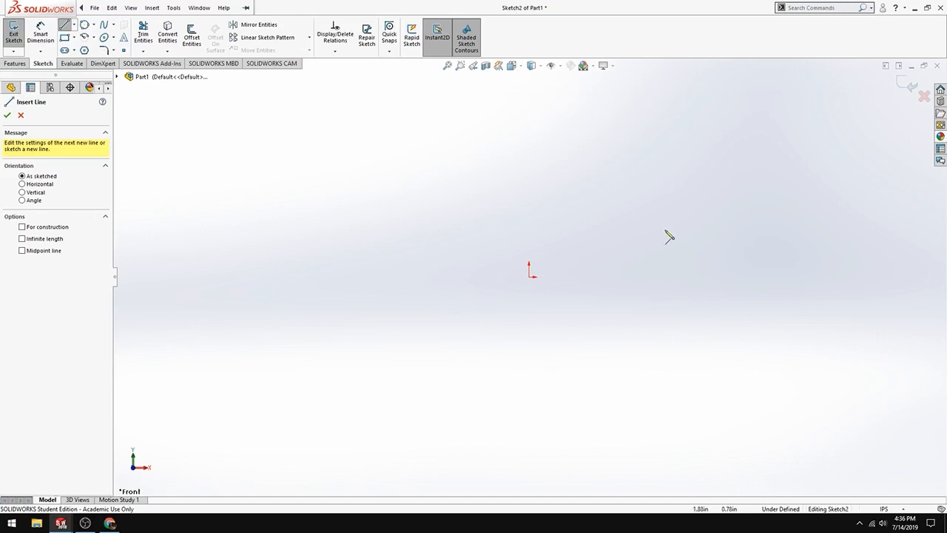
mouse_move(577, 272)
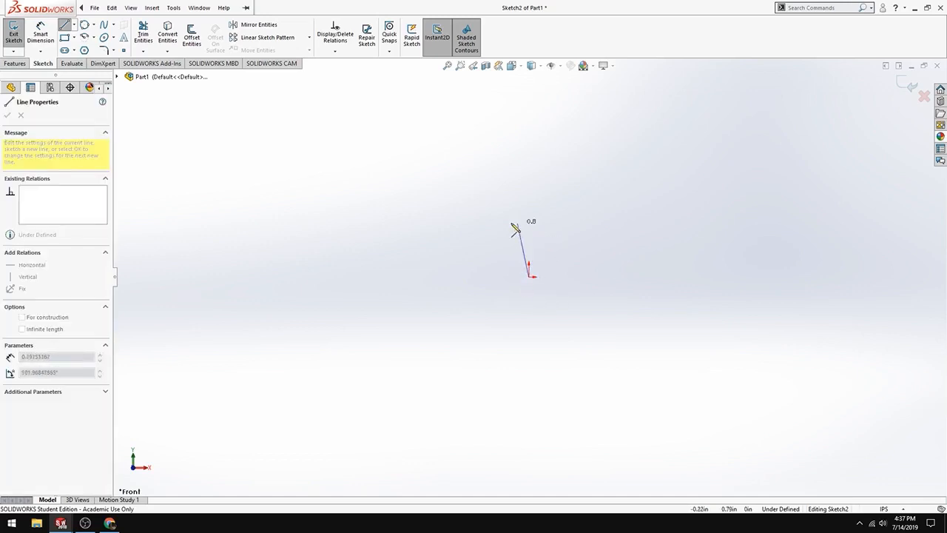
left_click_drag(527, 275, 620, 278)
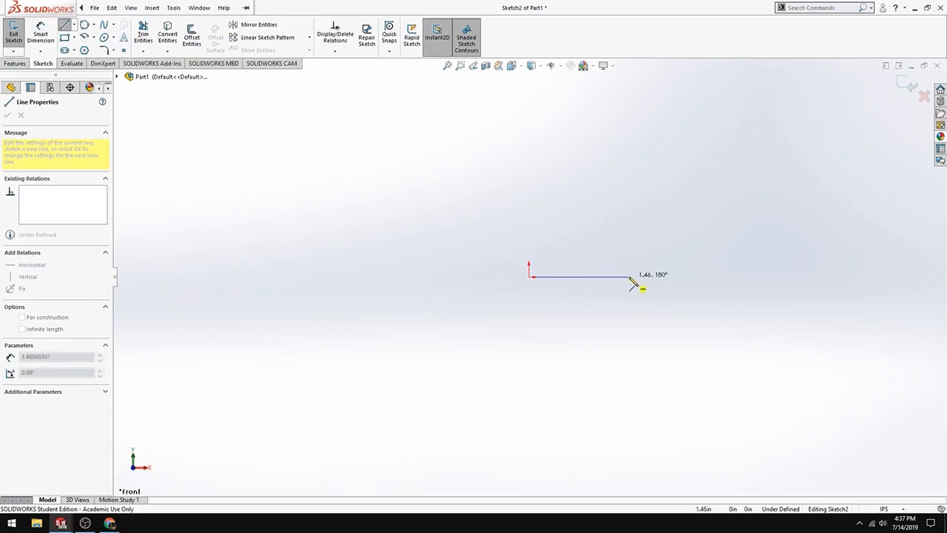
left_click_drag(633, 284, 638, 287)
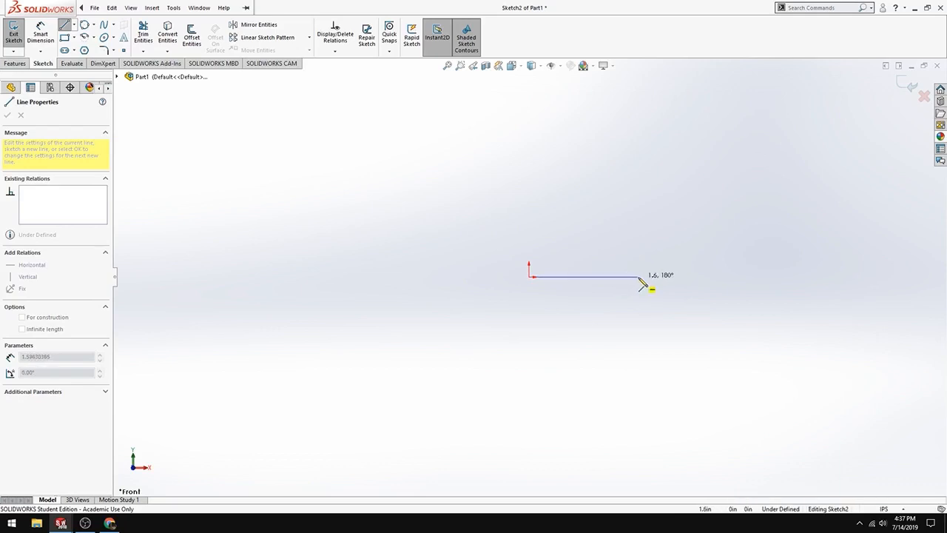
left_click_drag(640, 280, 699, 284)
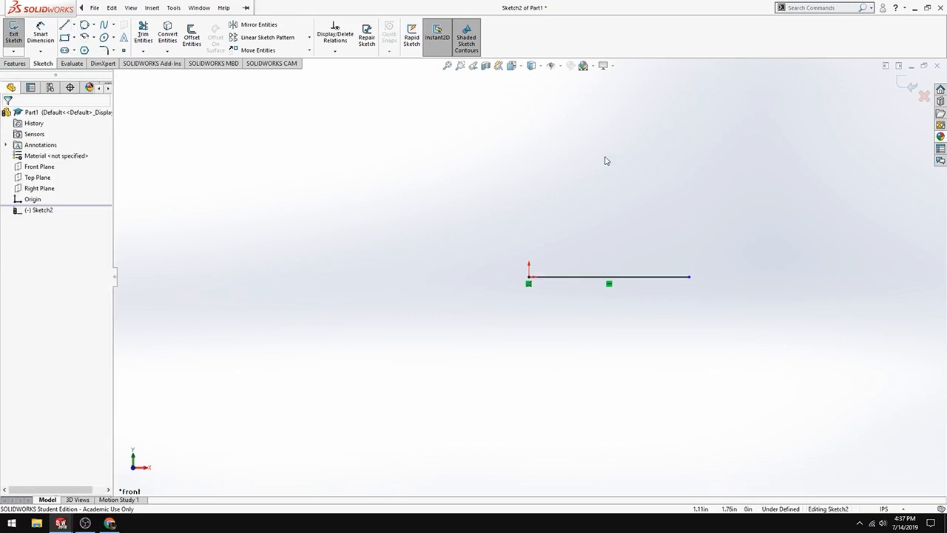
mouse_move(577, 202)
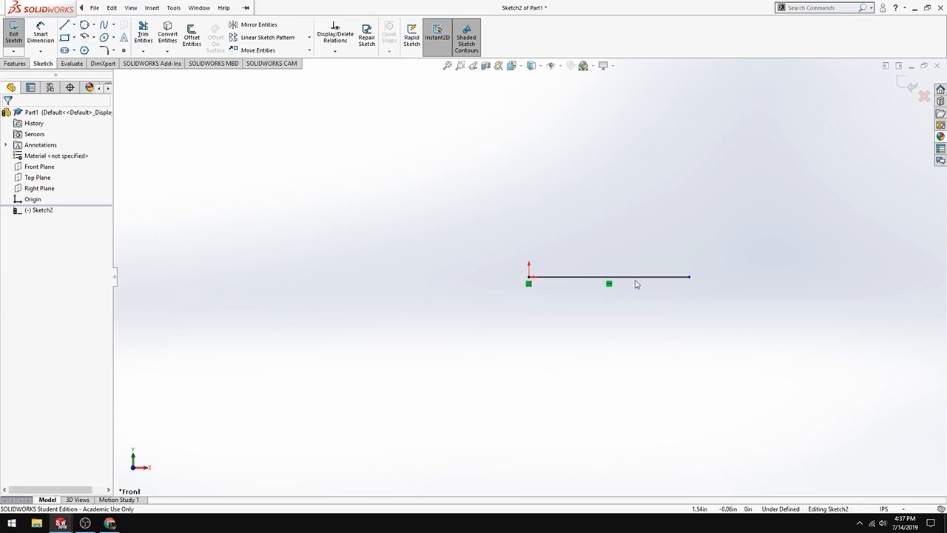
mouse_move(651, 287)
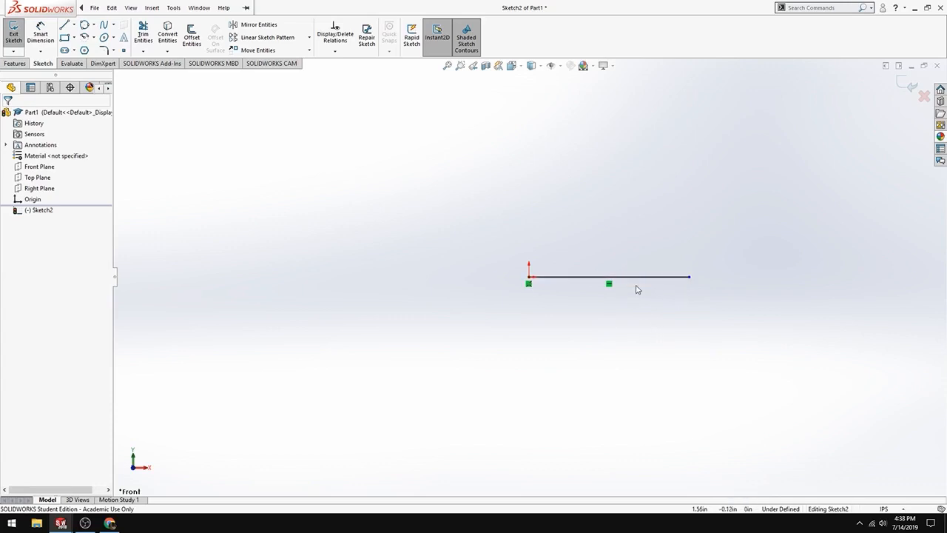
mouse_move(570, 332)
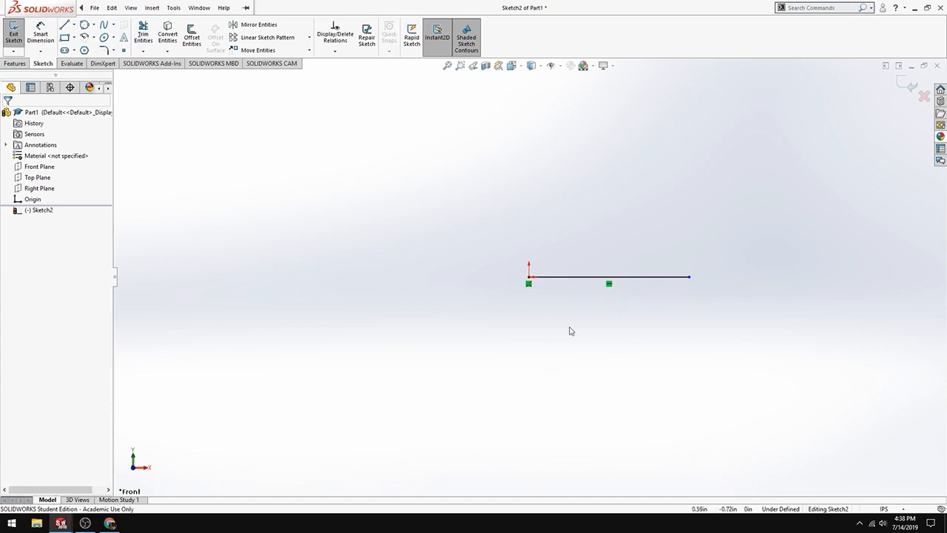
mouse_move(610, 329)
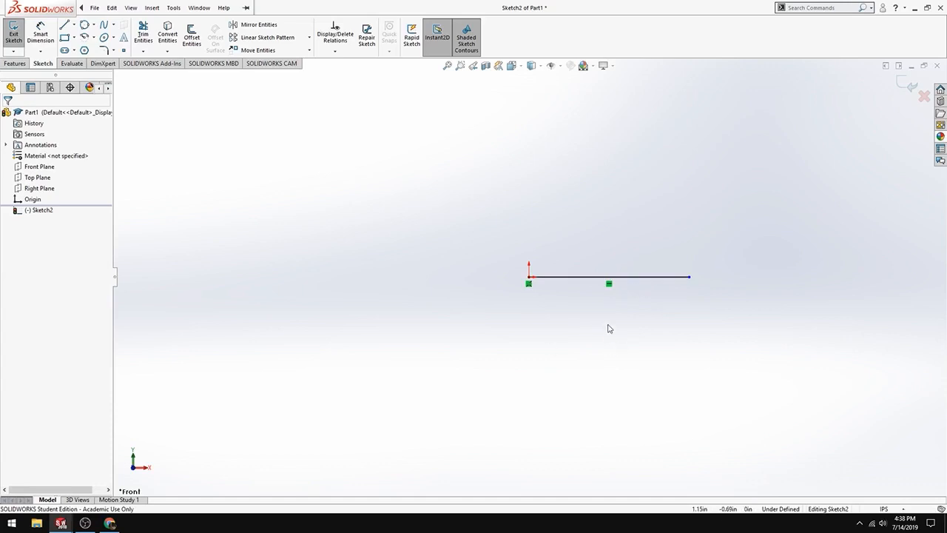
mouse_move(580, 293)
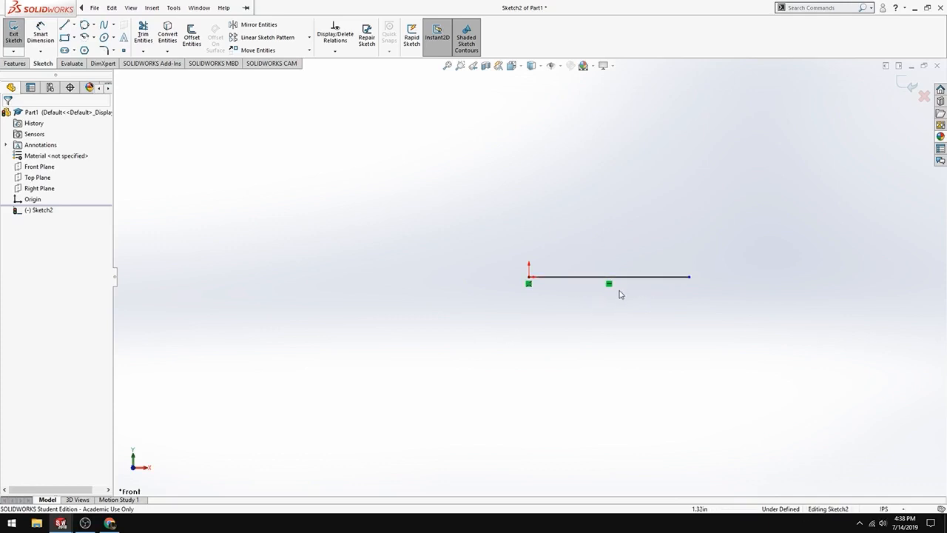
mouse_move(530, 296)
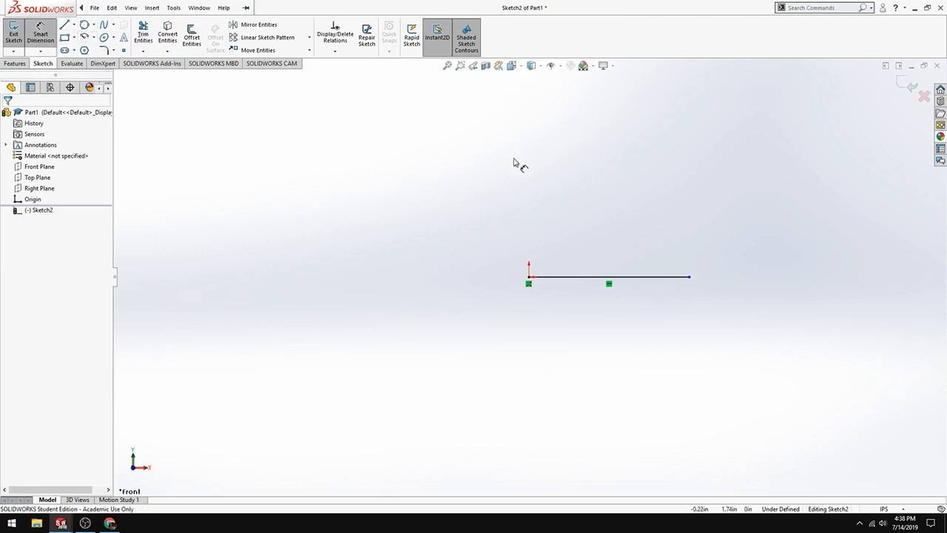
mouse_move(633, 266)
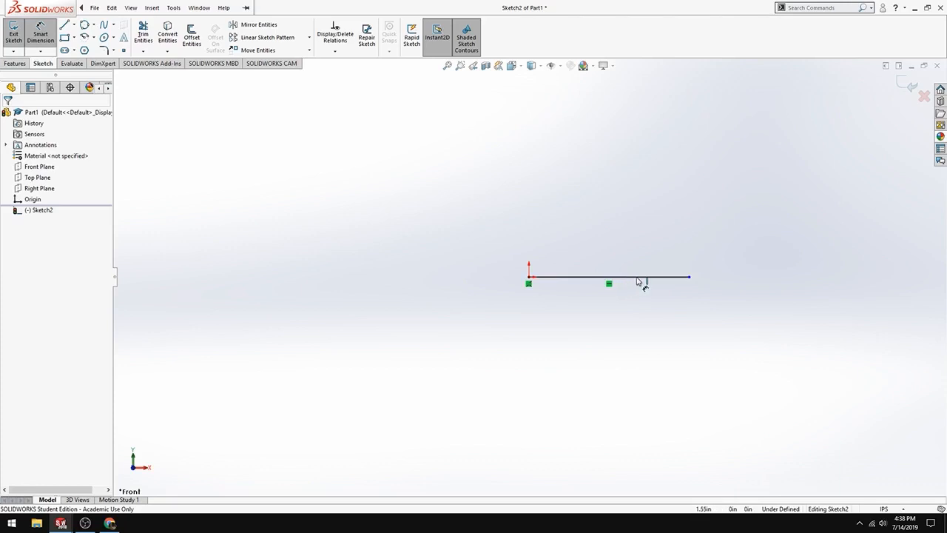
mouse_move(643, 290)
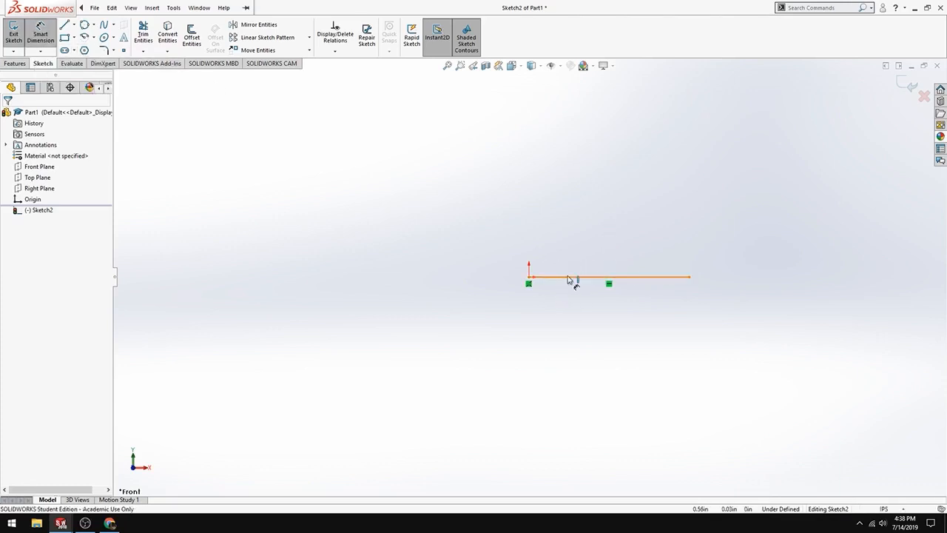
Dimension the horizontal line at 3.6664 (shown as 3.67) and accept it
left_click(607, 278)
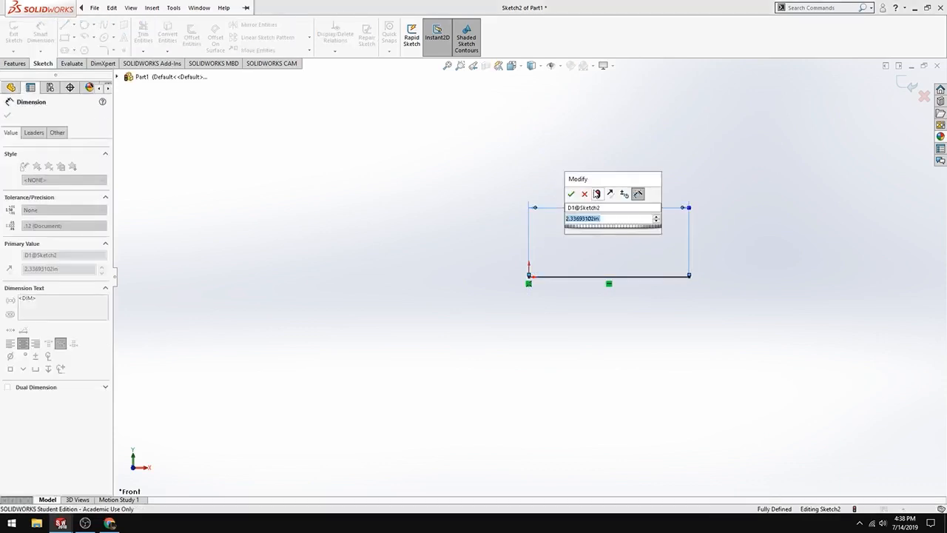
mouse_move(597, 194)
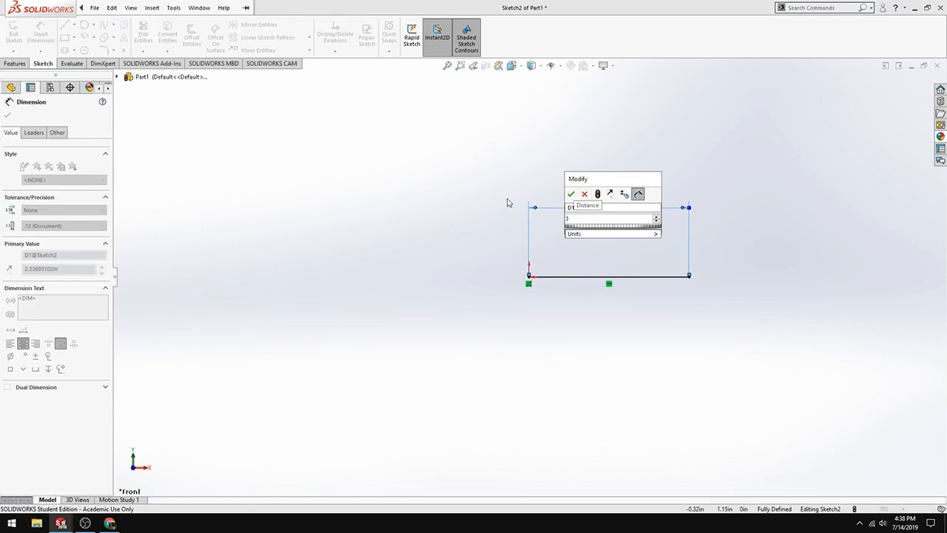
type("3.64")
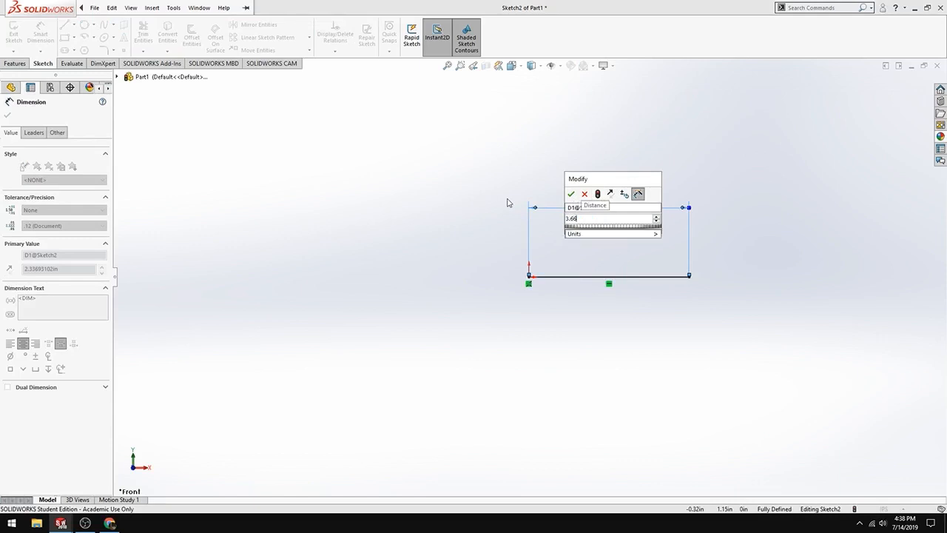
type("3.6664")
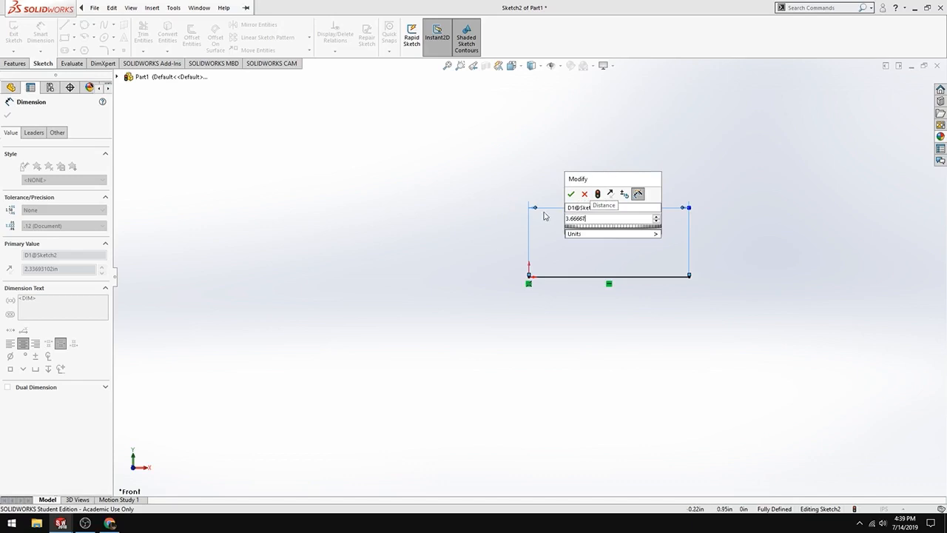
left_click(571, 194)
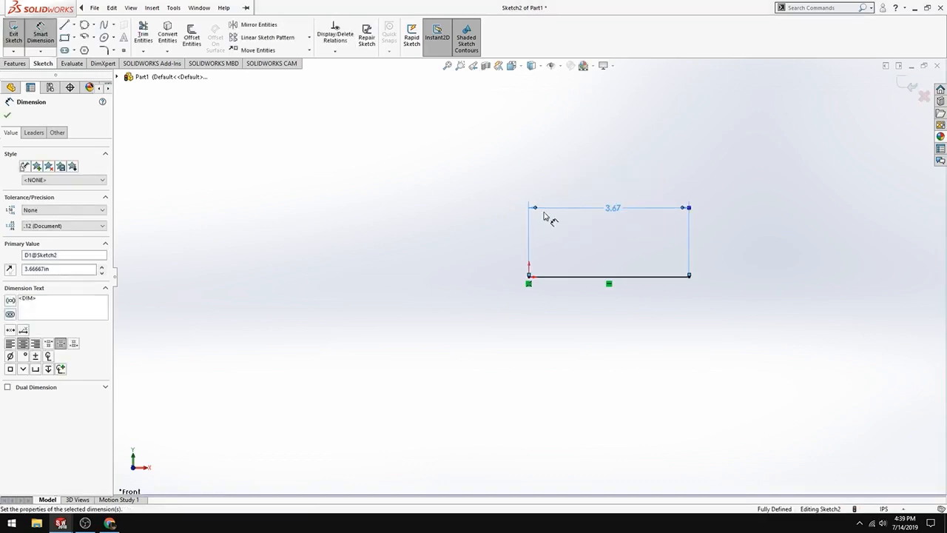
mouse_move(576, 216)
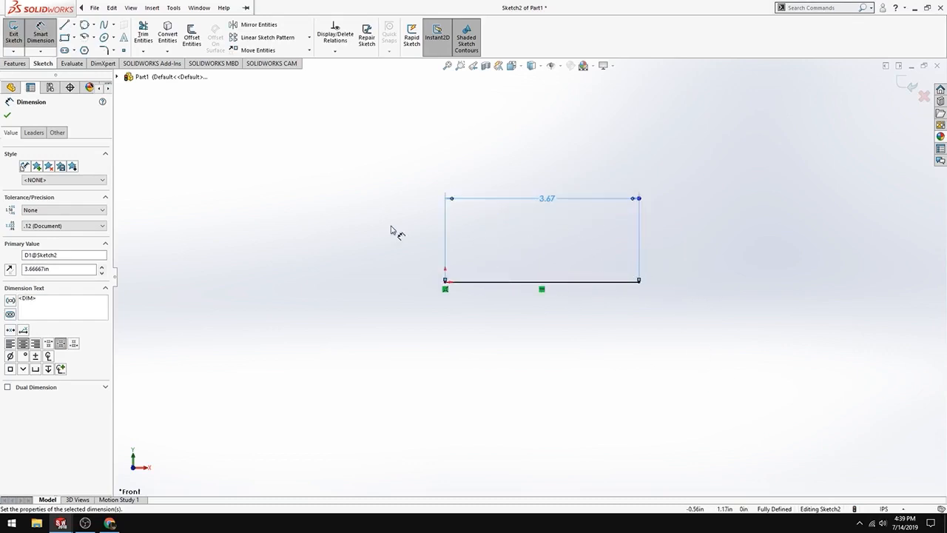
mouse_move(642, 293)
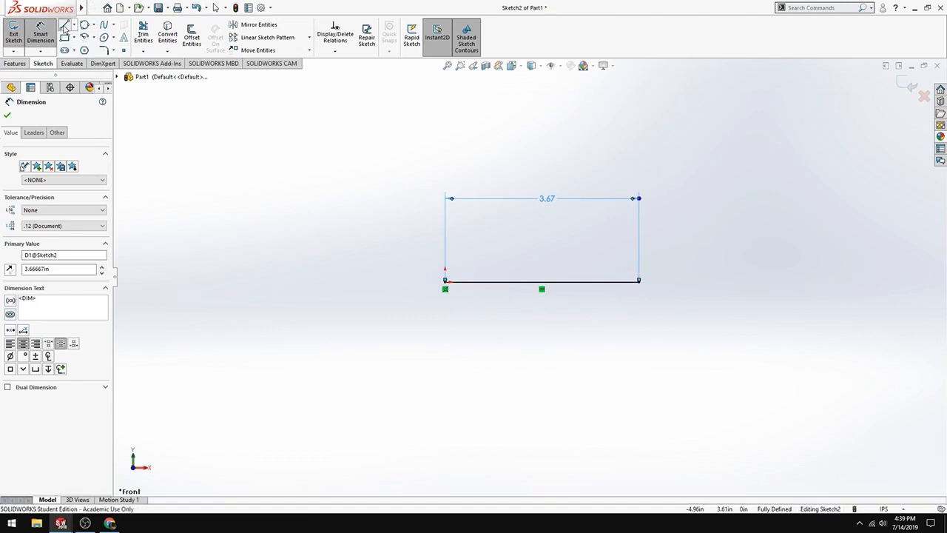
Begin a new line at the right end of the 3.67 base edge
left_click(66, 24)
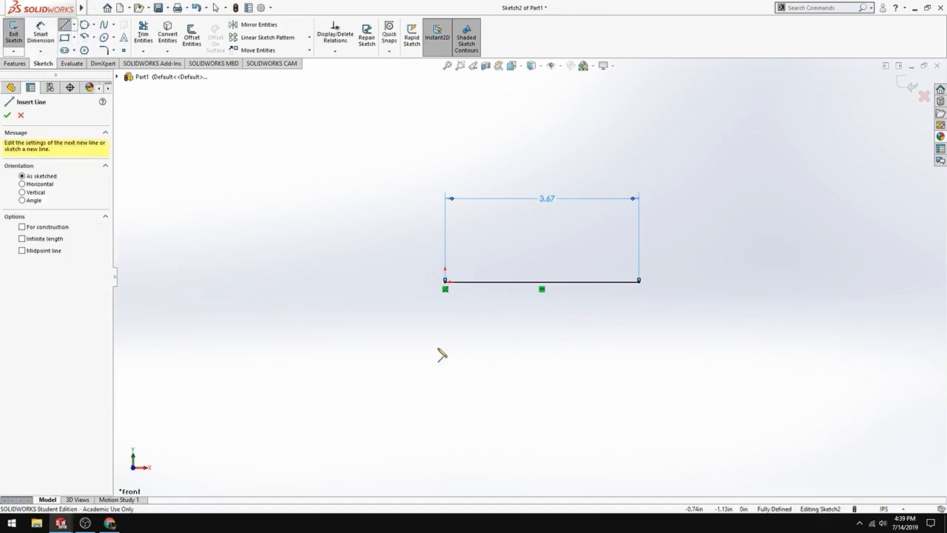
mouse_move(641, 287)
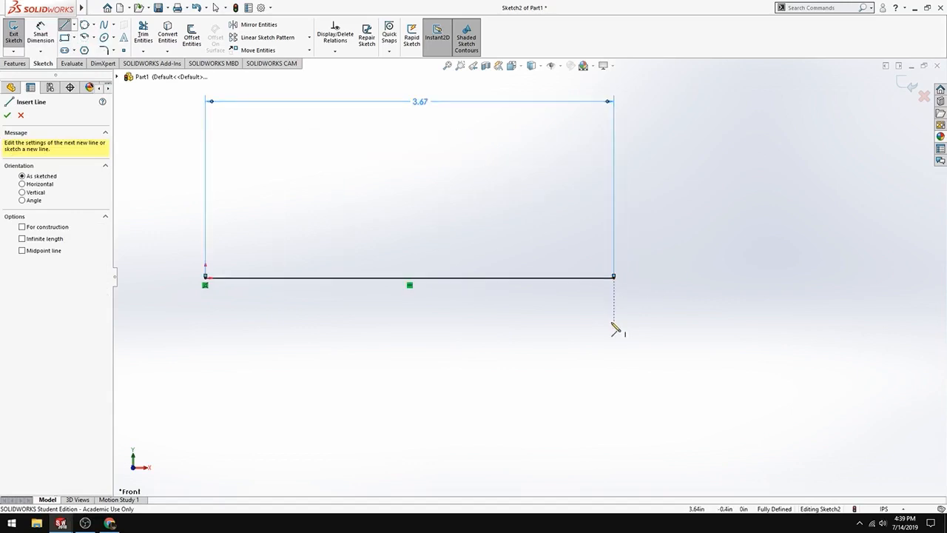
mouse_move(614, 288)
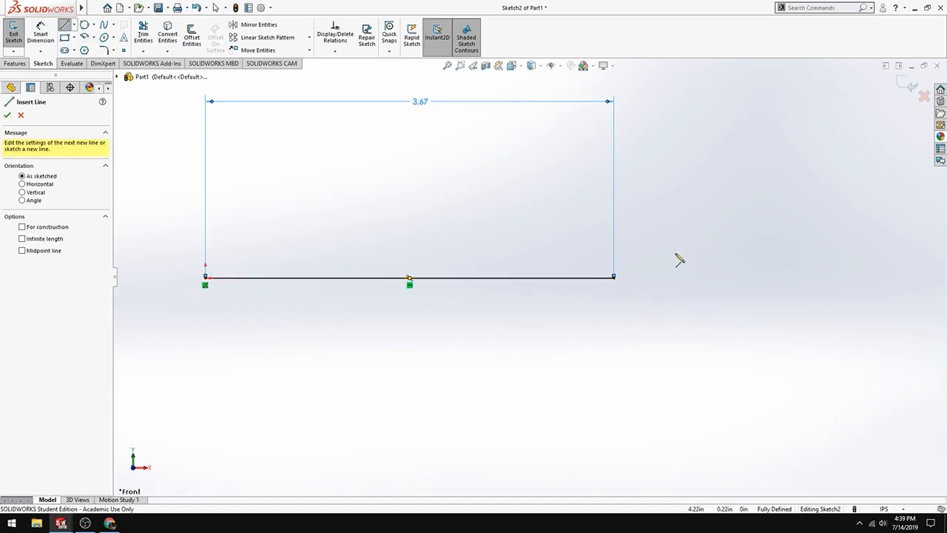
mouse_move(640, 281)
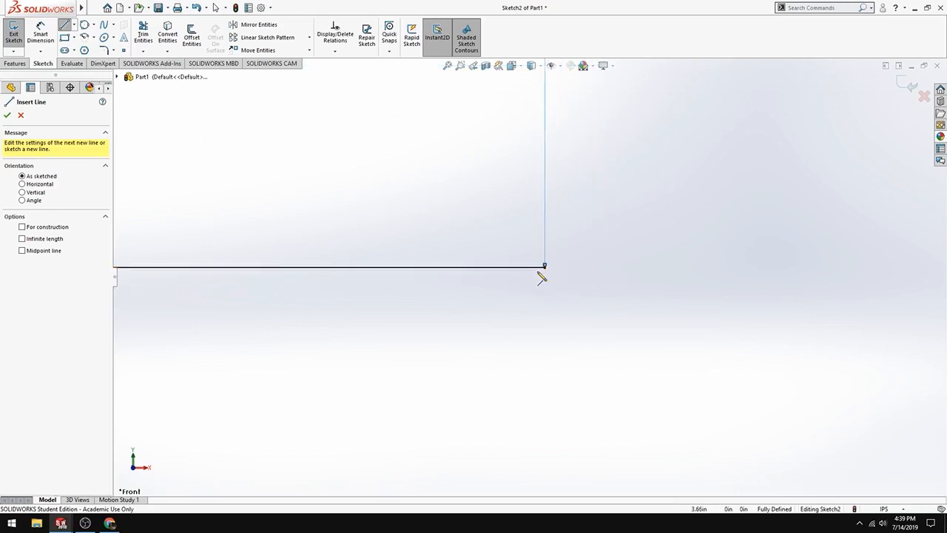
left_click(545, 279)
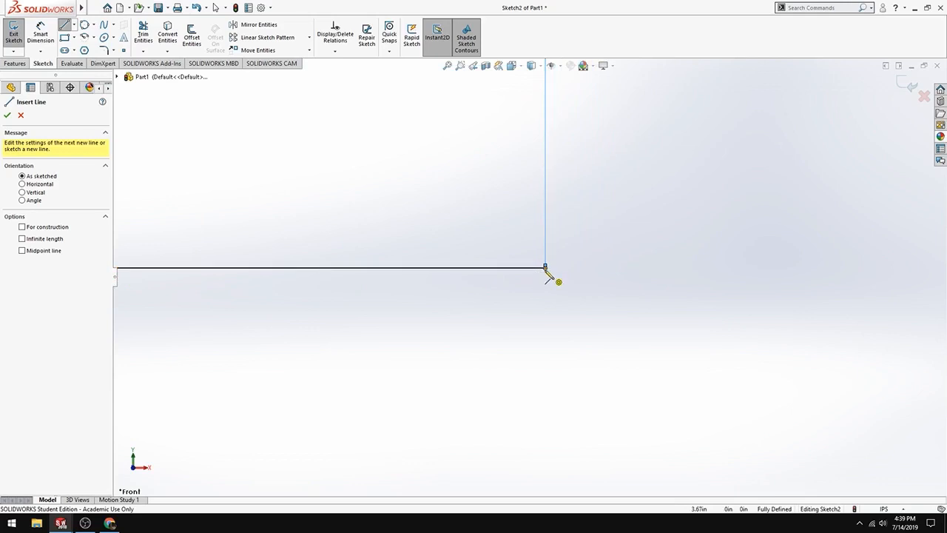
mouse_move(608, 267)
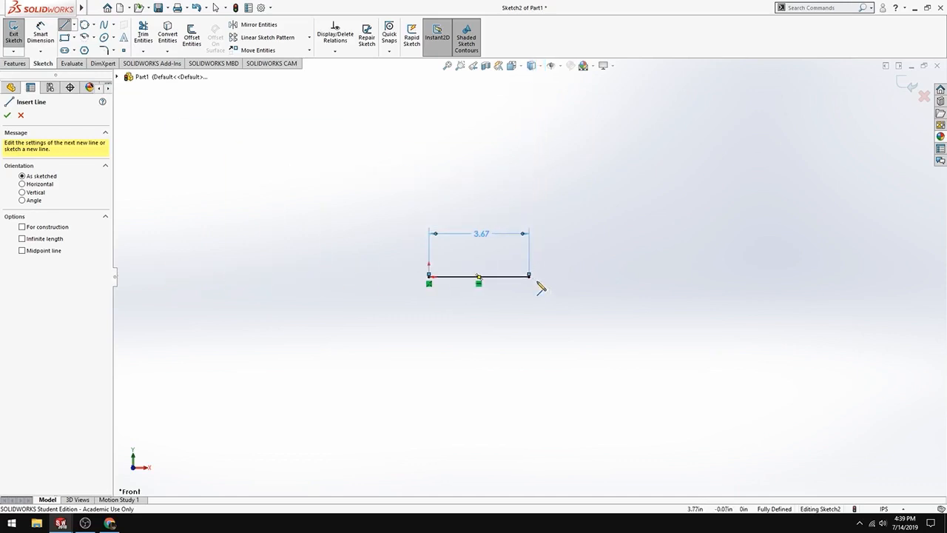
mouse_move(396, 222)
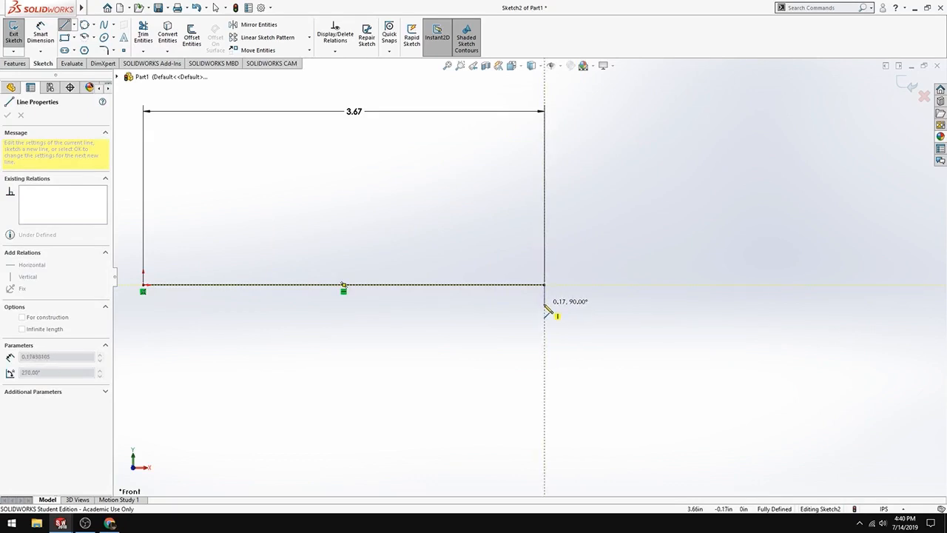
mouse_move(548, 311)
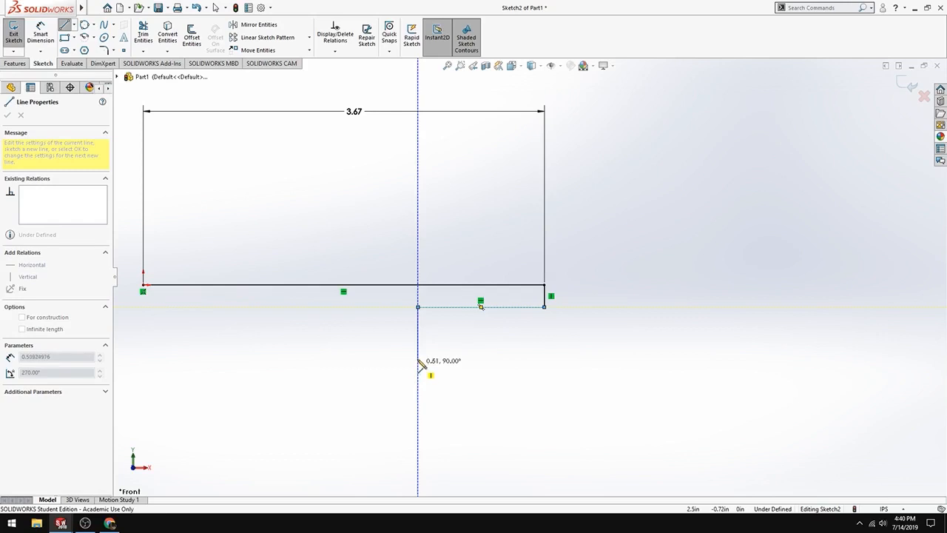
mouse_move(422, 347)
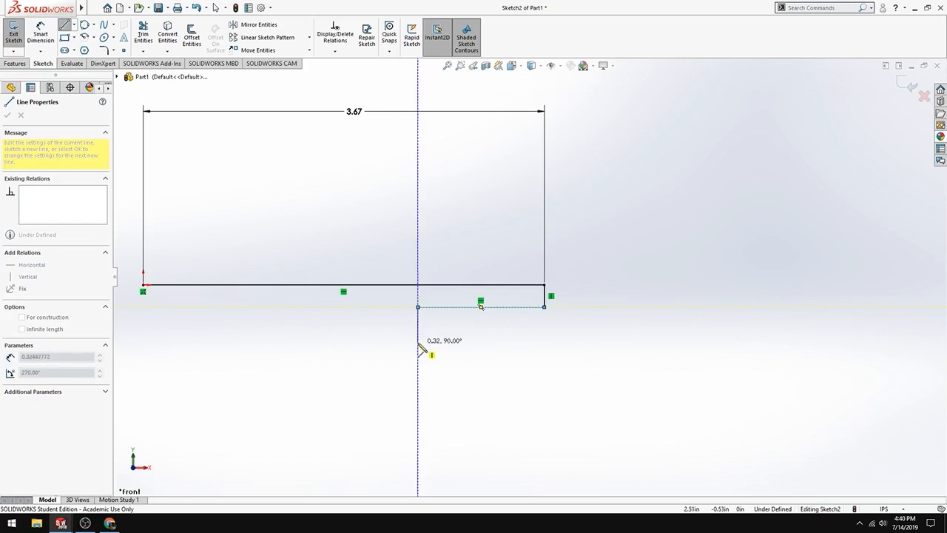
mouse_move(406, 324)
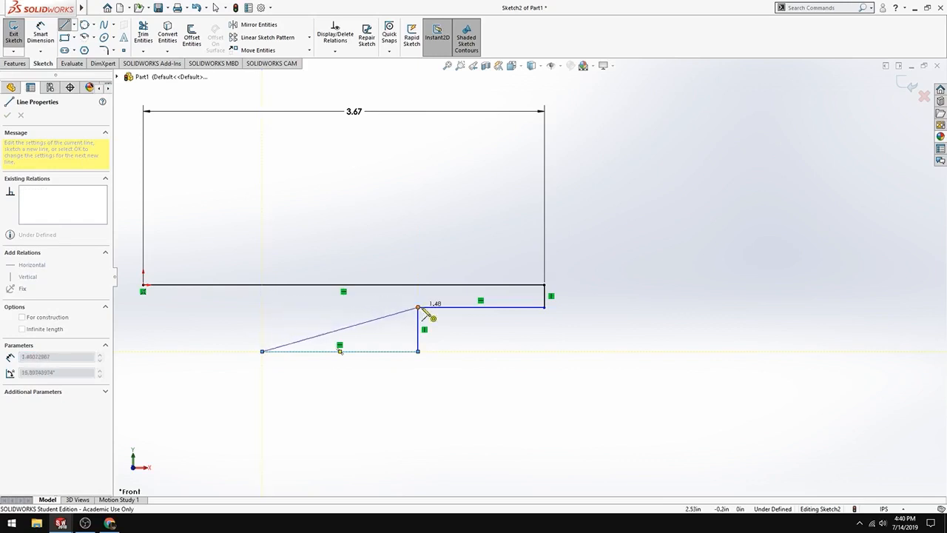
Draw the remaining edges to close the stepped tab outline beneath the top edge
left_click_drag(417, 307, 382, 311)
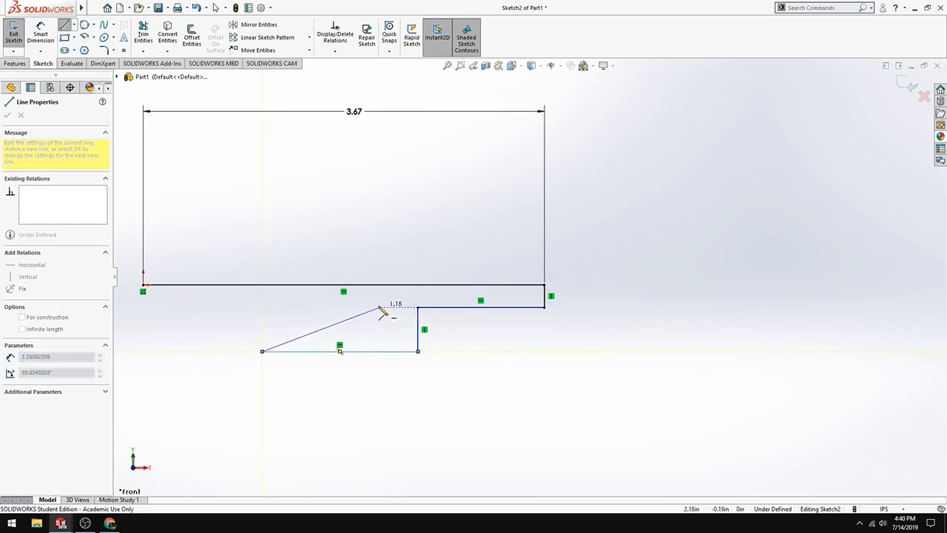
left_click_drag(382, 310, 412, 314)
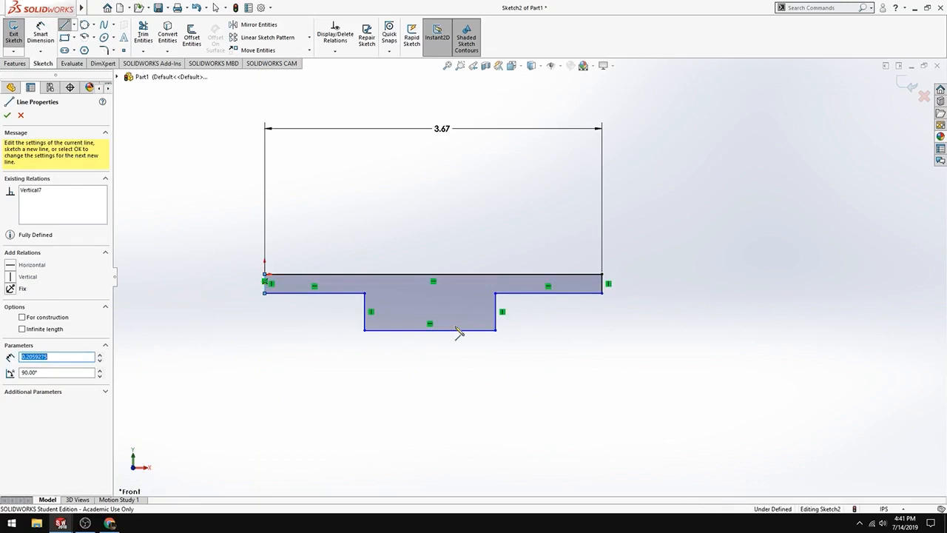
mouse_move(589, 293)
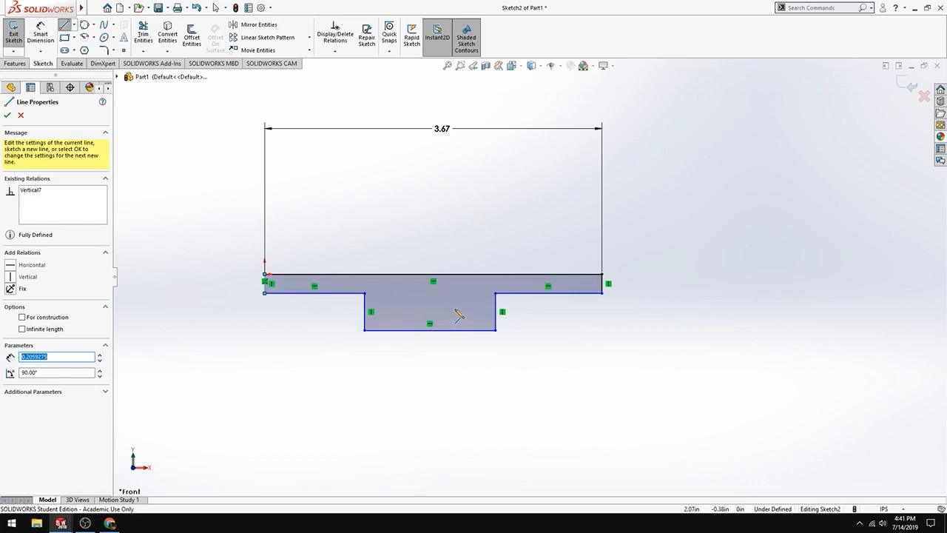
mouse_move(467, 304)
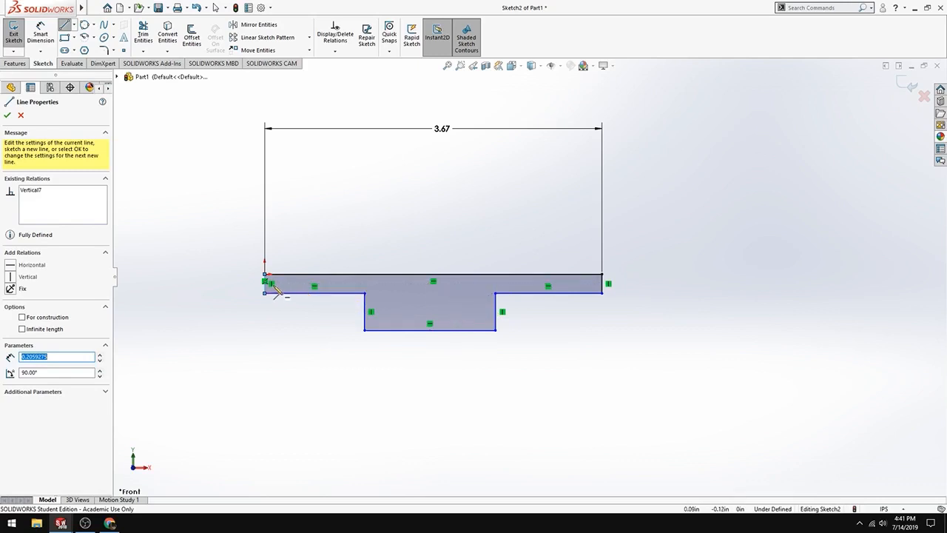
mouse_move(373, 195)
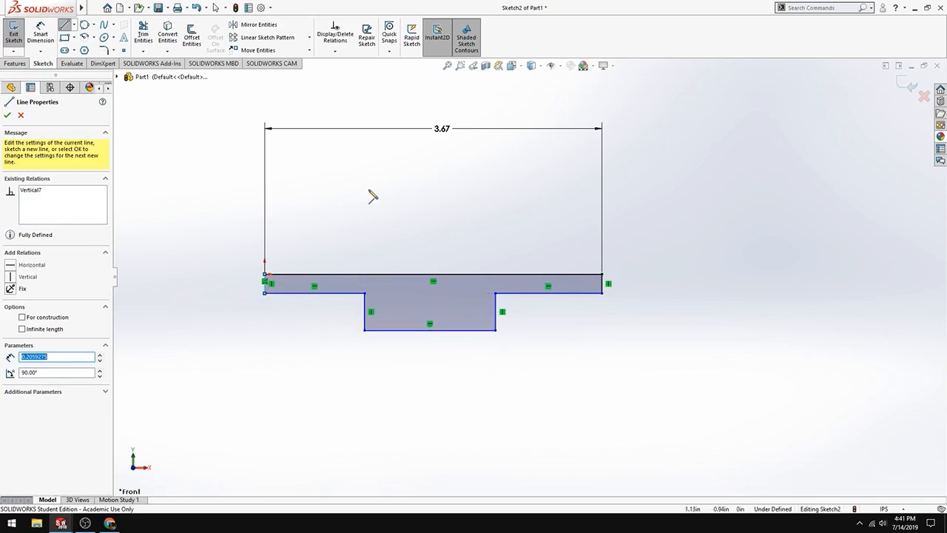
mouse_move(487, 325)
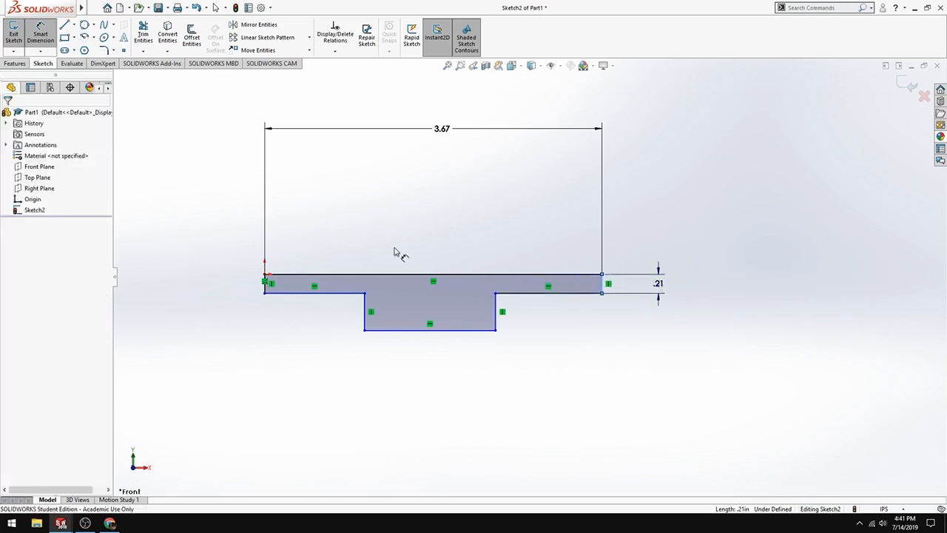
Dimension the outline: strip thickness .15, right shoulder length 1, and the tab's step height
left_click(657, 283)
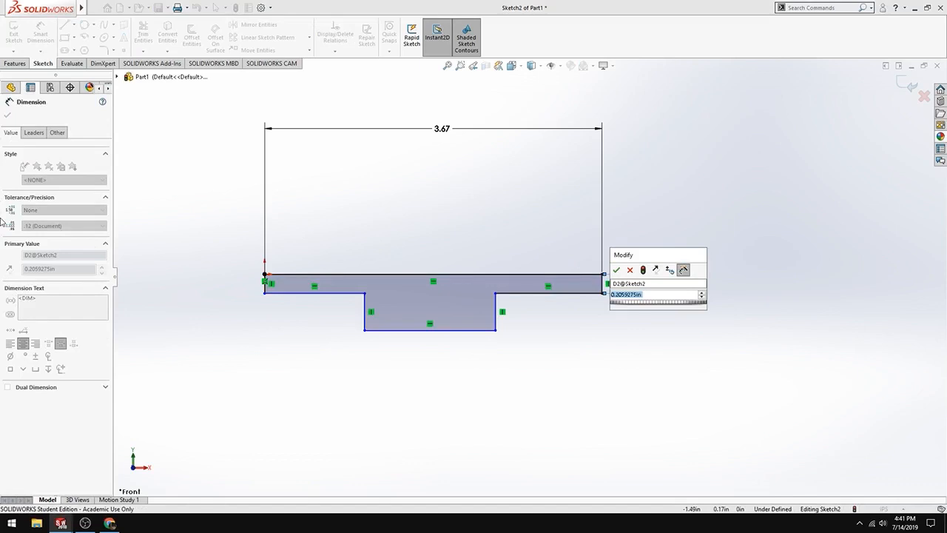
type(".15in")
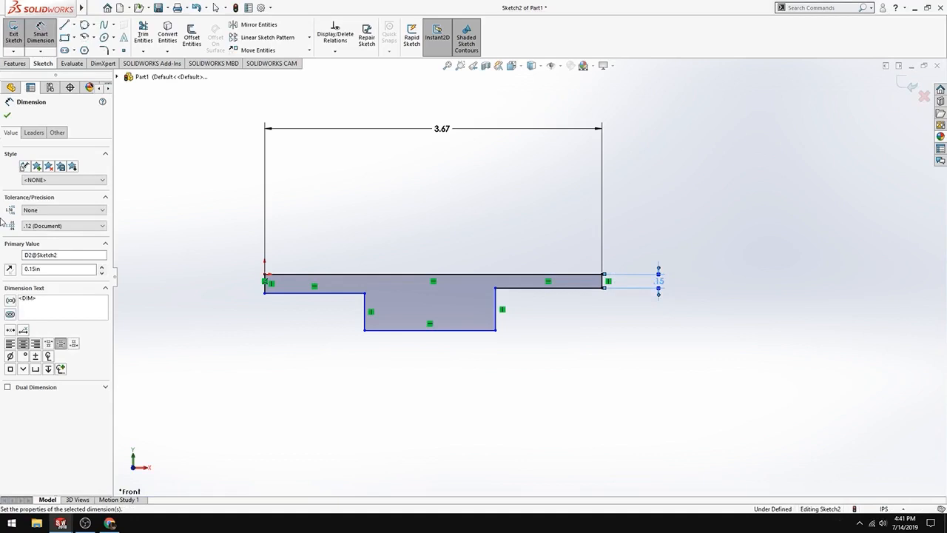
mouse_move(548, 289)
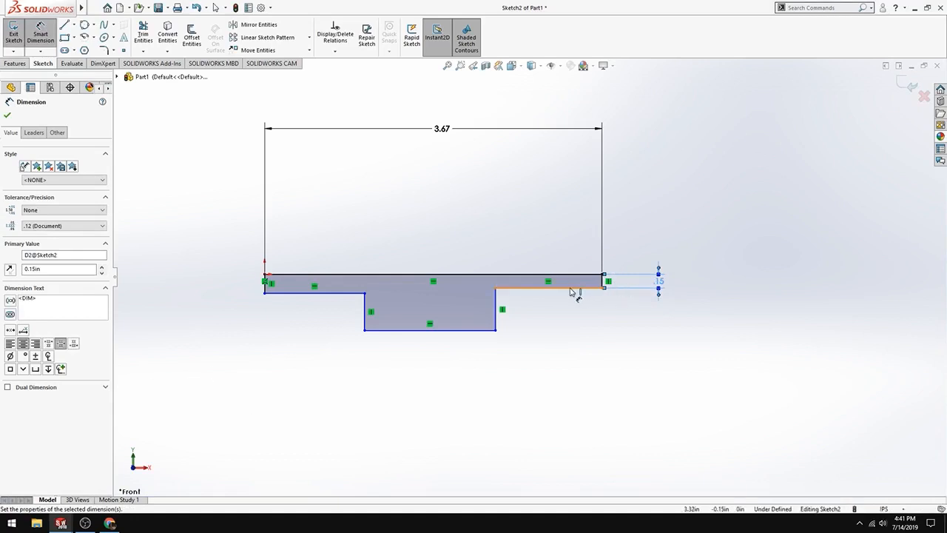
left_click(548, 287)
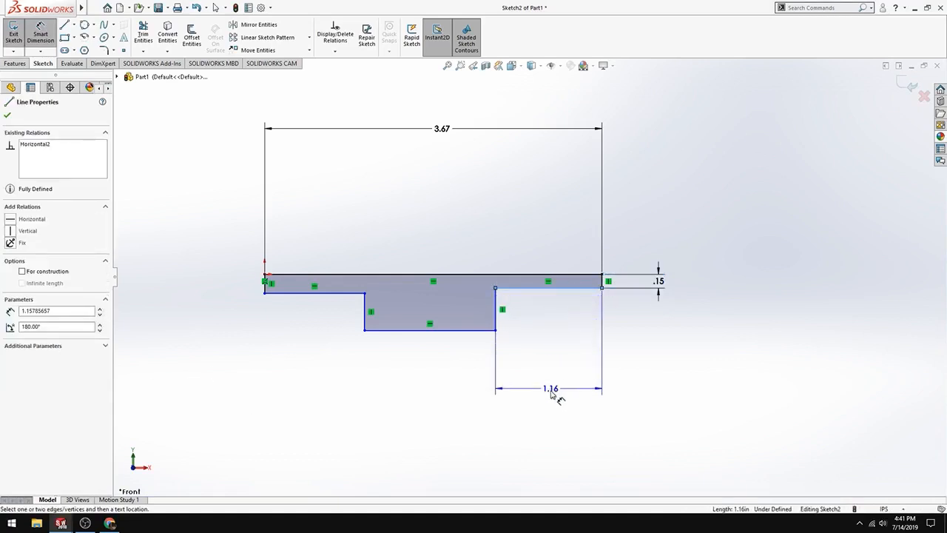
double_click(551, 388)
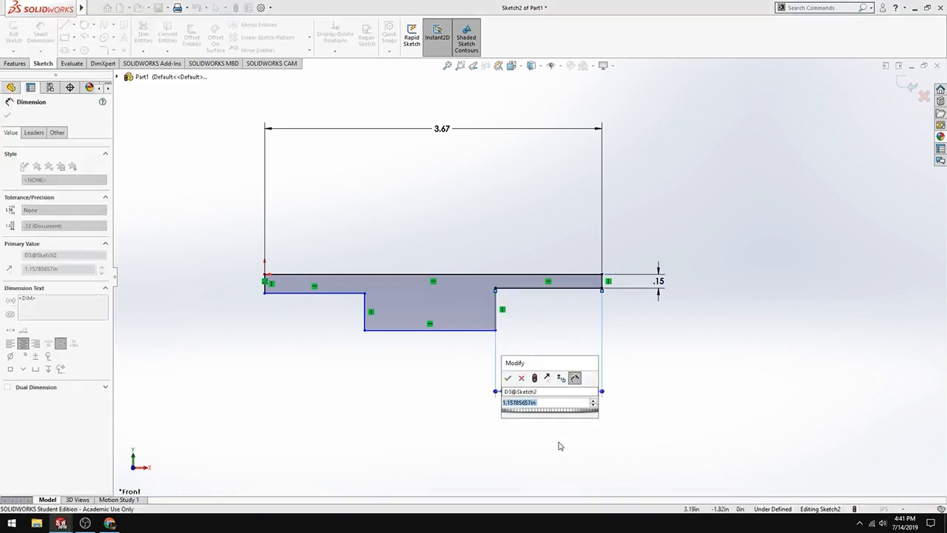
type("1")
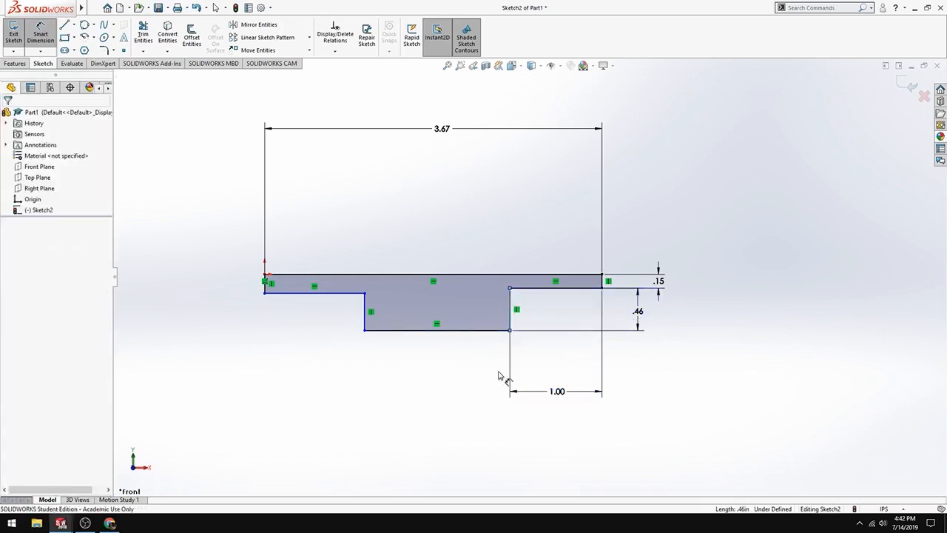
left_click(638, 310)
type(".")
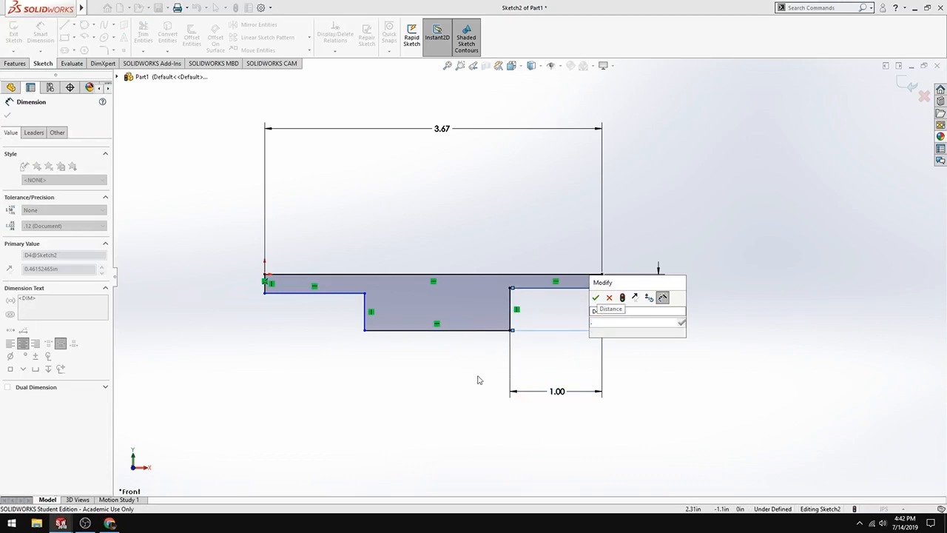
type("3")
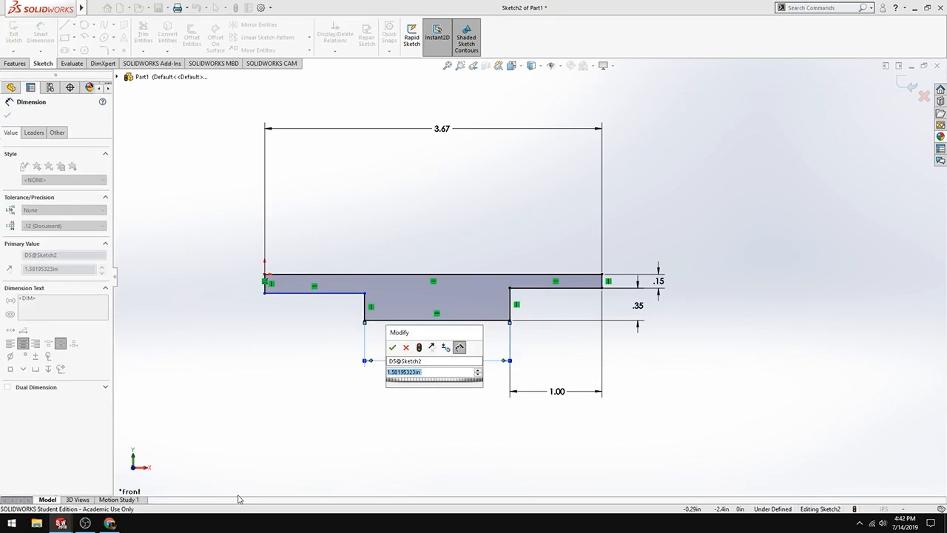
Dimension the lower middle tab of the stepped profile to a 1.67 width
type("1")
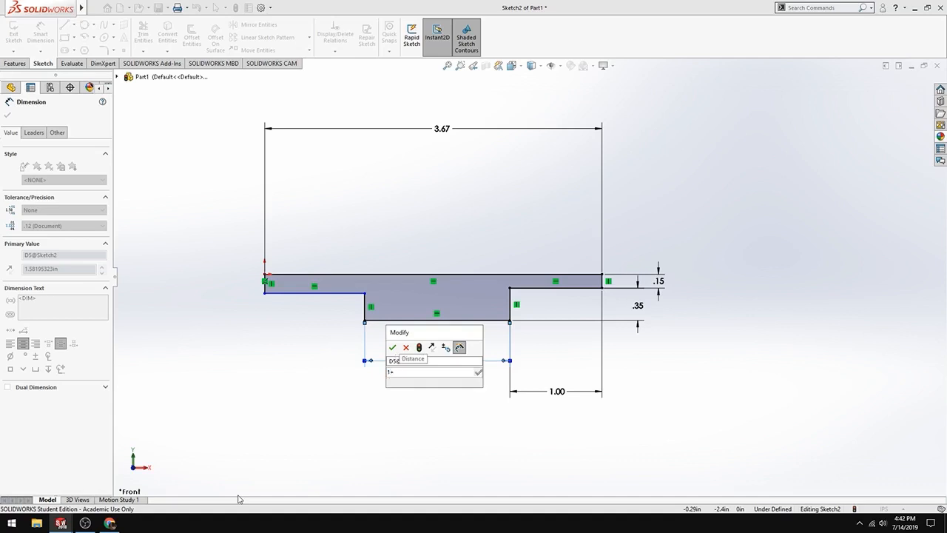
type("+2")
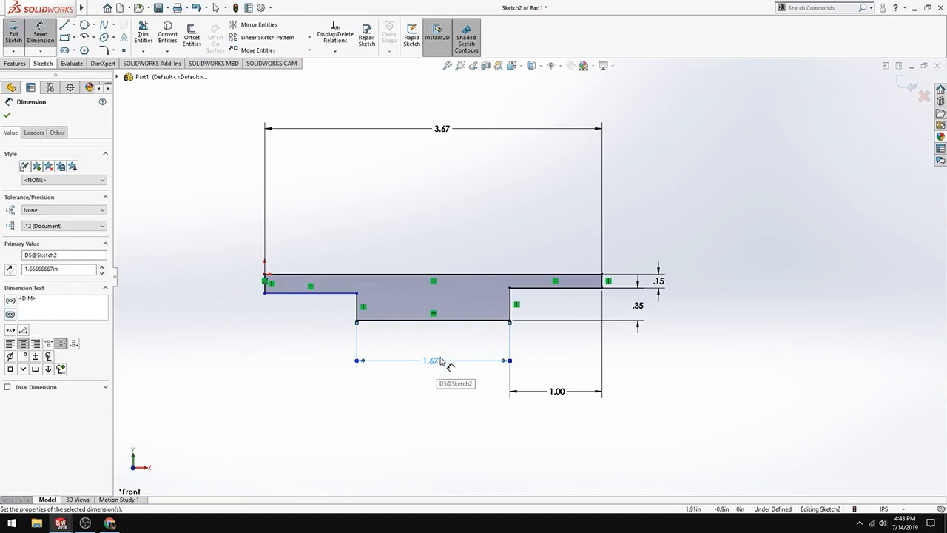
mouse_move(453, 479)
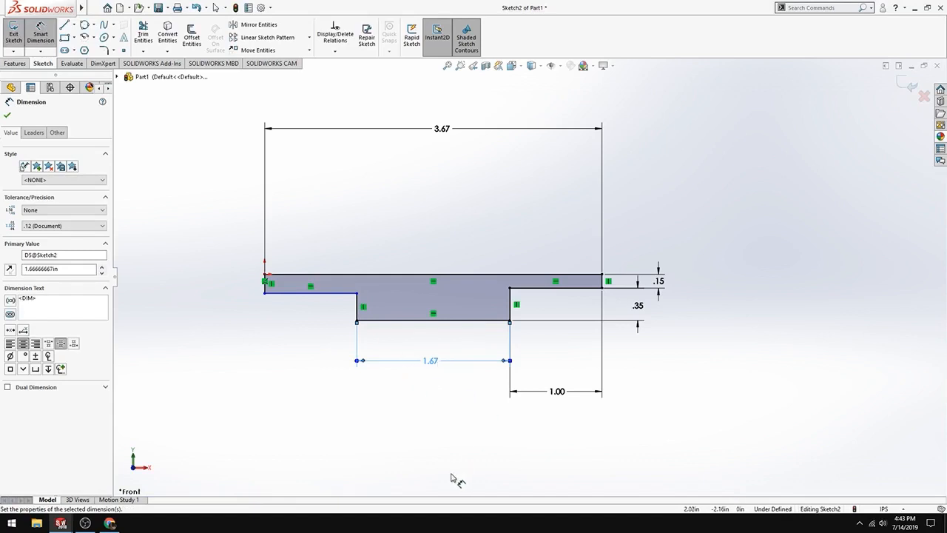
mouse_move(396, 312)
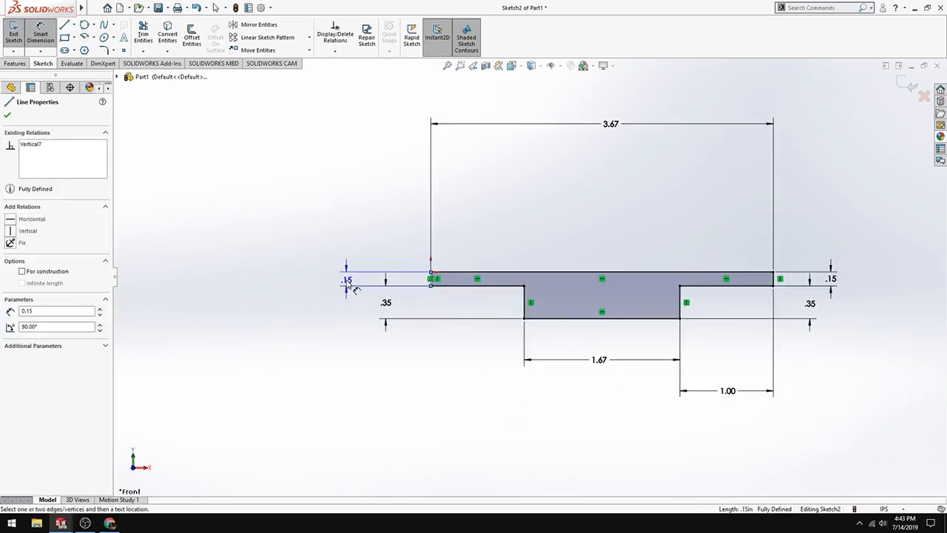
Dimension the left step at 0.35 and cancel the redundant driven dimension
left_click(347, 280)
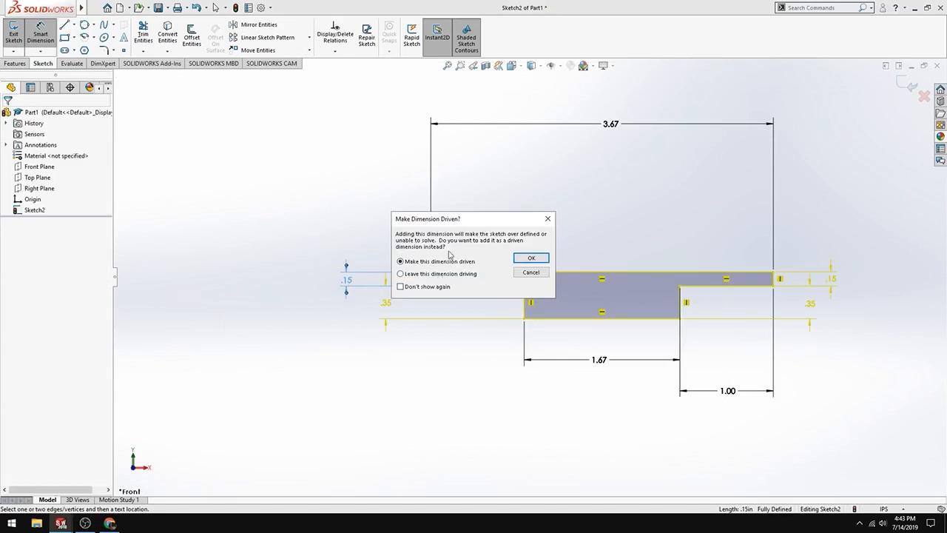
mouse_move(427, 252)
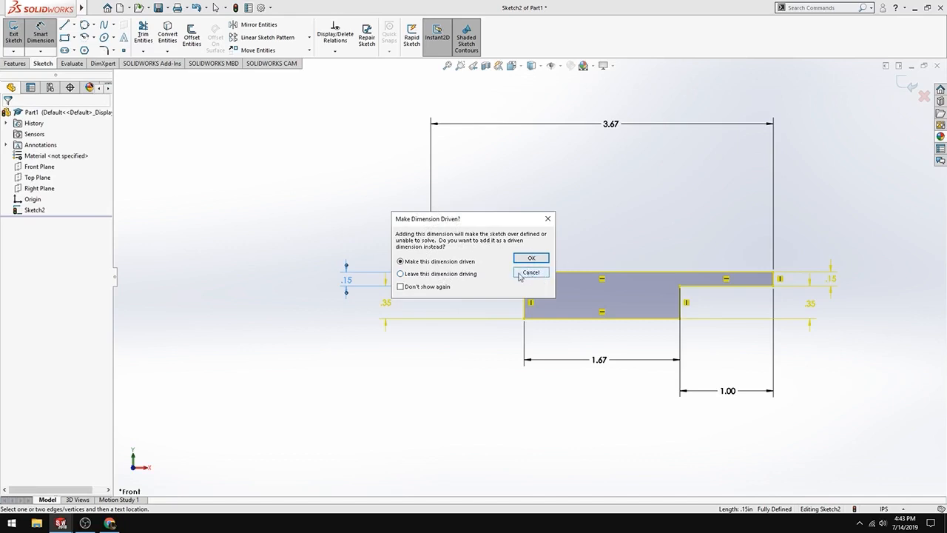
mouse_move(725, 213)
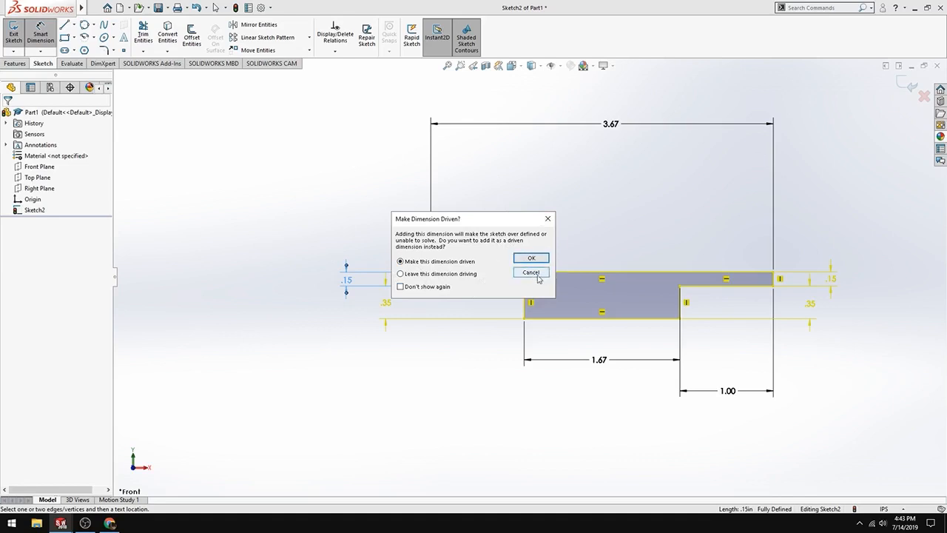
left_click(530, 272)
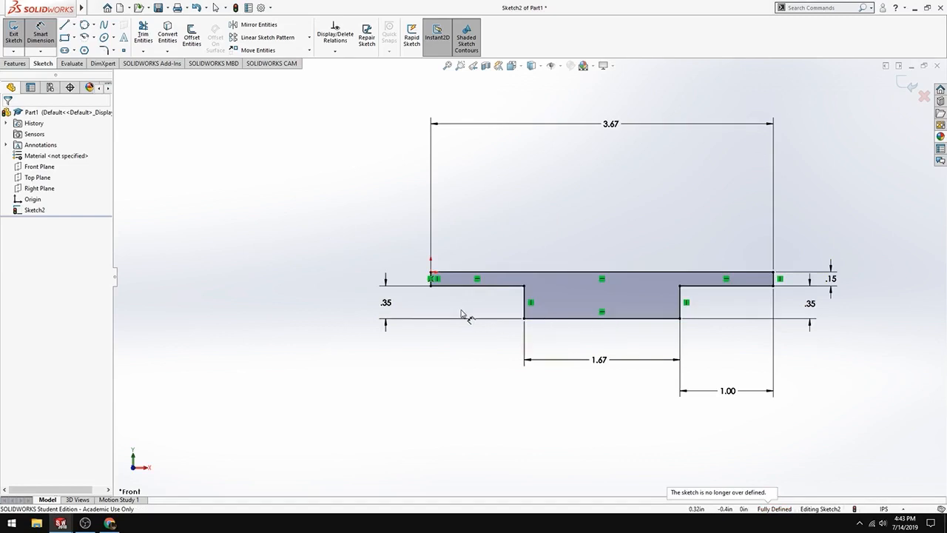
mouse_move(502, 306)
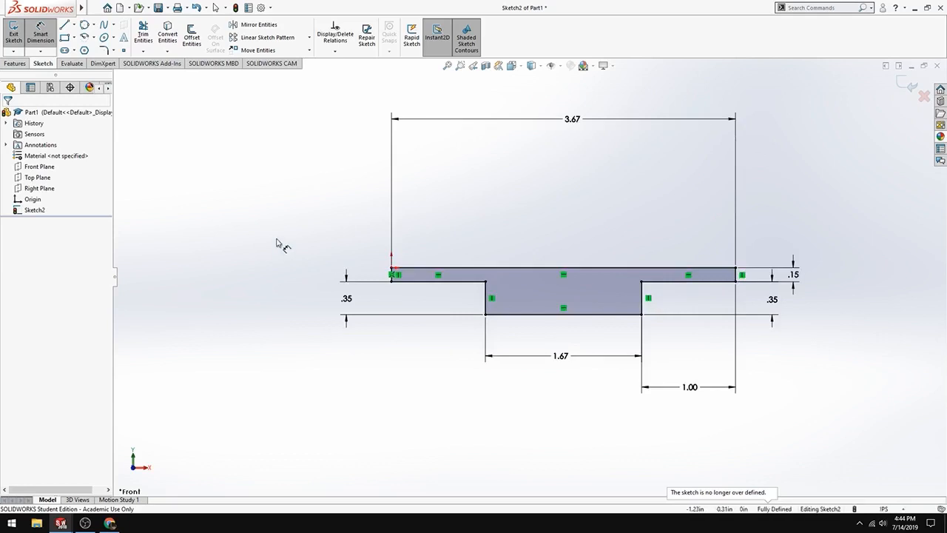
mouse_move(490, 280)
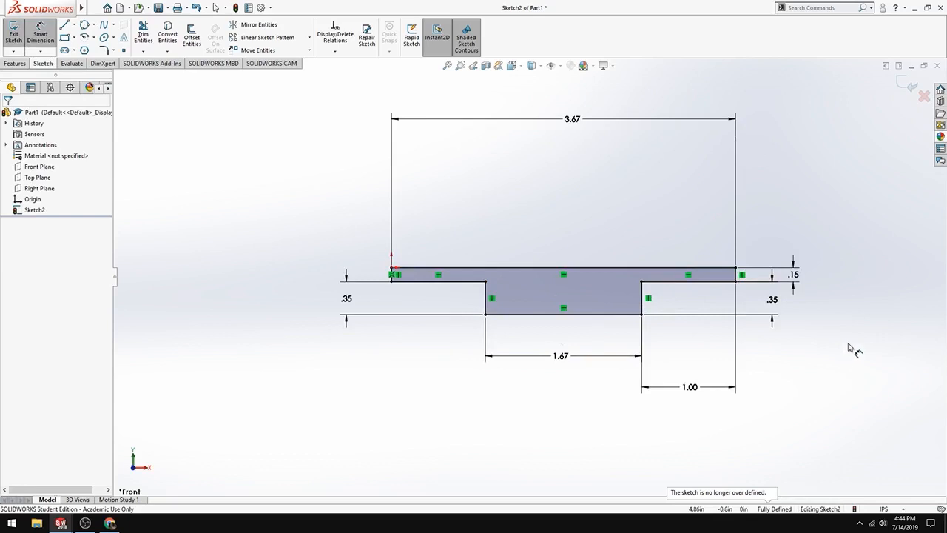
mouse_move(450, 332)
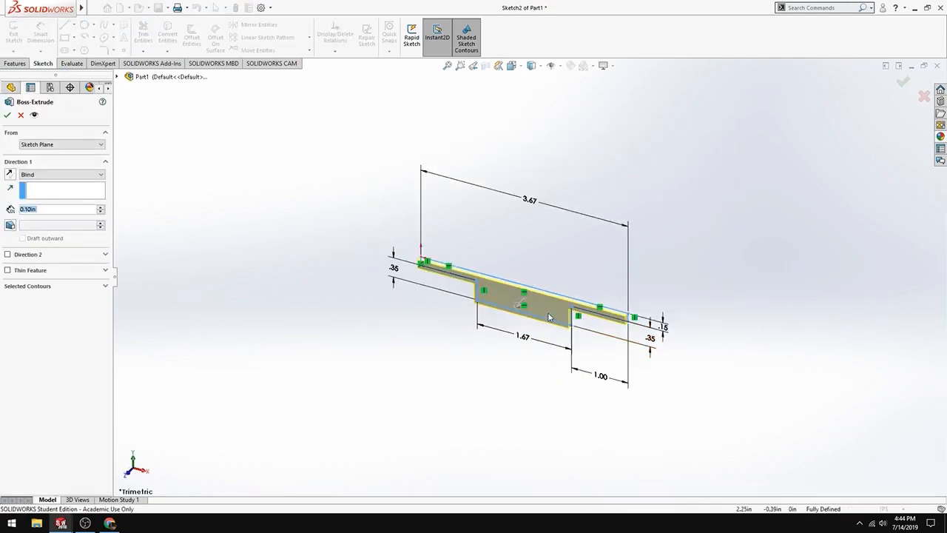
mouse_move(187, 287)
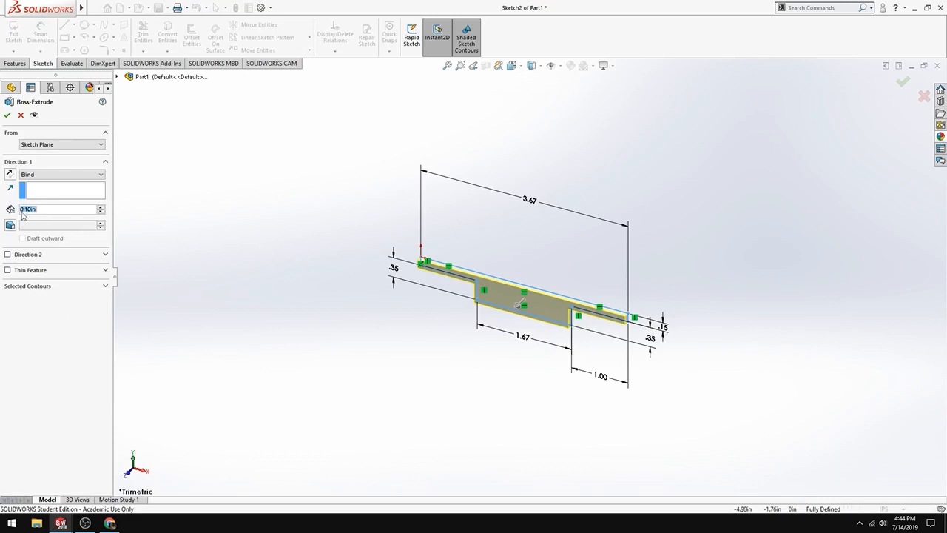
mouse_move(27, 269)
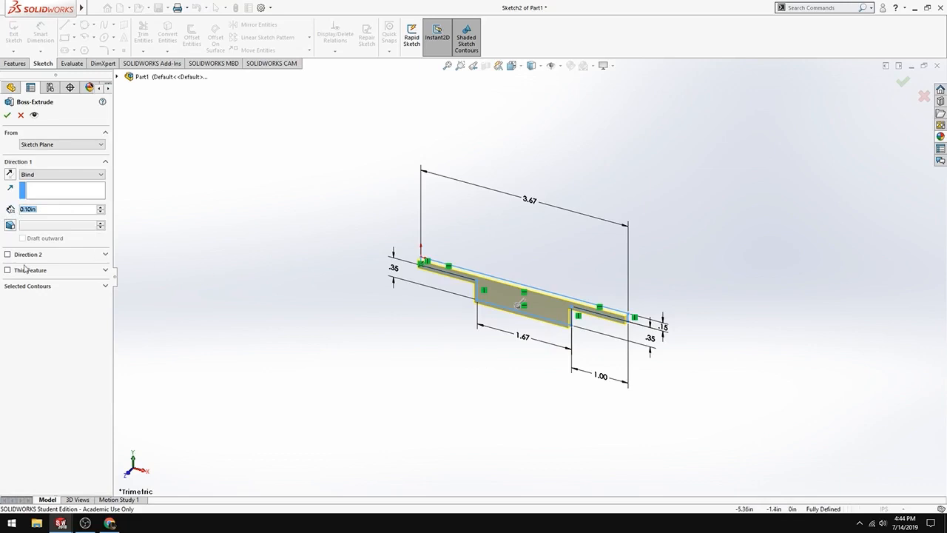
mouse_move(7, 390)
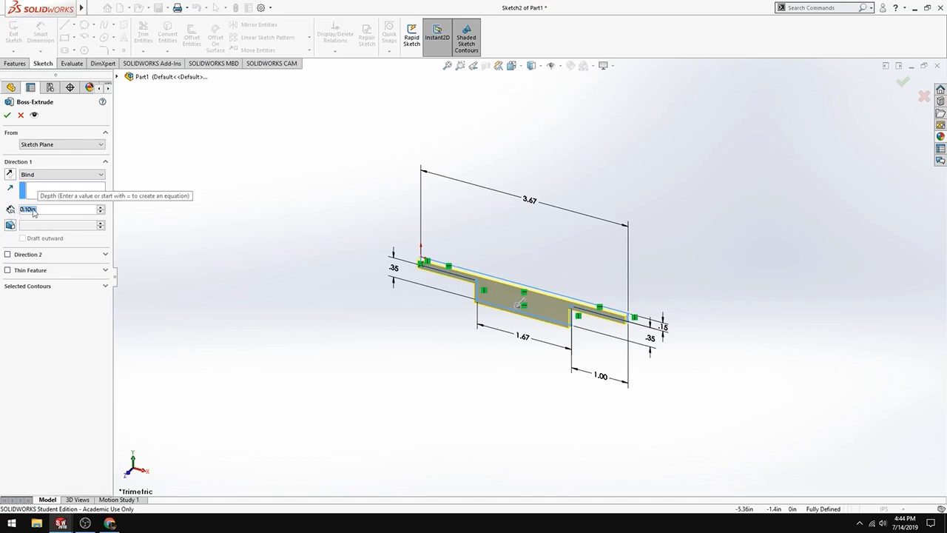
Extrude the stepped Sketch2 profile 1 in deep as Boss-Extrude1
type("1")
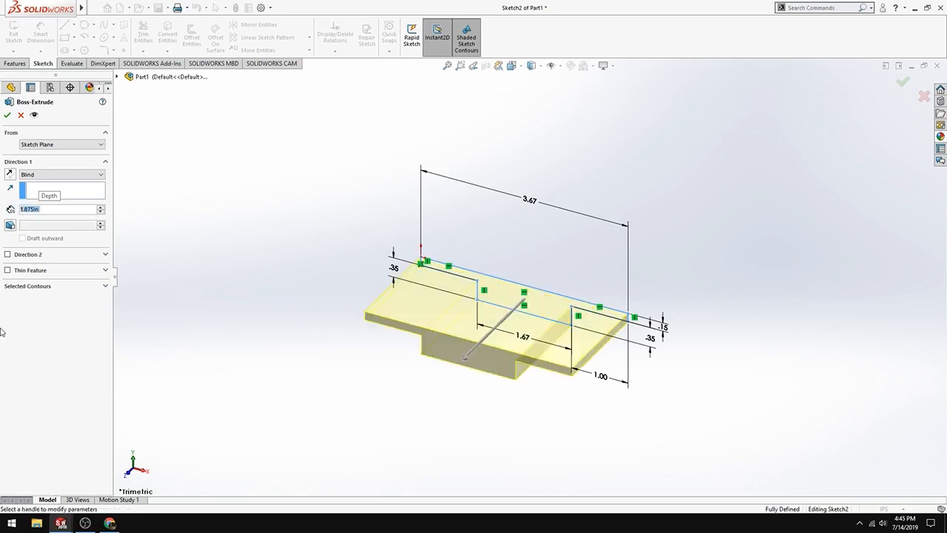
mouse_move(473, 381)
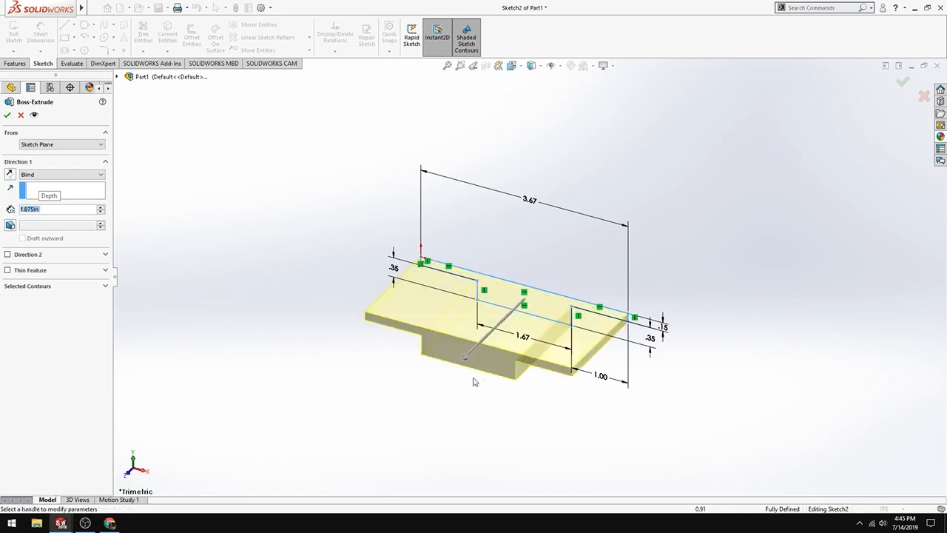
mouse_move(331, 244)
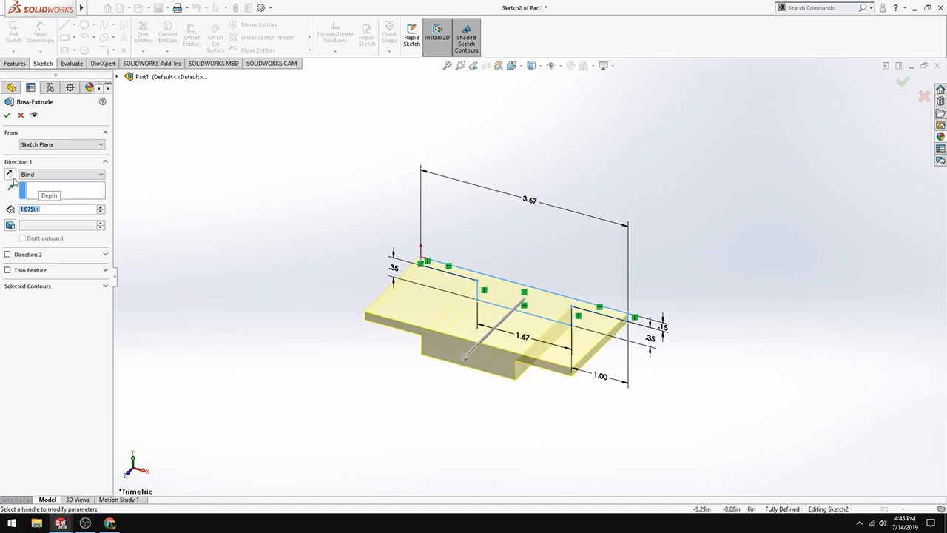
left_click(10, 175)
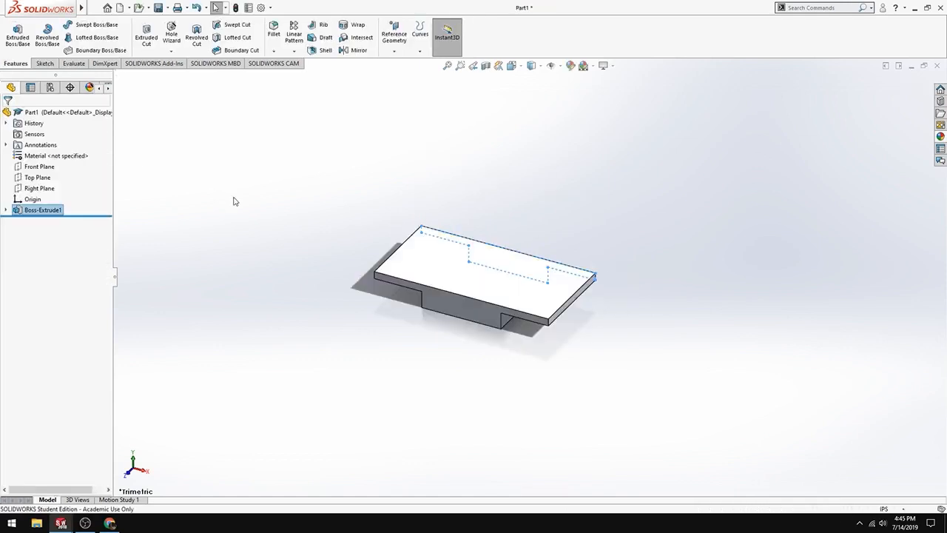
mouse_move(393, 217)
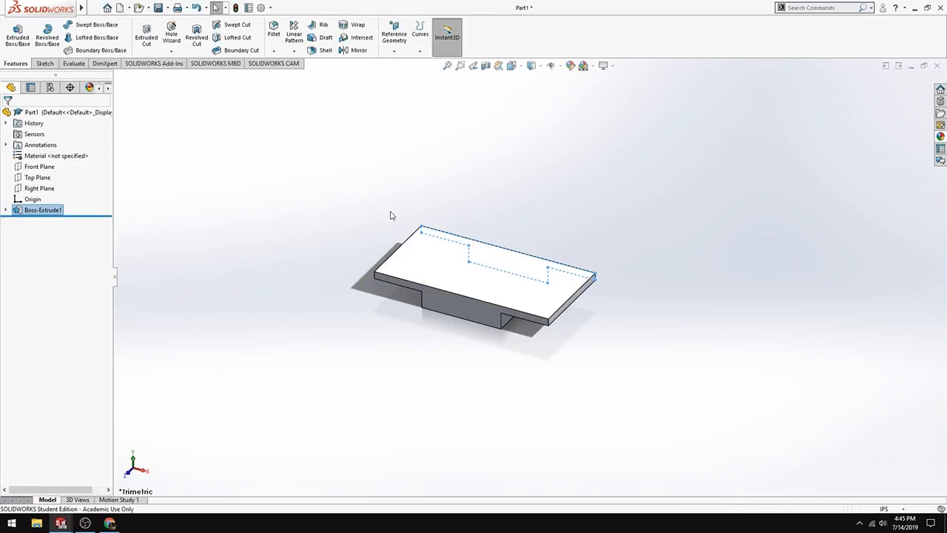
mouse_move(373, 225)
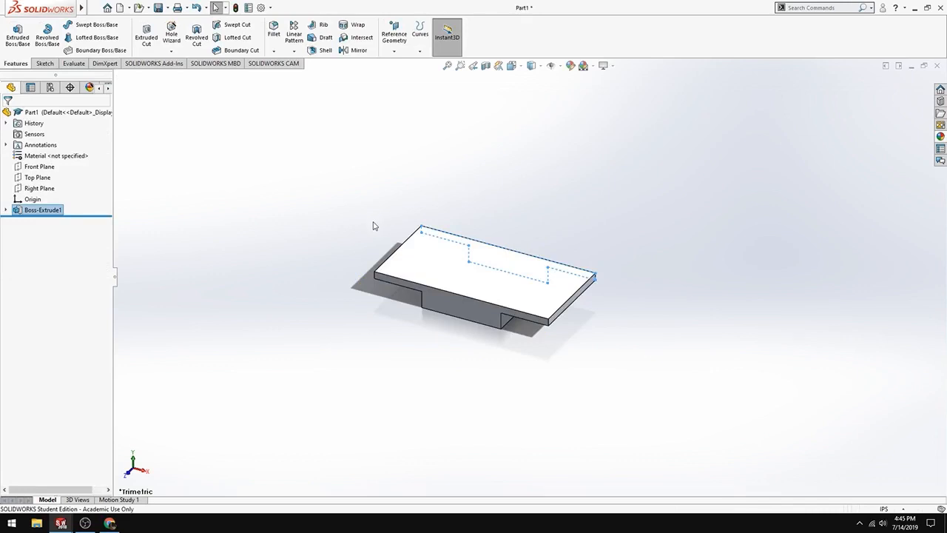
mouse_move(474, 211)
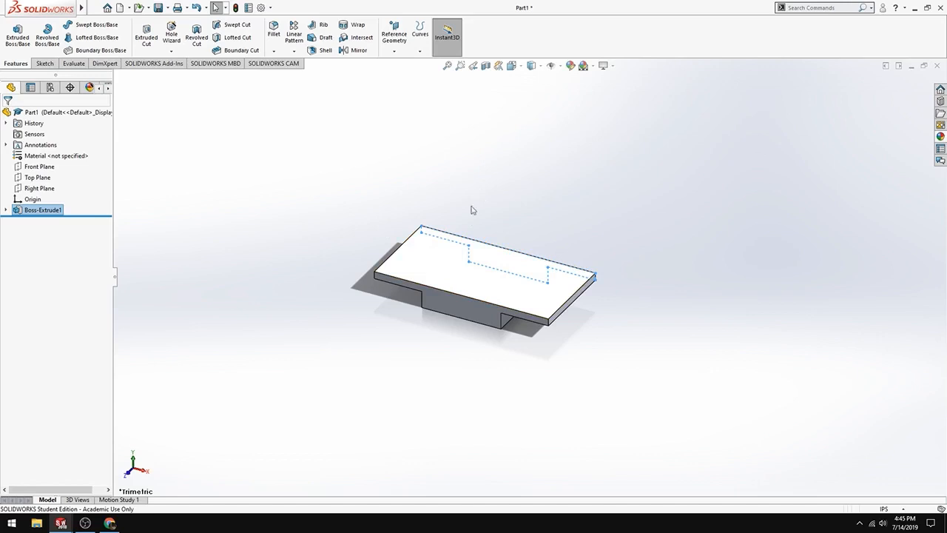
mouse_move(503, 319)
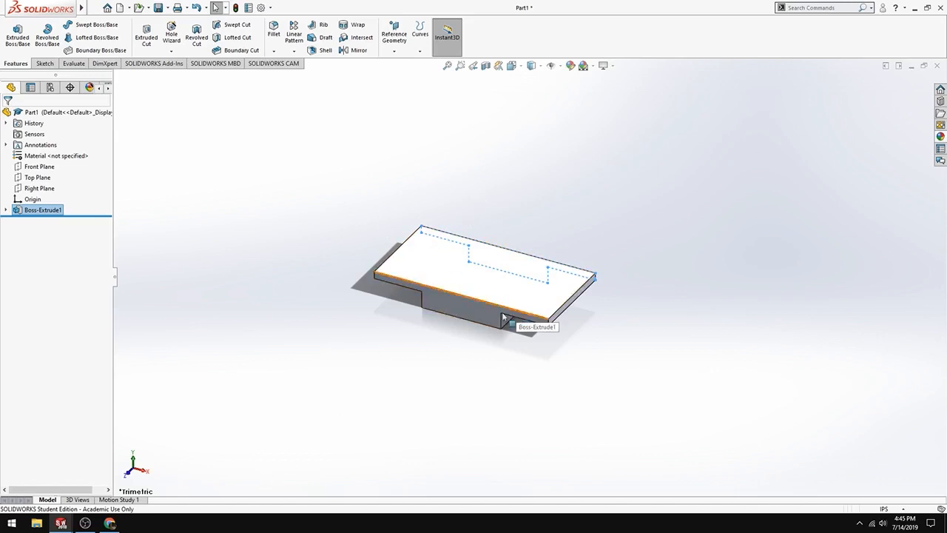
mouse_move(635, 190)
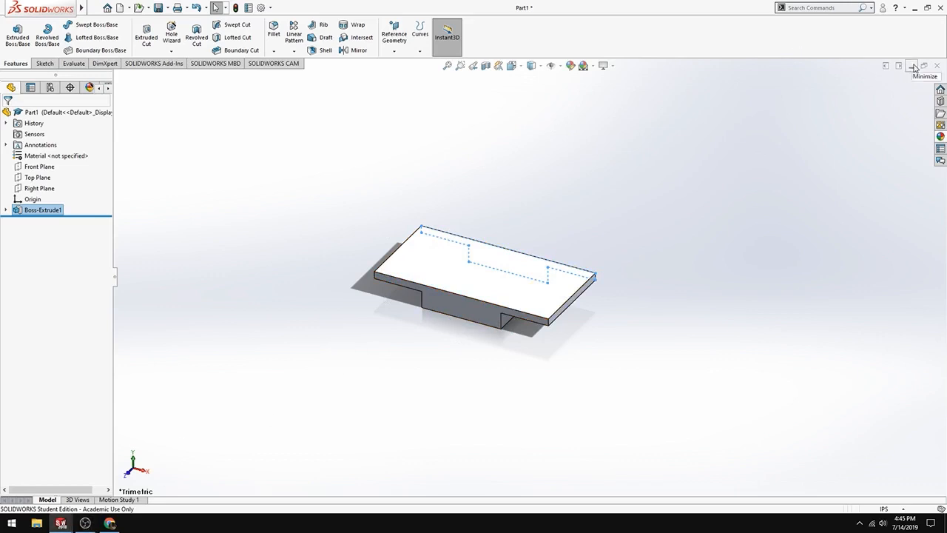
mouse_move(923, 71)
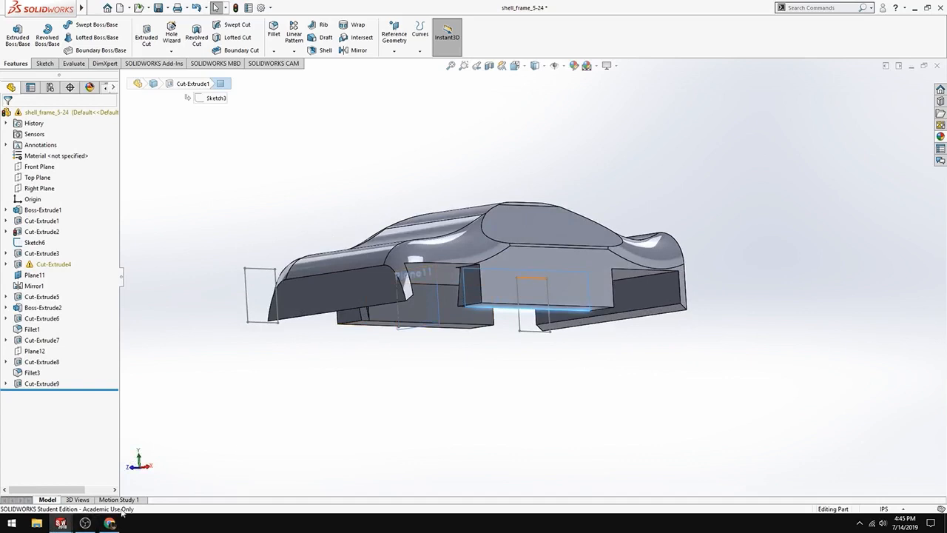
left_click(110, 524)
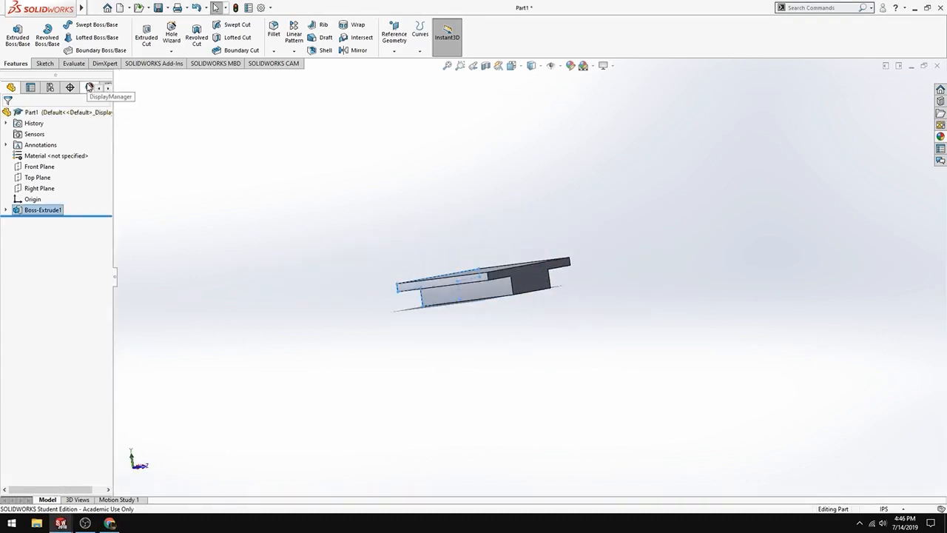
mouse_move(594, 234)
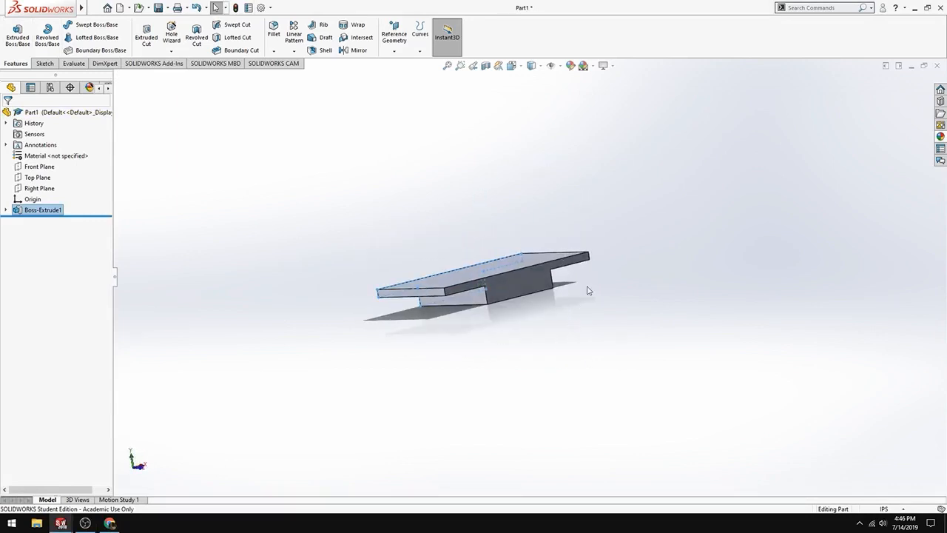
mouse_move(547, 197)
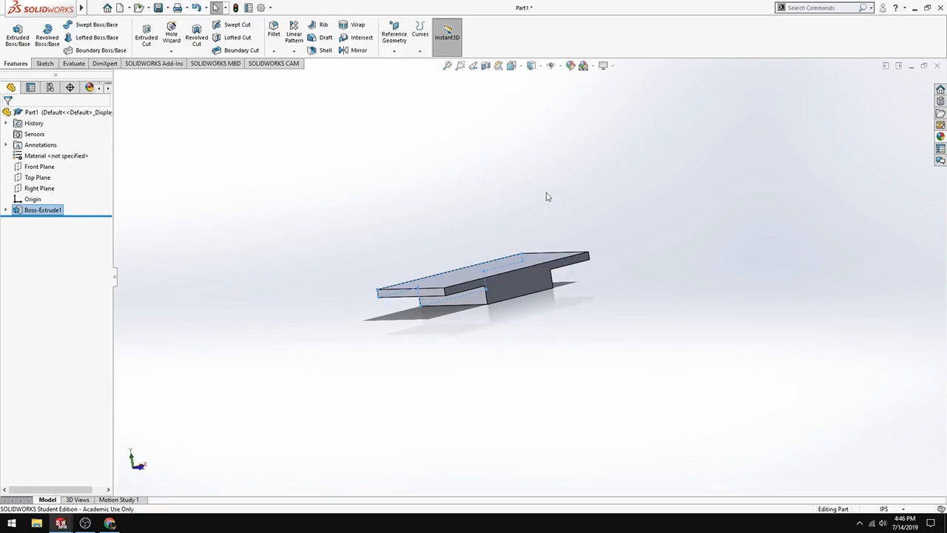
Orbit the base solid and view its underside from a standard orientation
left_click_drag(548, 197, 472, 204)
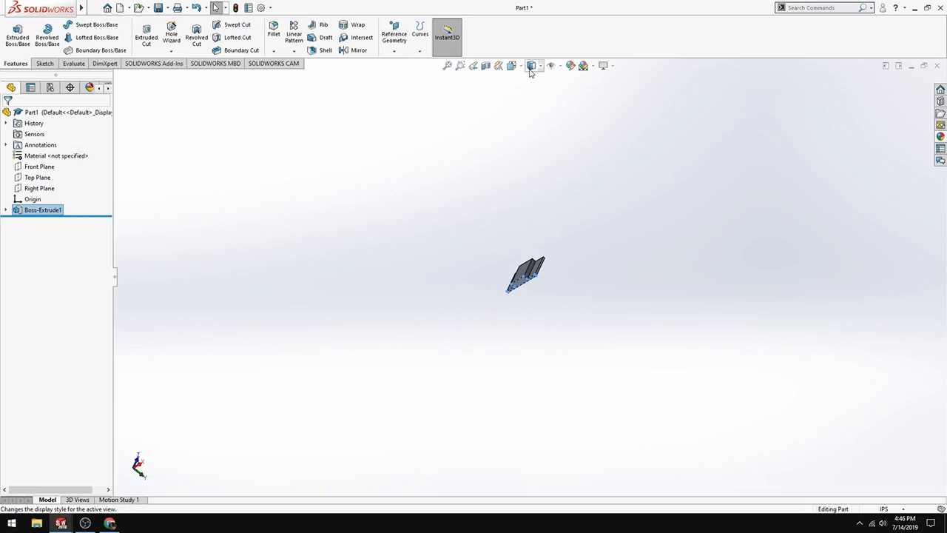
mouse_move(512, 66)
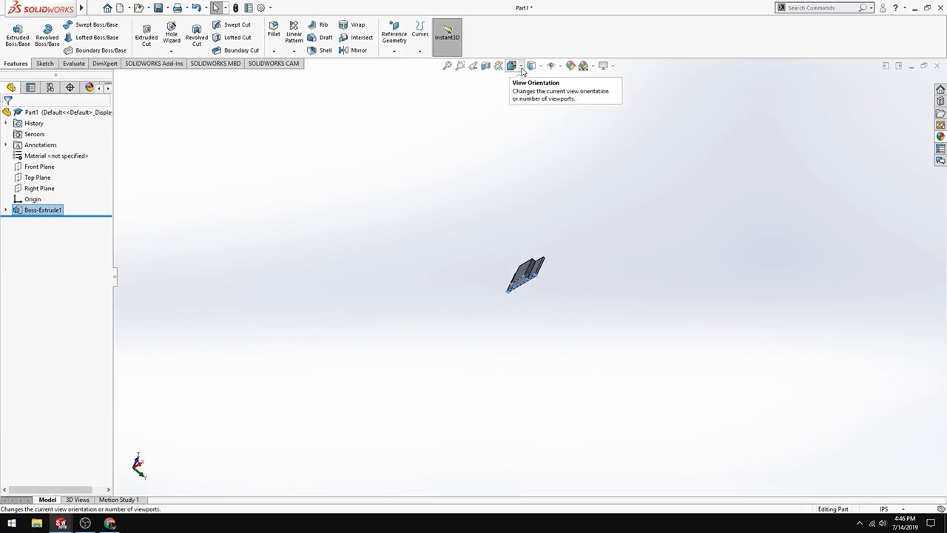
mouse_move(521, 67)
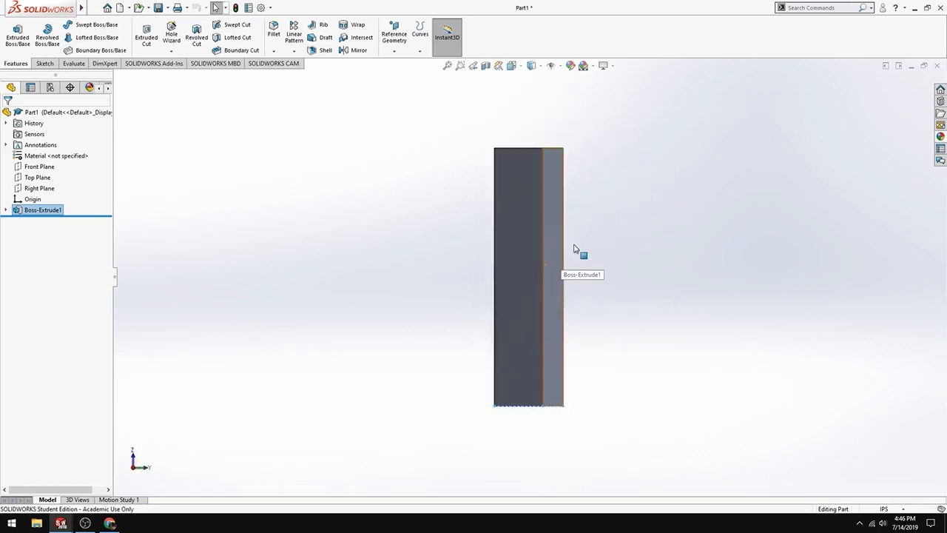
mouse_move(521, 99)
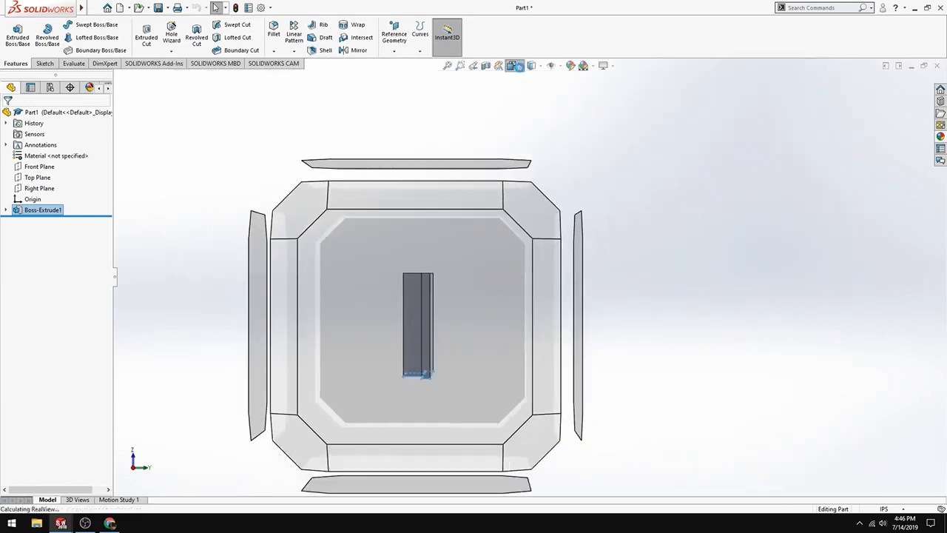
left_click(512, 65)
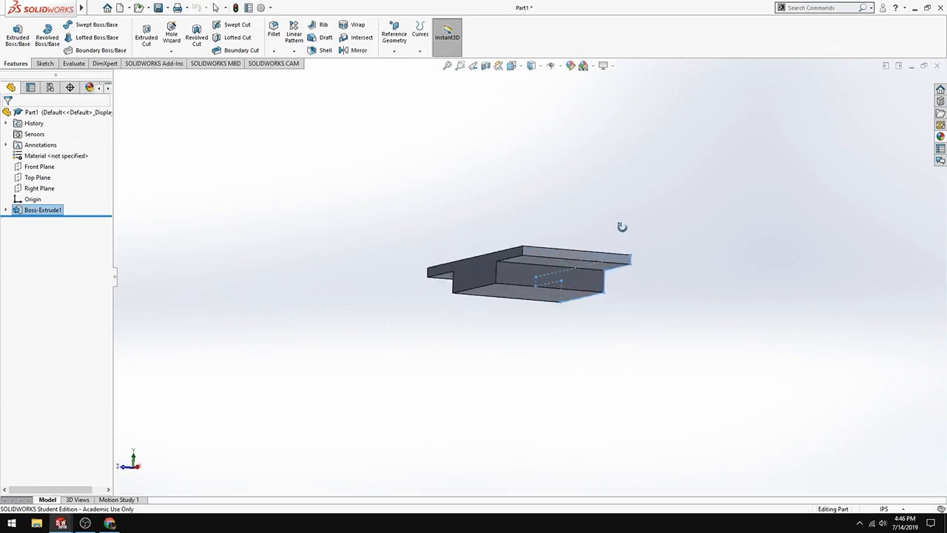
left_click_drag(622, 225, 580, 200)
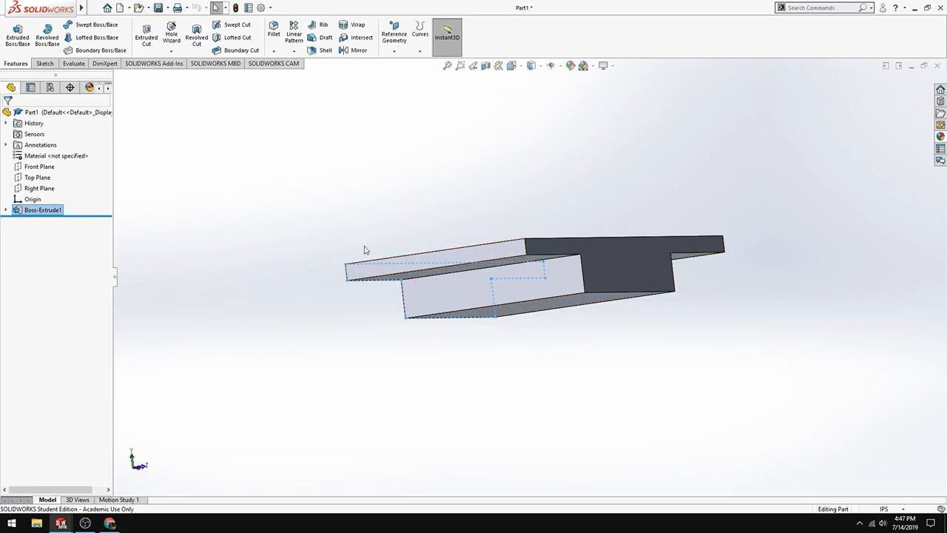
Start an Extruded Cut and select the Left plane for its sketch
left_click(17, 33)
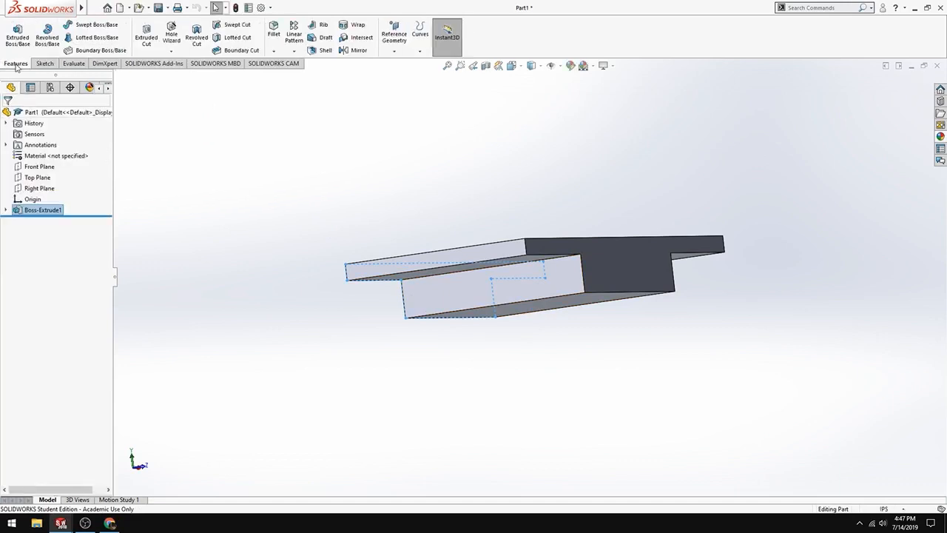
mouse_move(145, 37)
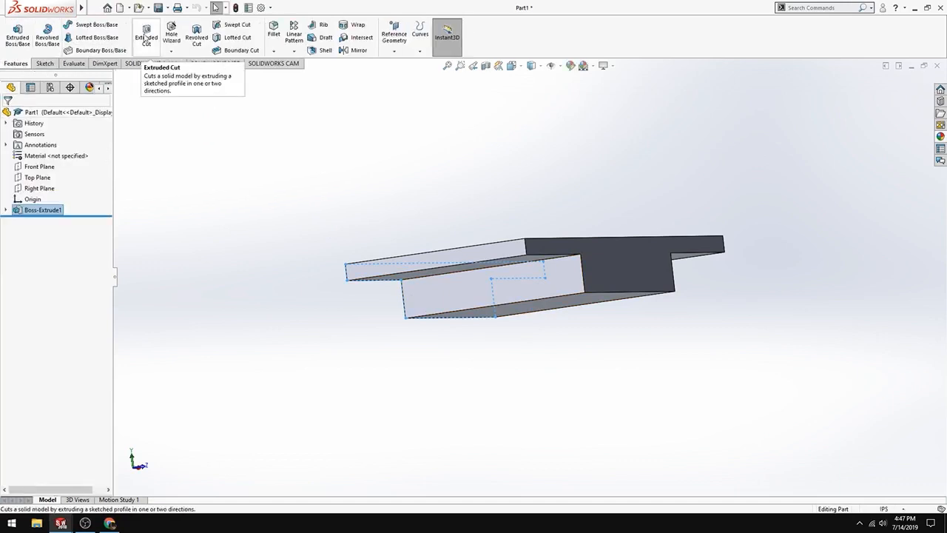
left_click(147, 37)
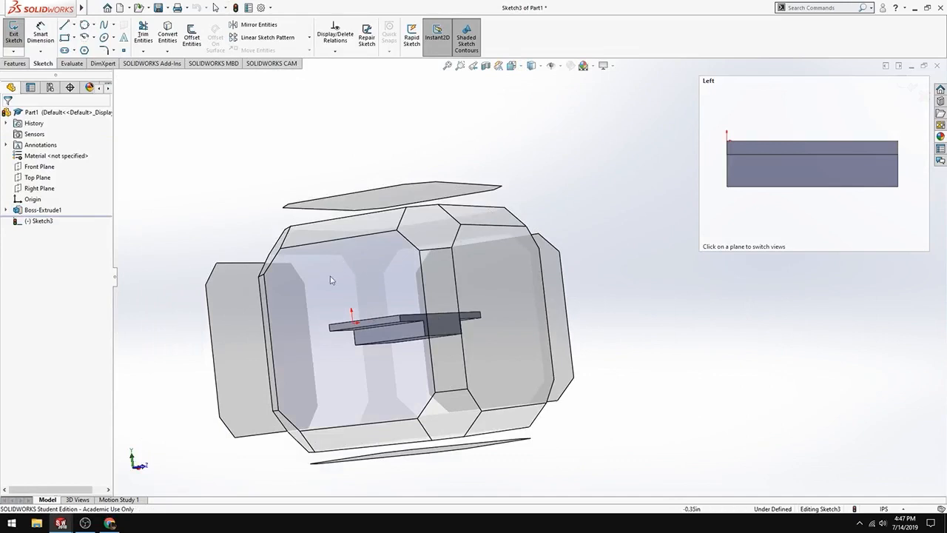
mouse_move(349, 288)
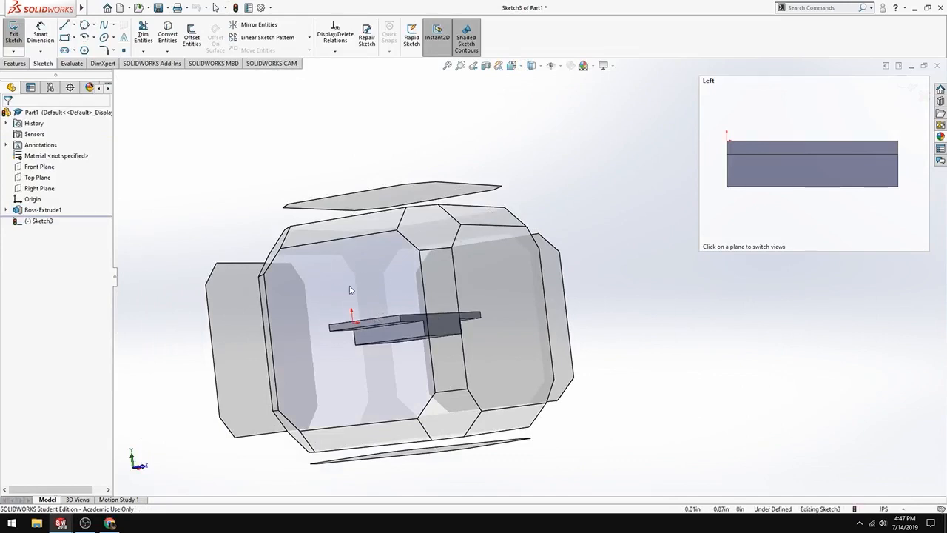
left_click(811, 163)
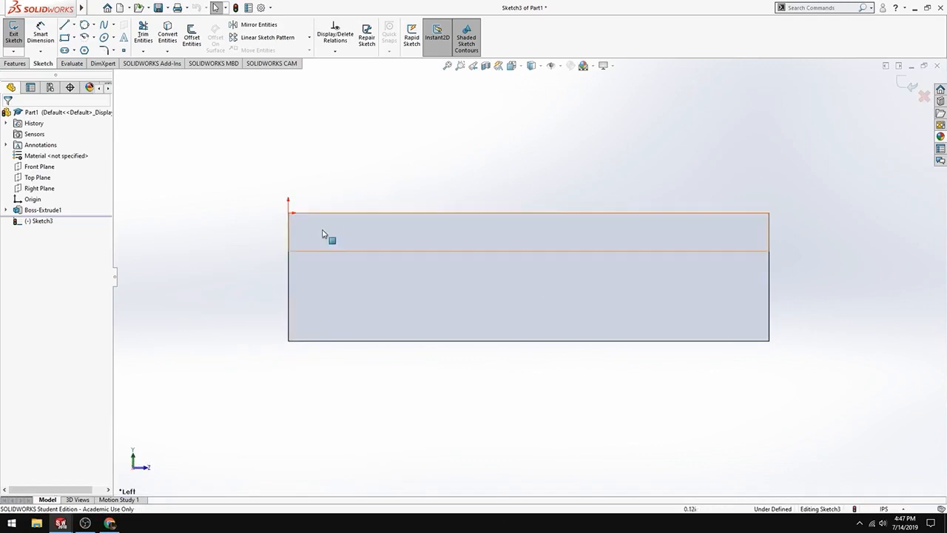
mouse_move(418, 307)
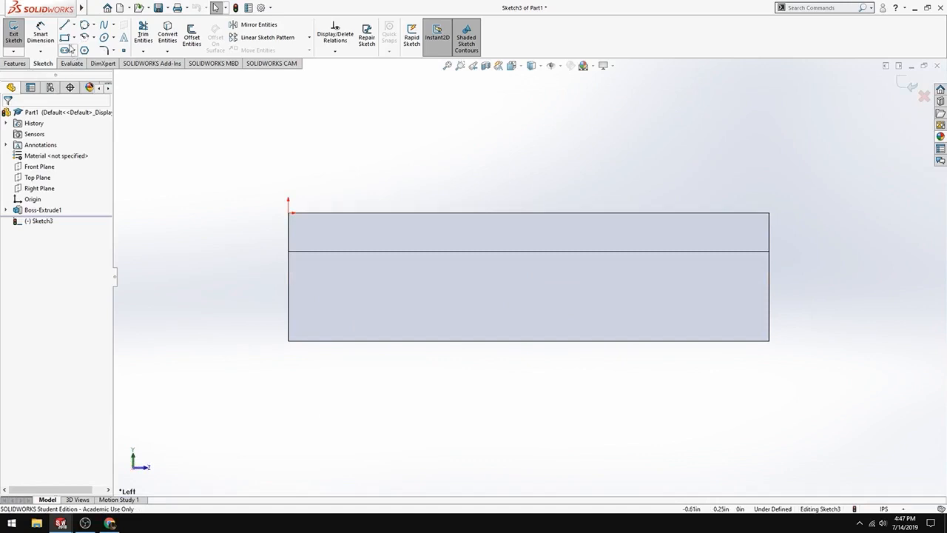
mouse_move(65, 23)
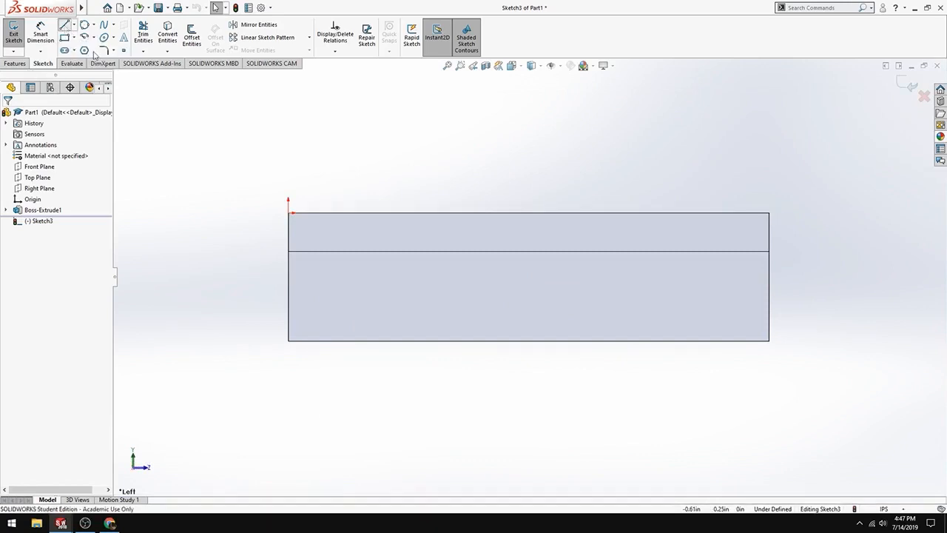
Draw the rectangular notch profile from the middle line down to the bottom edge
left_click(65, 23)
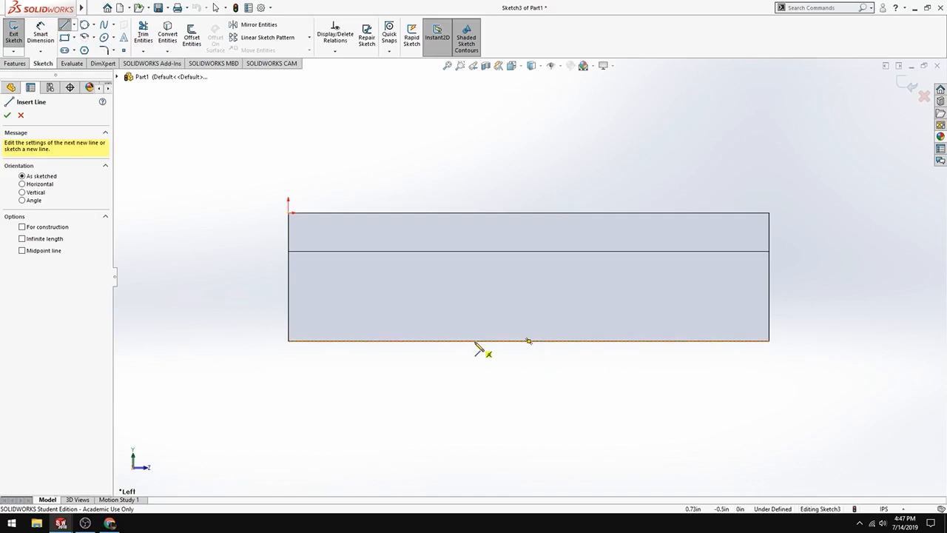
mouse_move(486, 348)
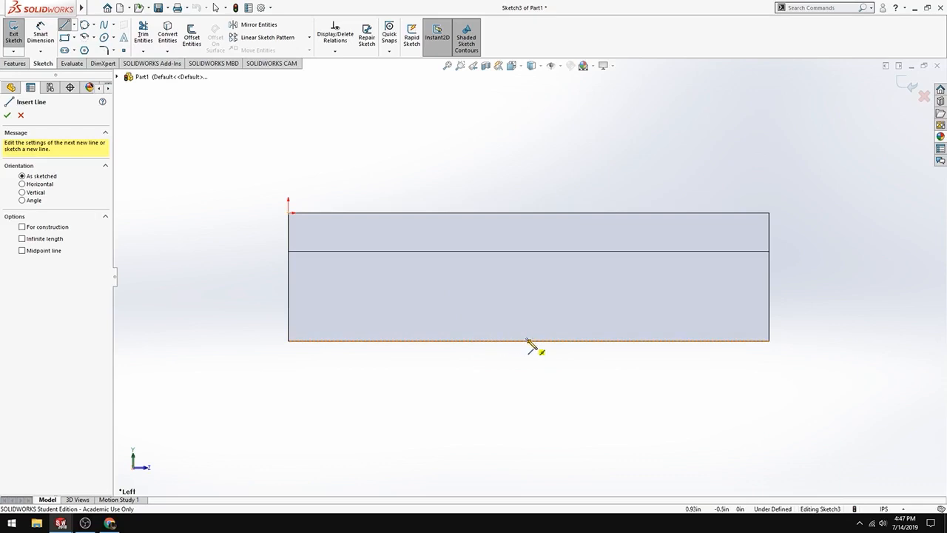
mouse_move(530, 346)
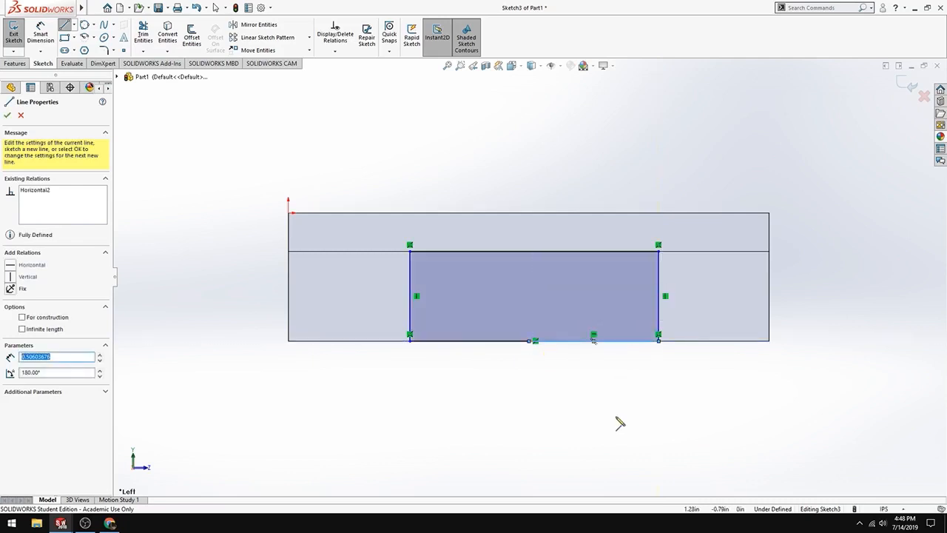
mouse_move(472, 275)
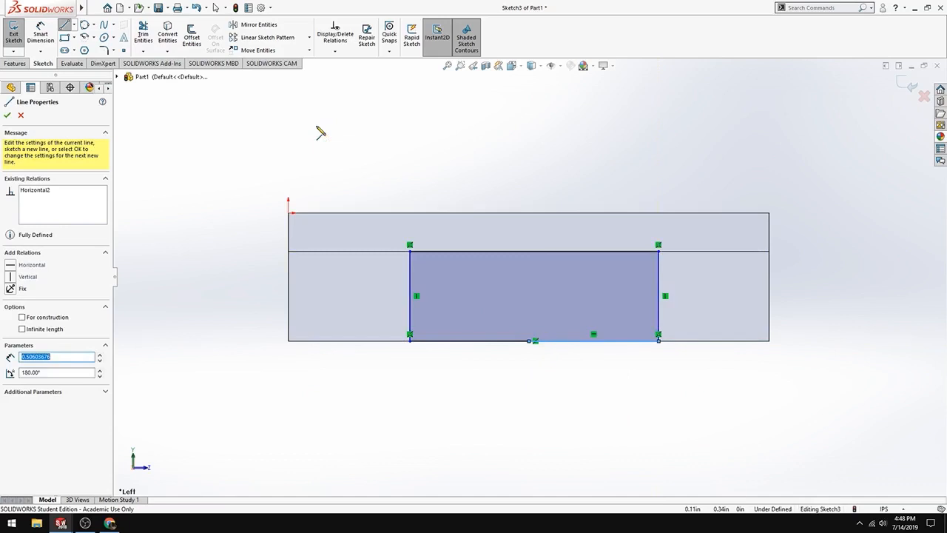
mouse_move(302, 116)
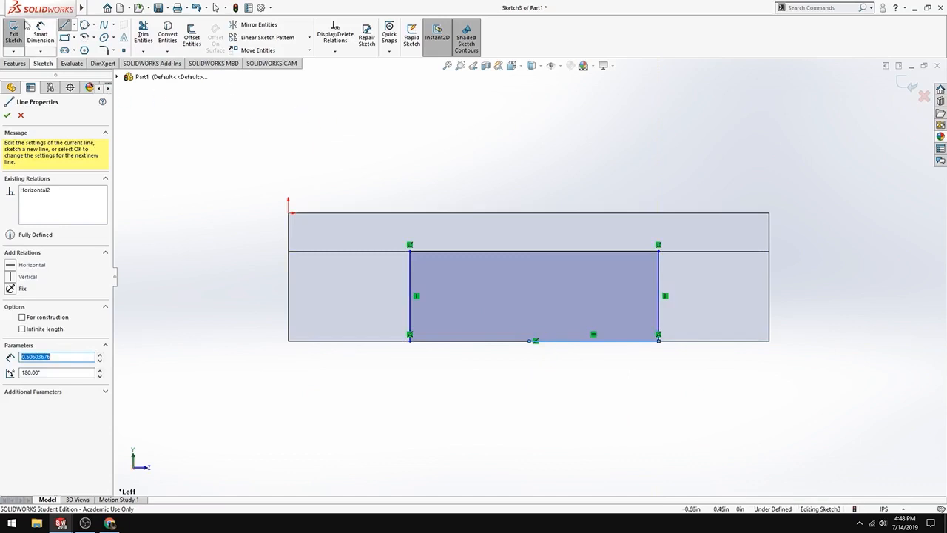
left_click(7, 116)
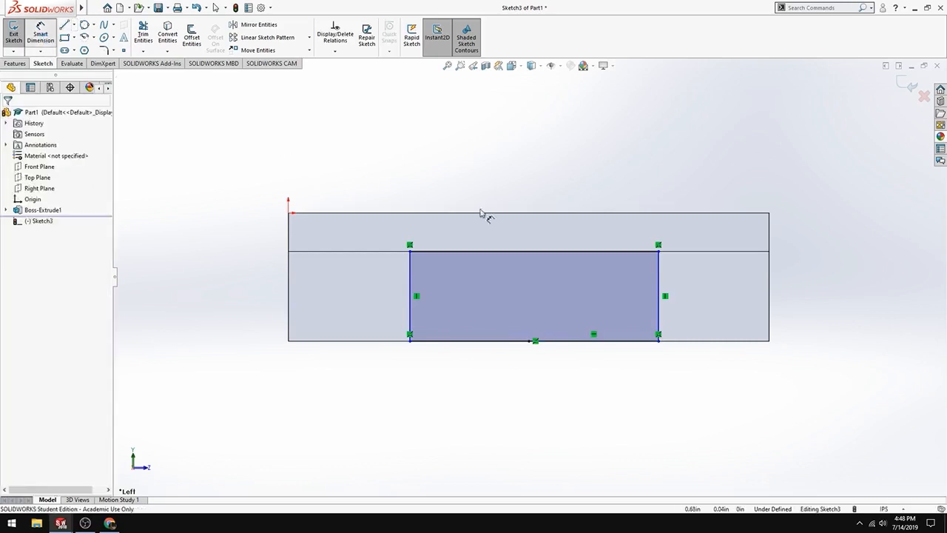
mouse_move(491, 255)
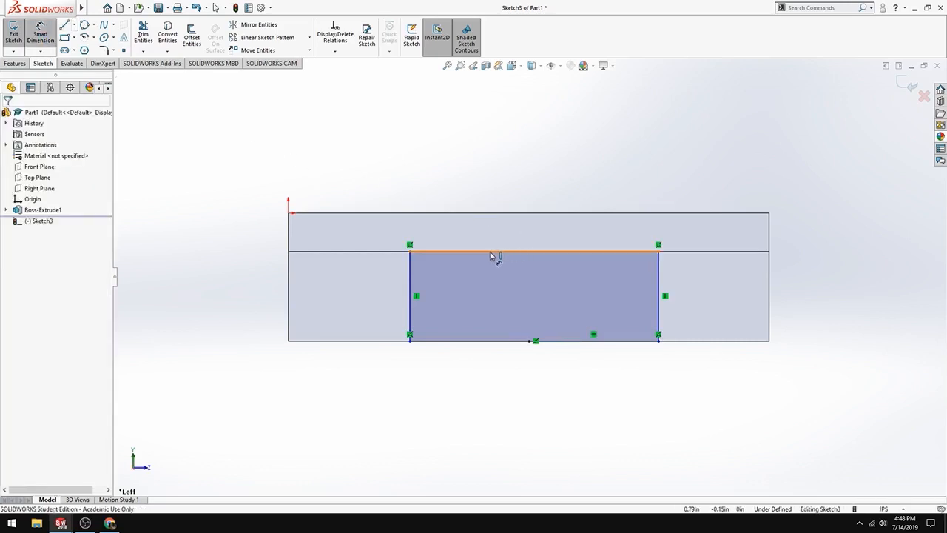
Dimension the notch's top edge to a 1.25 width
left_click(488, 255)
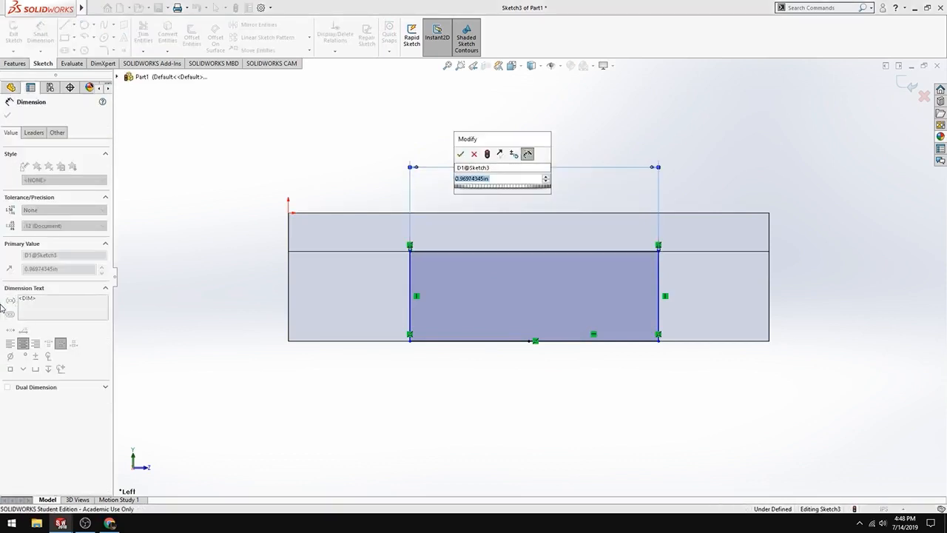
type("1.3")
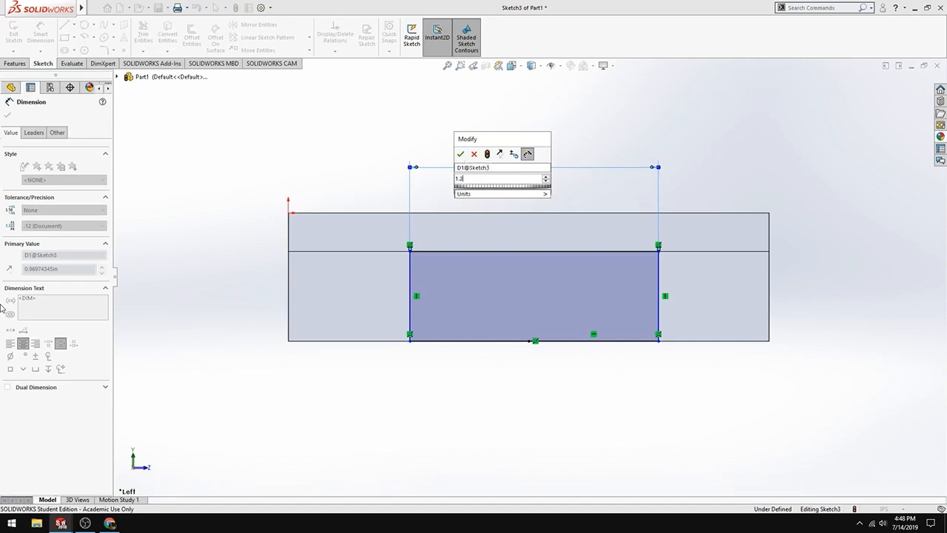
left_click(460, 153)
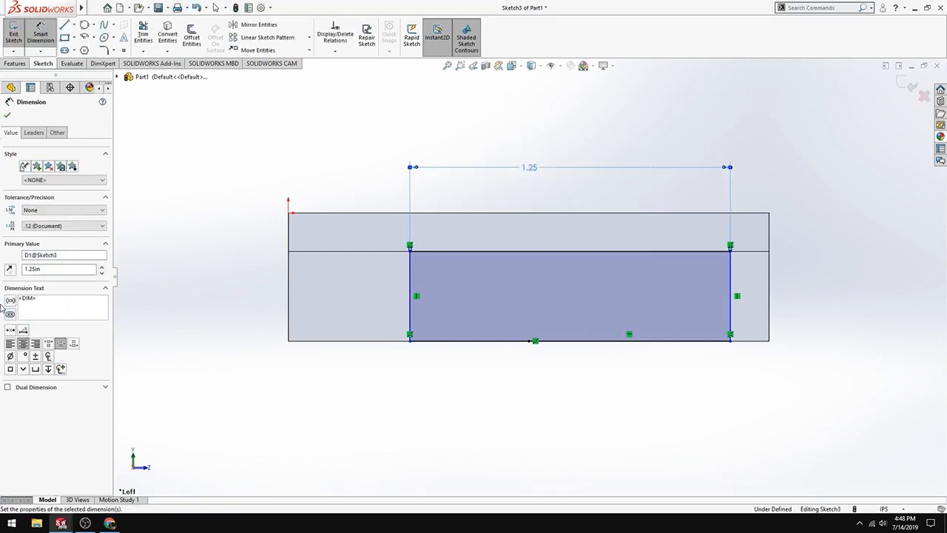
mouse_move(740, 283)
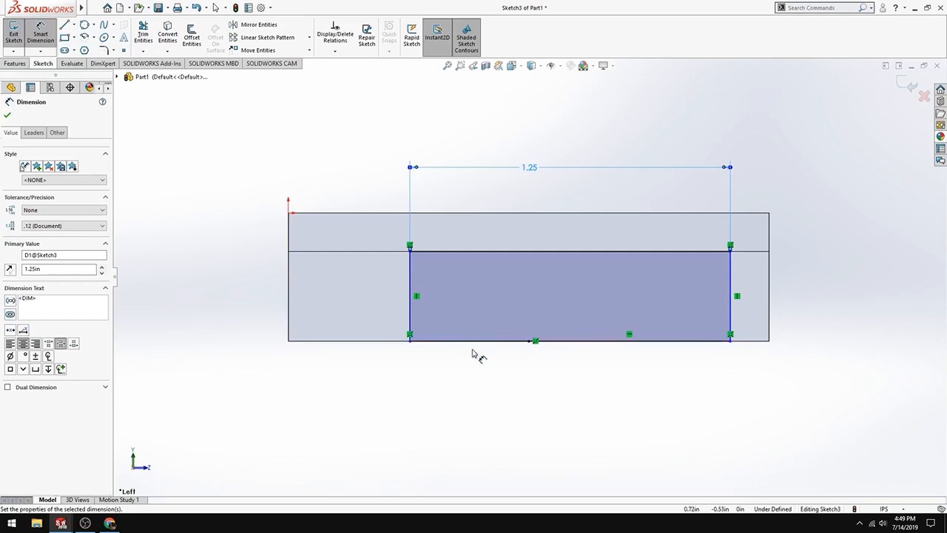
mouse_move(472, 334)
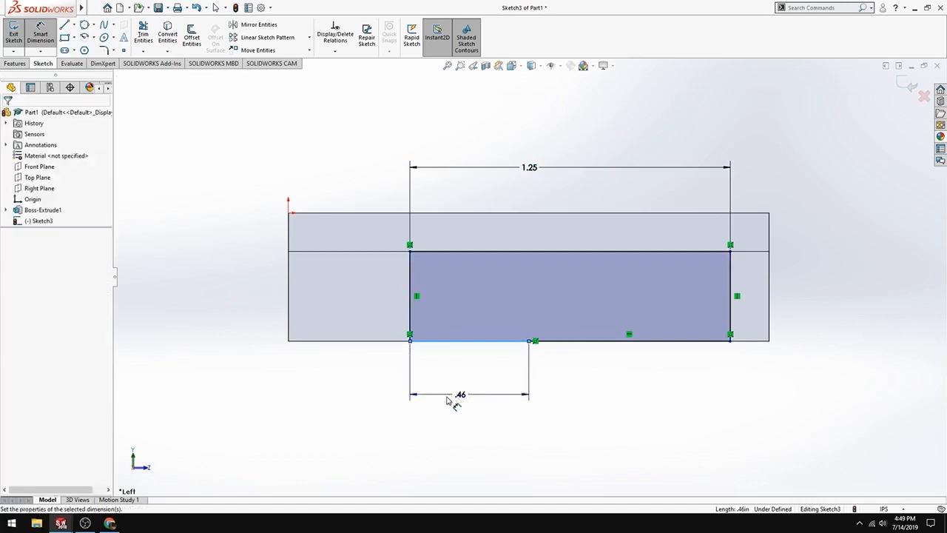
Set the notch's left side 0.63 from the bottom-edge centre, cancelling the redundant dimension
double_click(460, 394)
type("1.25/")
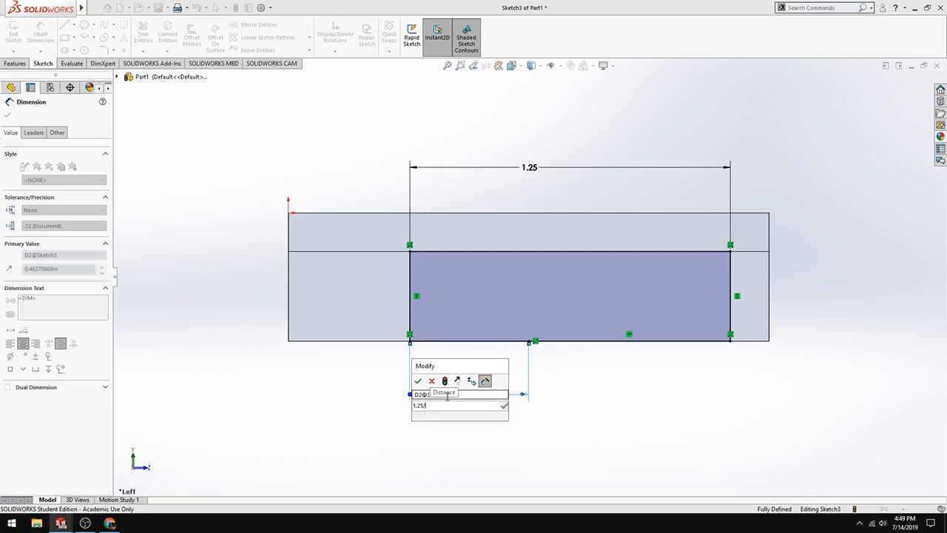
left_click(418, 380)
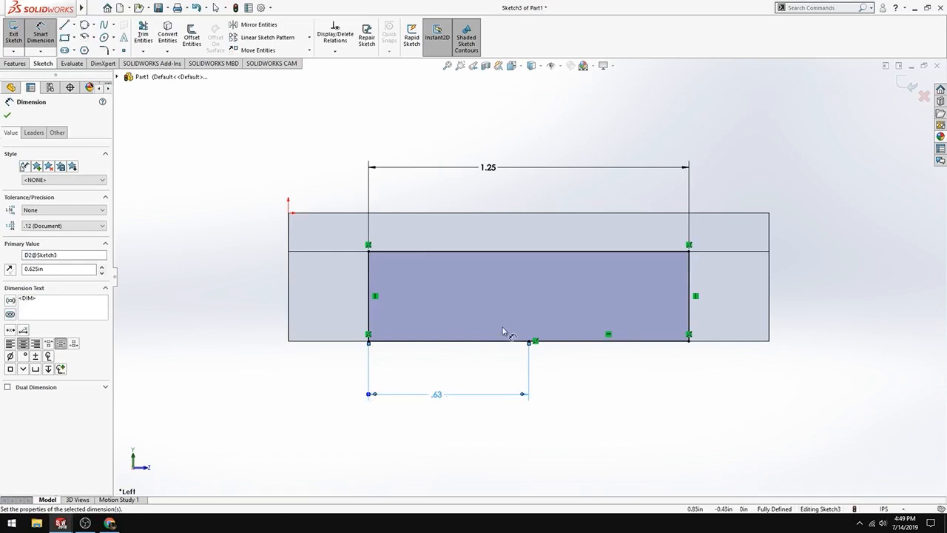
mouse_move(711, 408)
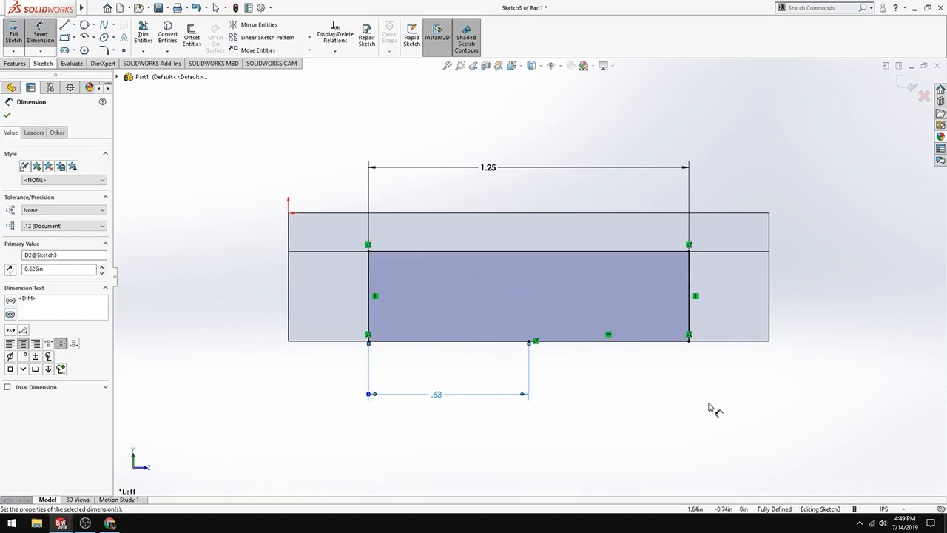
mouse_move(707, 296)
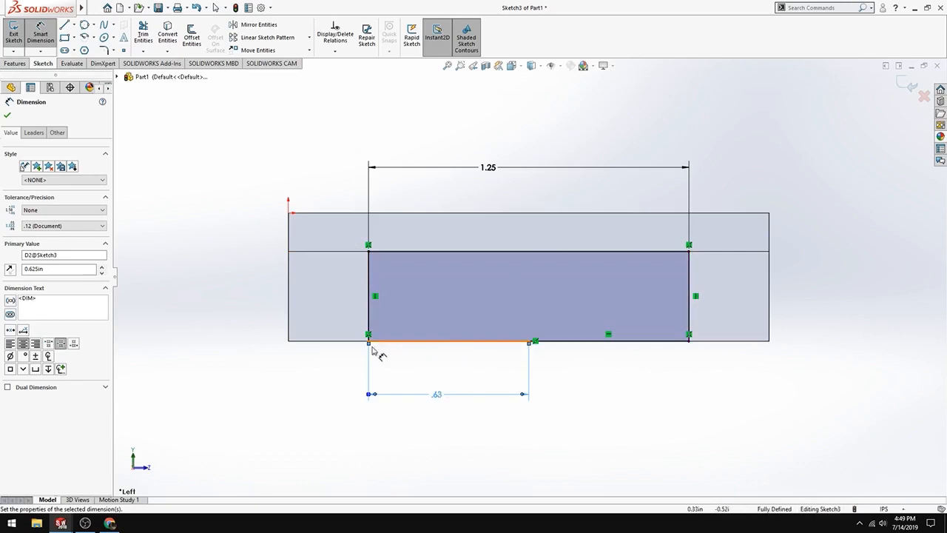
mouse_move(645, 356)
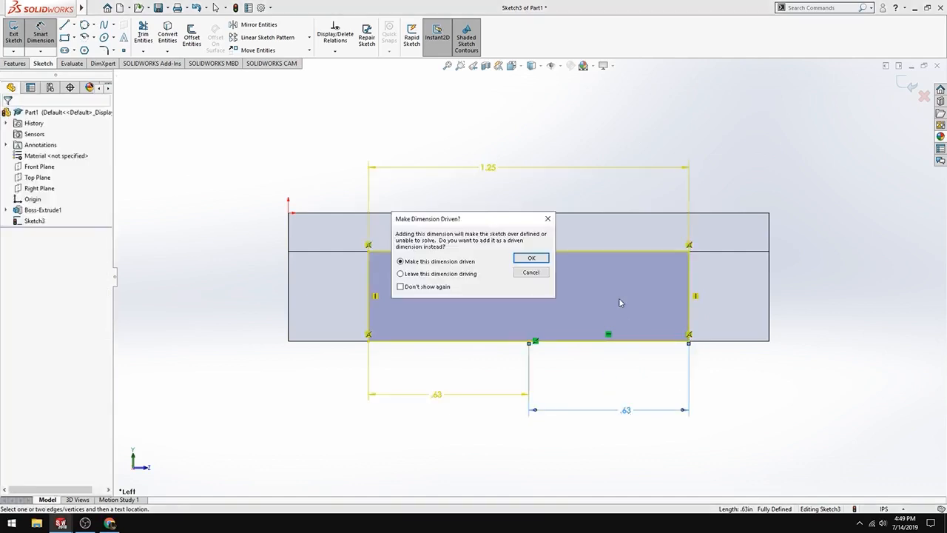
mouse_move(512, 299)
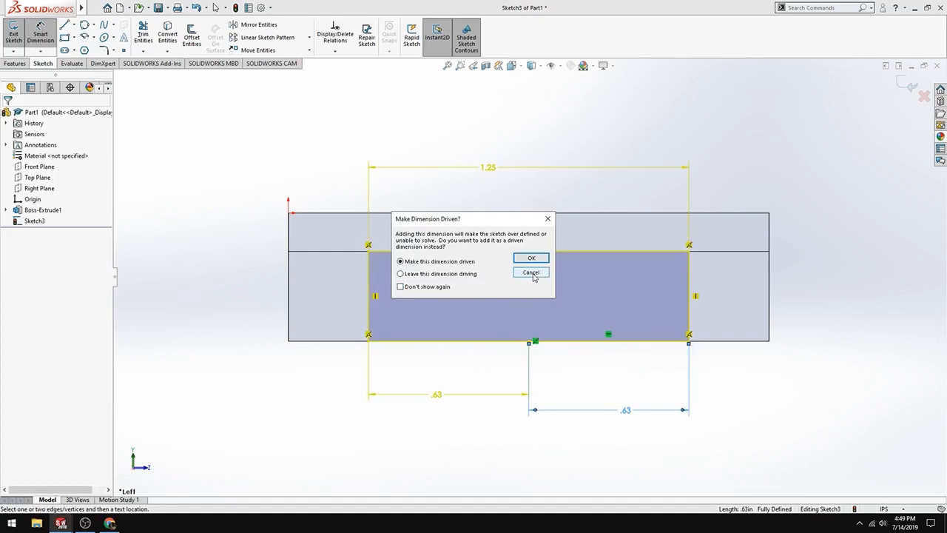
left_click(531, 272)
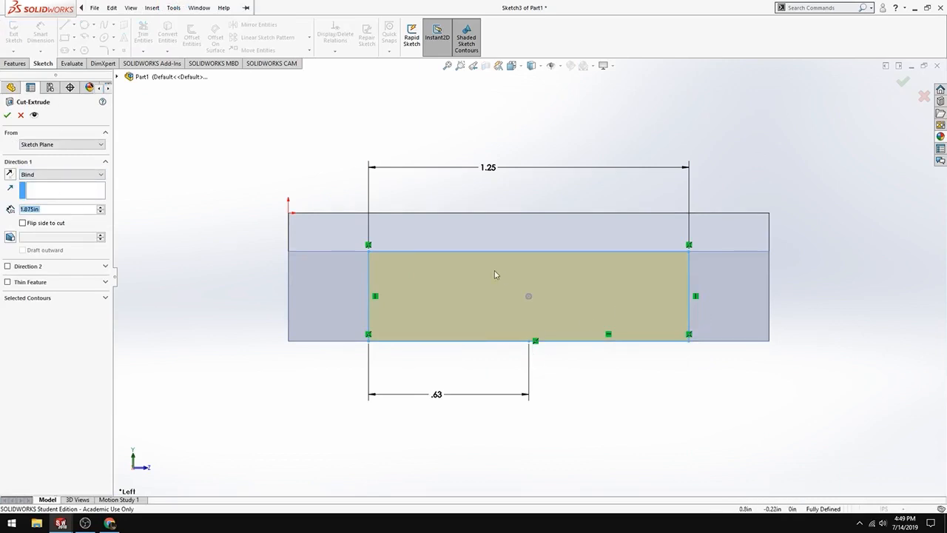
mouse_move(808, 395)
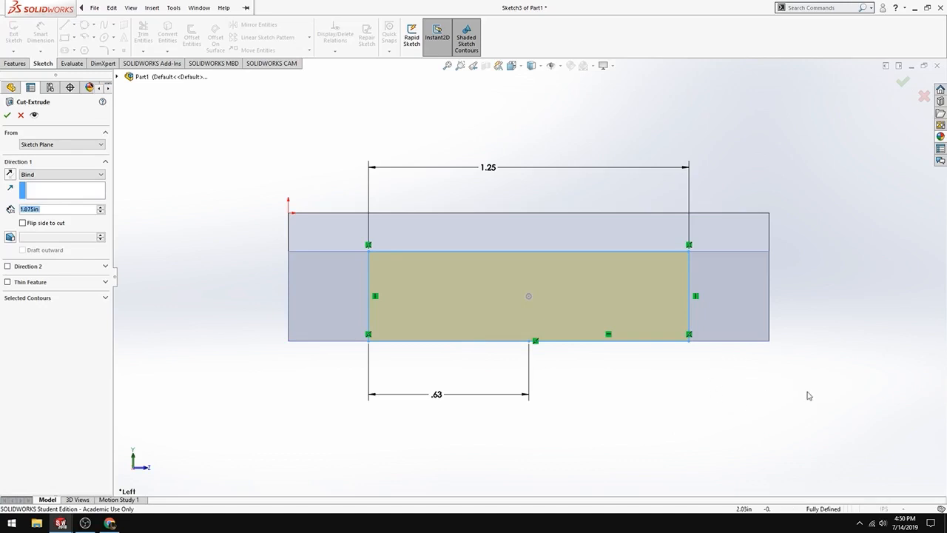
mouse_move(592, 320)
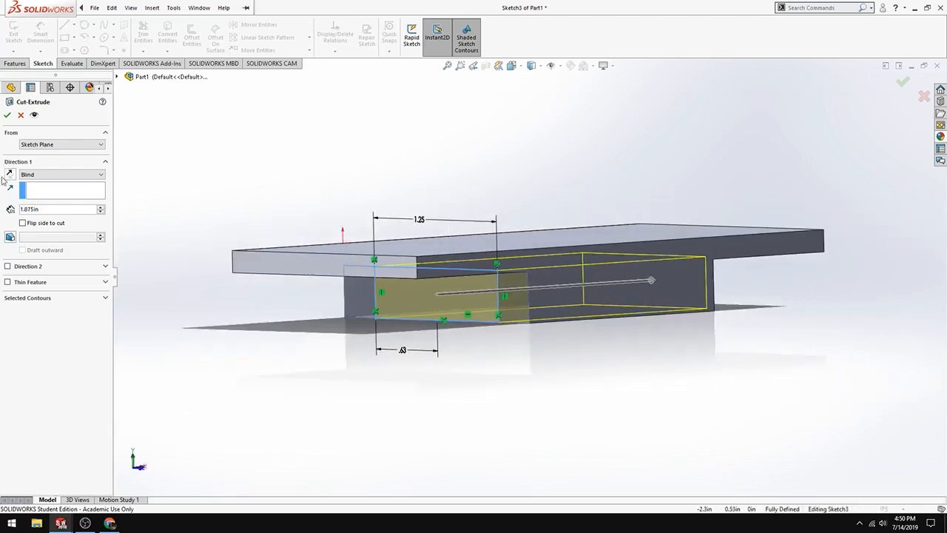
mouse_move(9, 175)
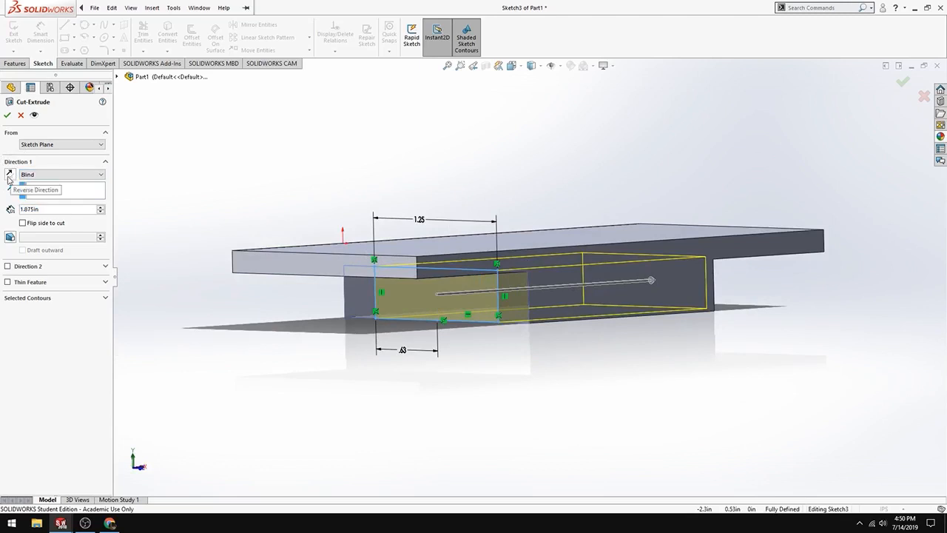
Reverse the cut direction, set Through All and create Cut-Extrude1
left_click(9, 175)
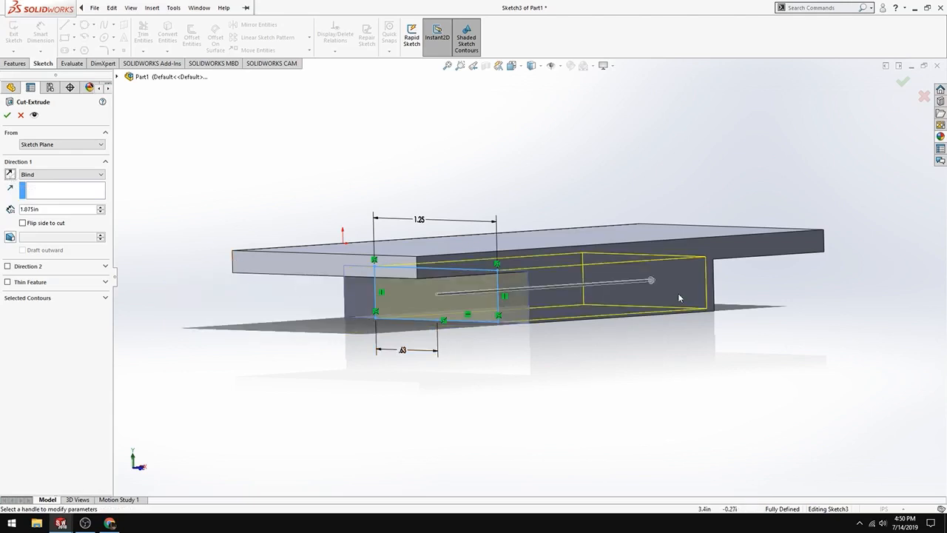
mouse_move(46, 174)
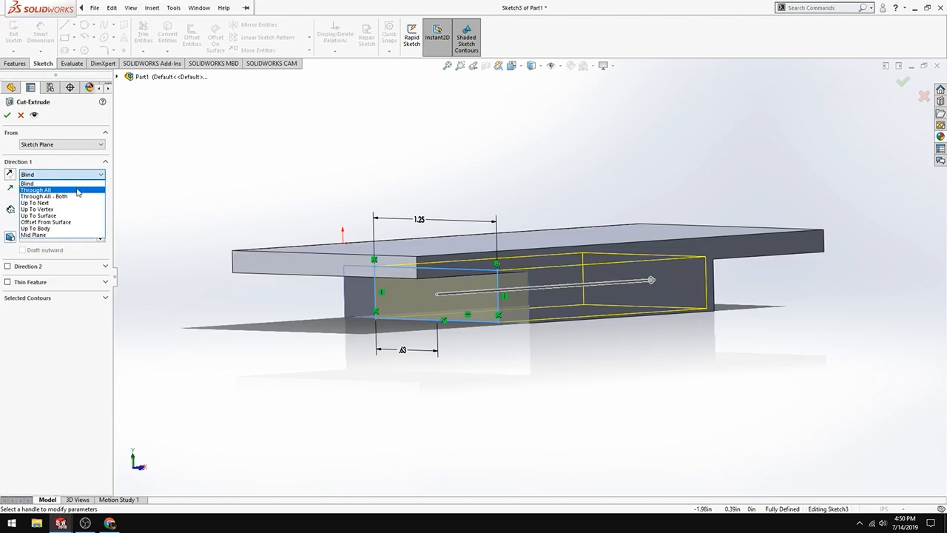
left_click(36, 189)
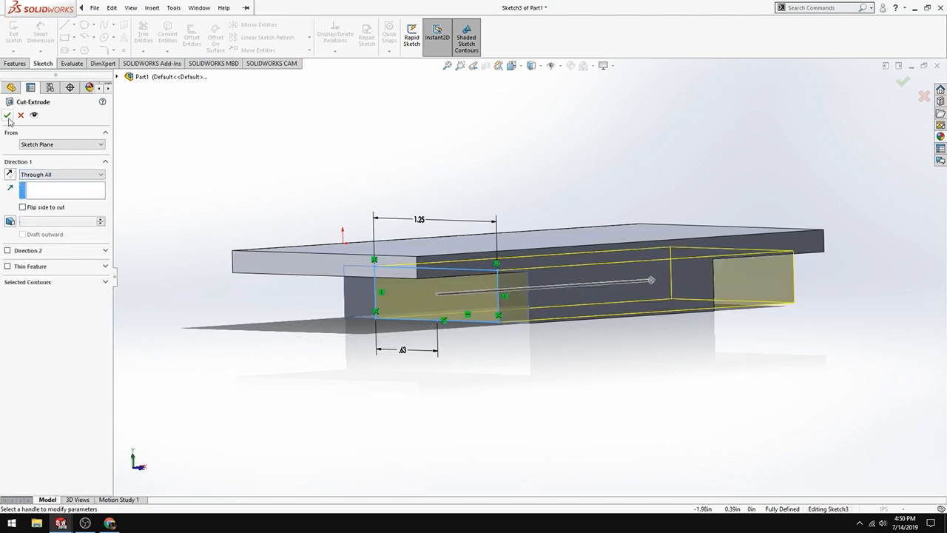
left_click(8, 115)
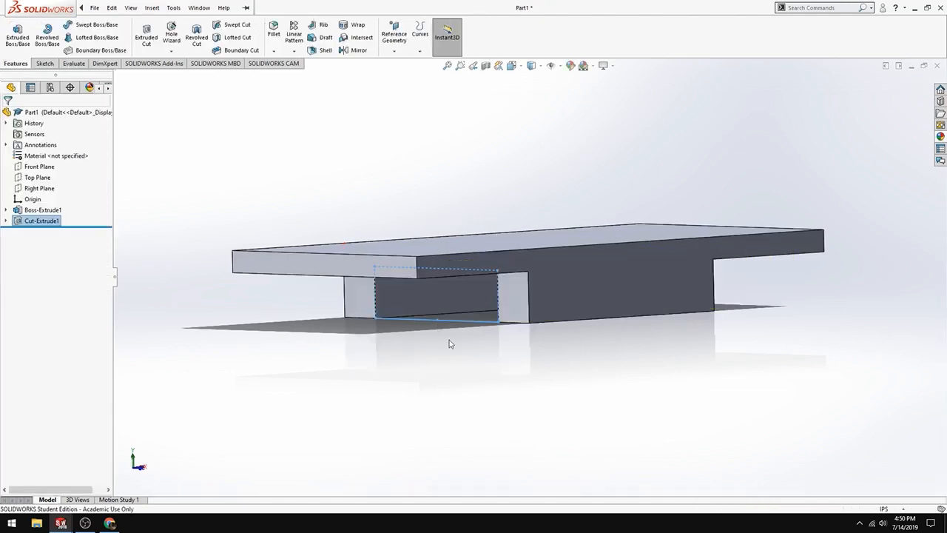